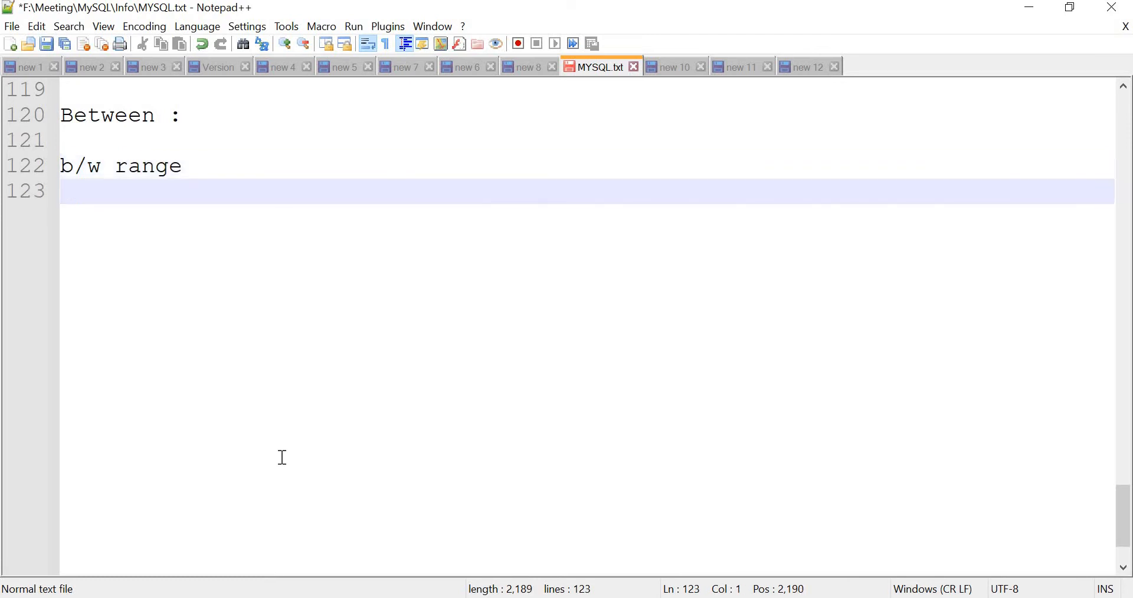
# - Note under the Between heading that the range can be numbers, date, text
pyautogui.write('numbers')
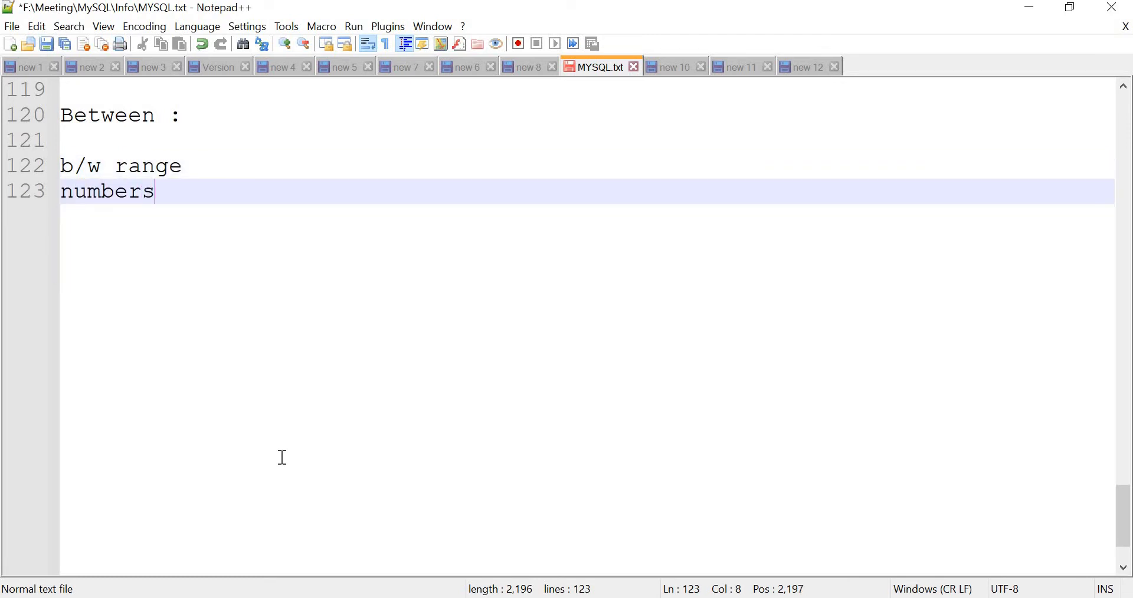
pyautogui.write(', date')
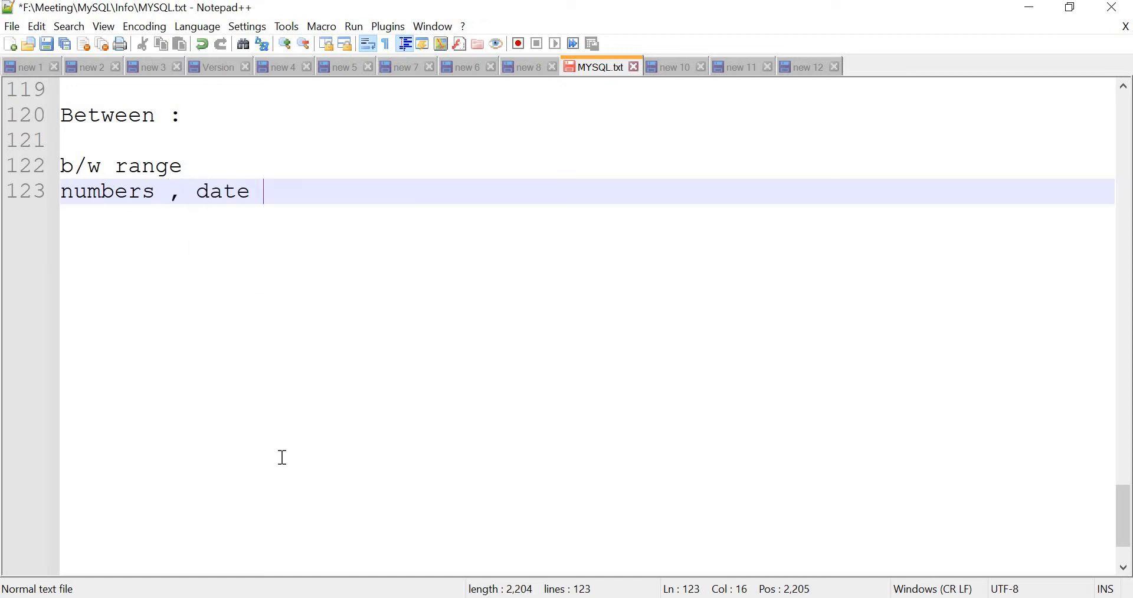
pyautogui.write(',')
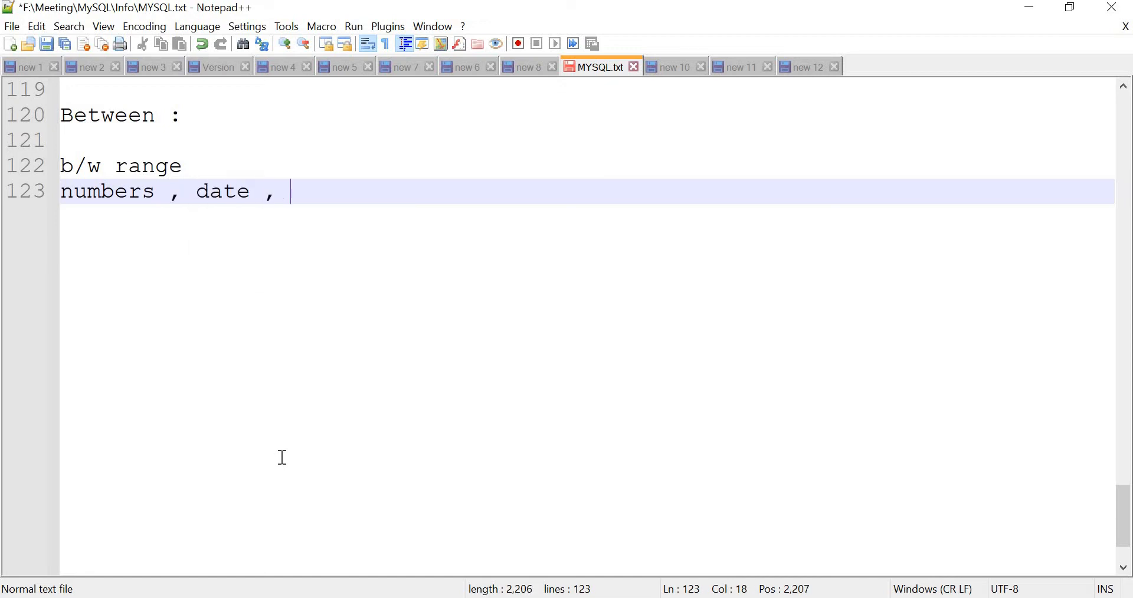
pyautogui.write('text')
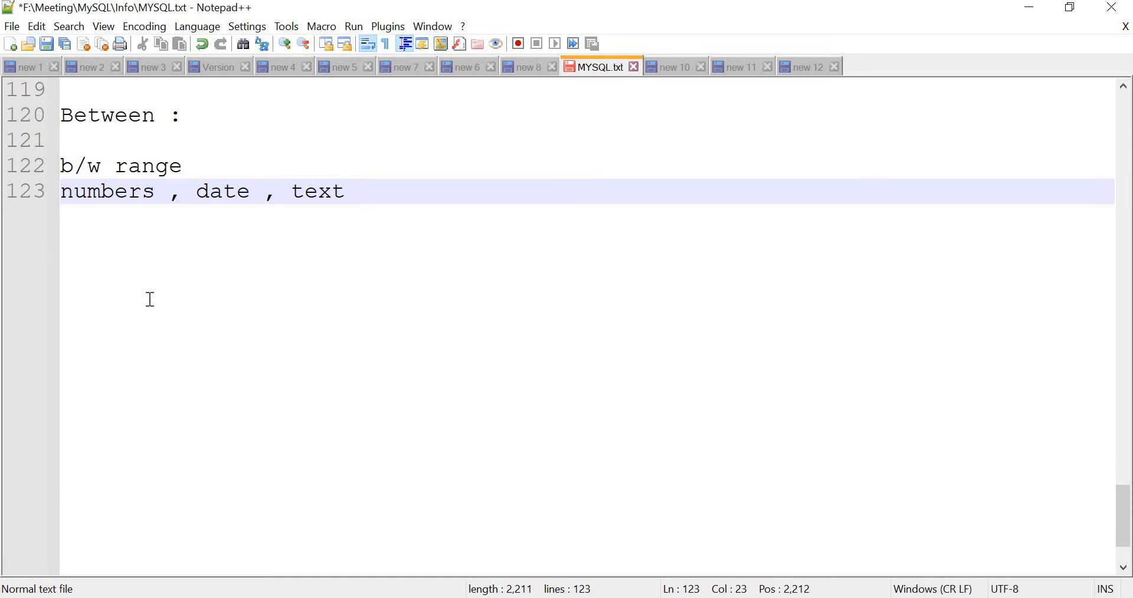
# - Write the template SELECT <COLUMN Names> from Table name Where col1 between value1 and value2
pyautogui.write('S')
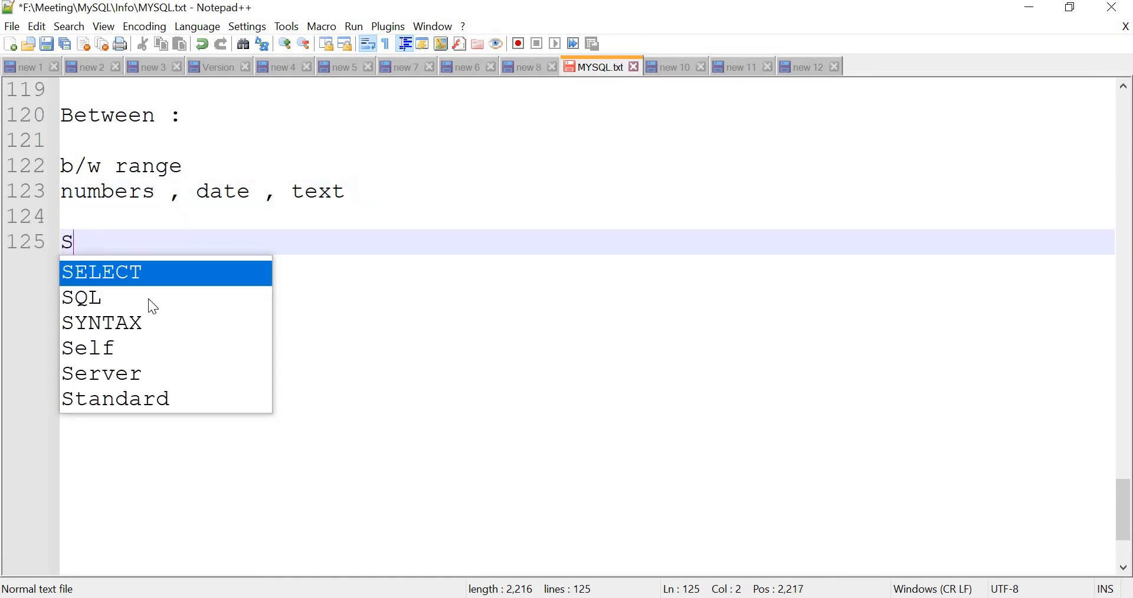
pyautogui.write('ELECT <C')
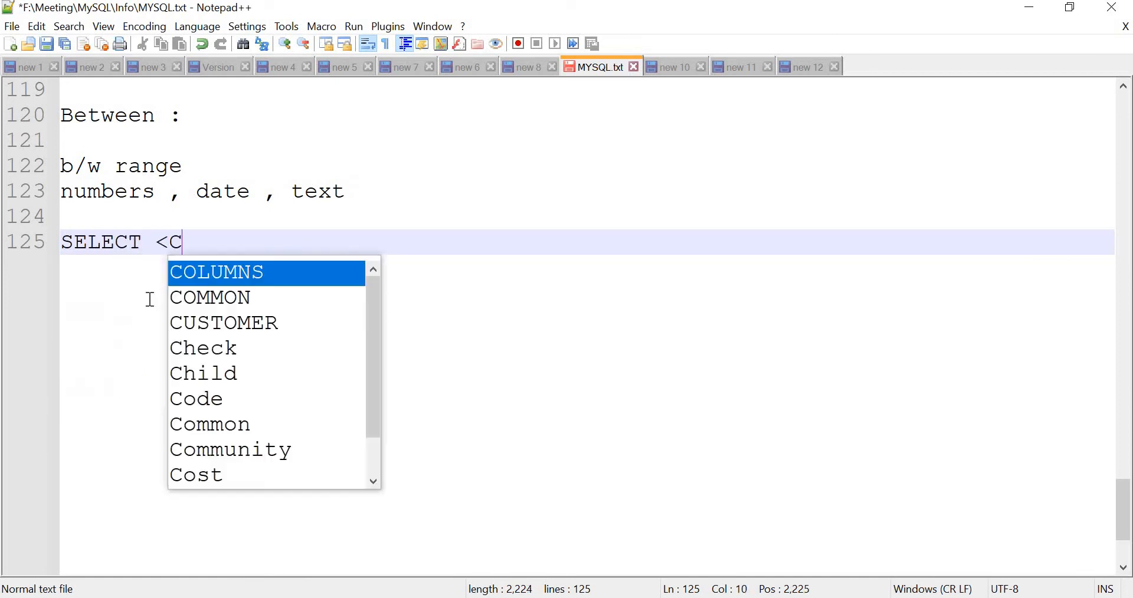
pyautogui.write('OLUMN')
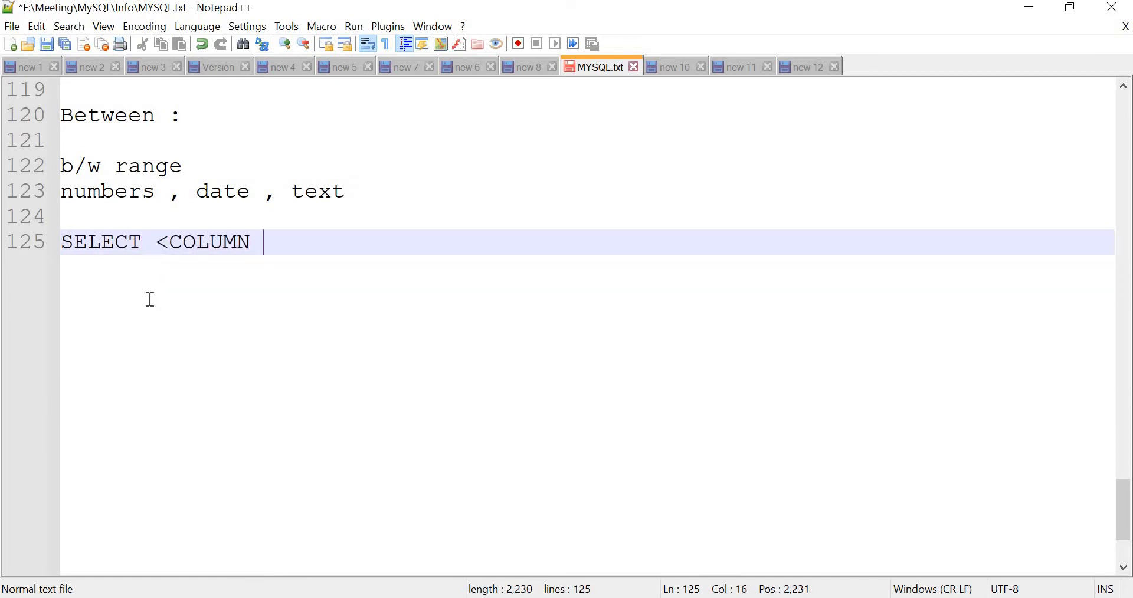
pyautogui.write('N')
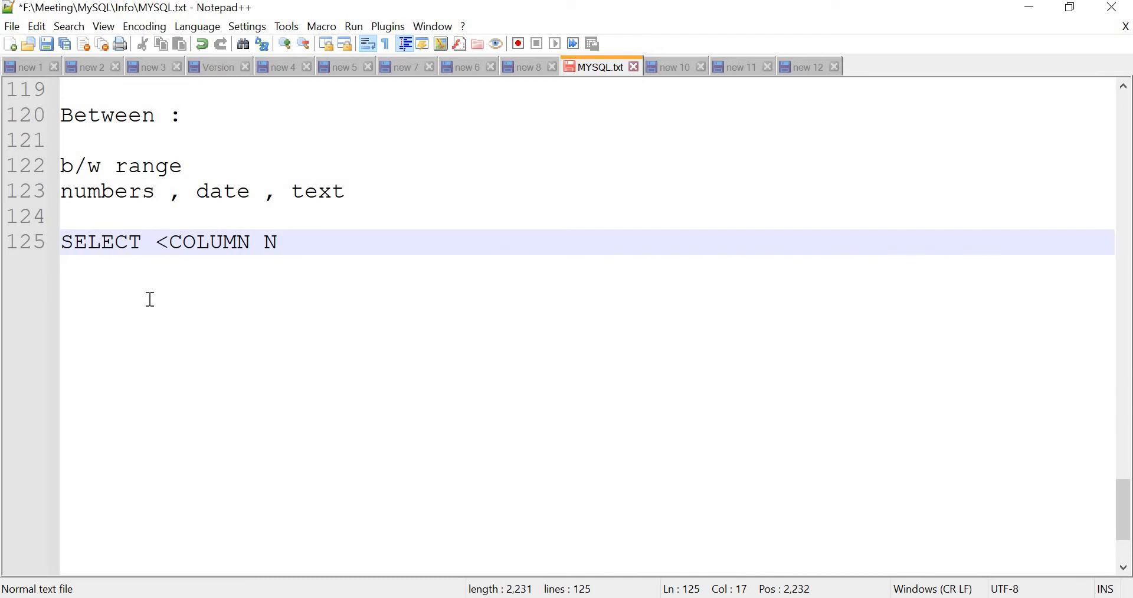
pyautogui.write('a')
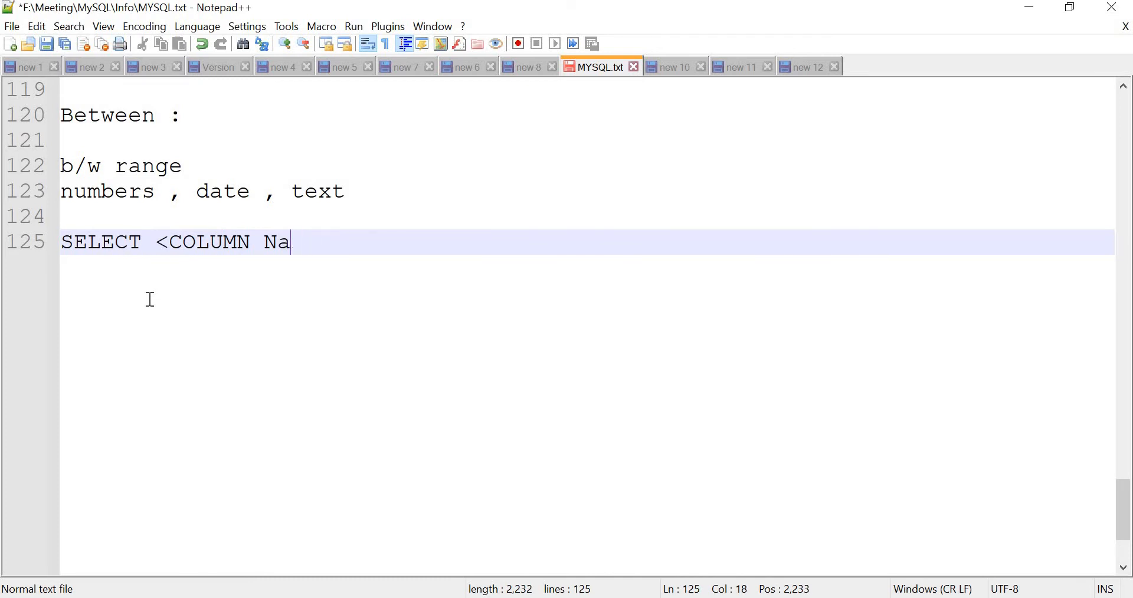
pyautogui.write('mes> from Table name')
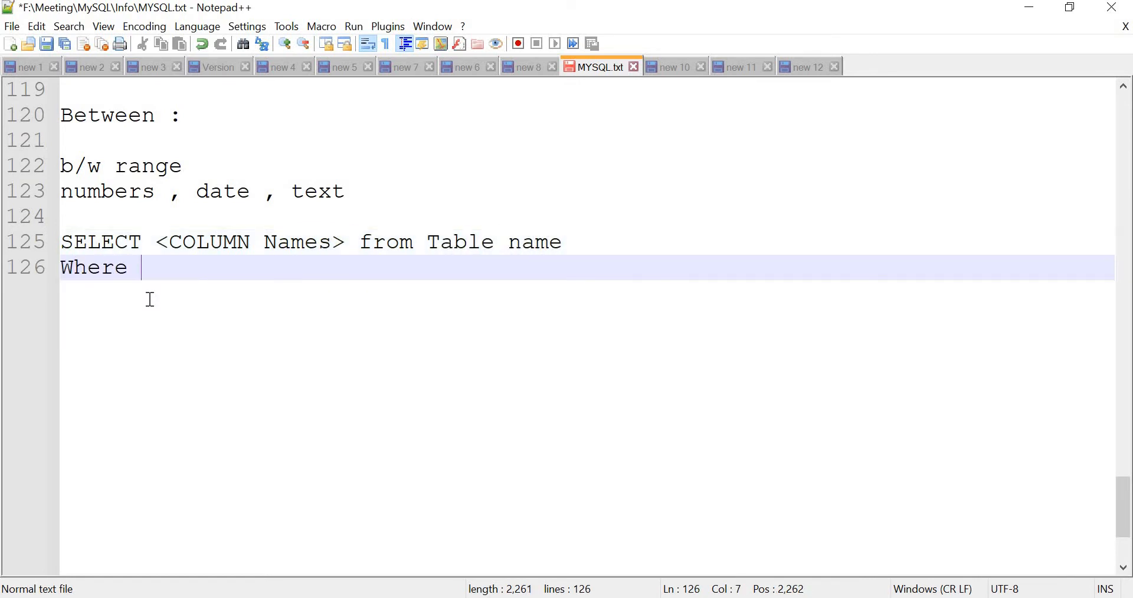
pyautogui.write('col1 between')
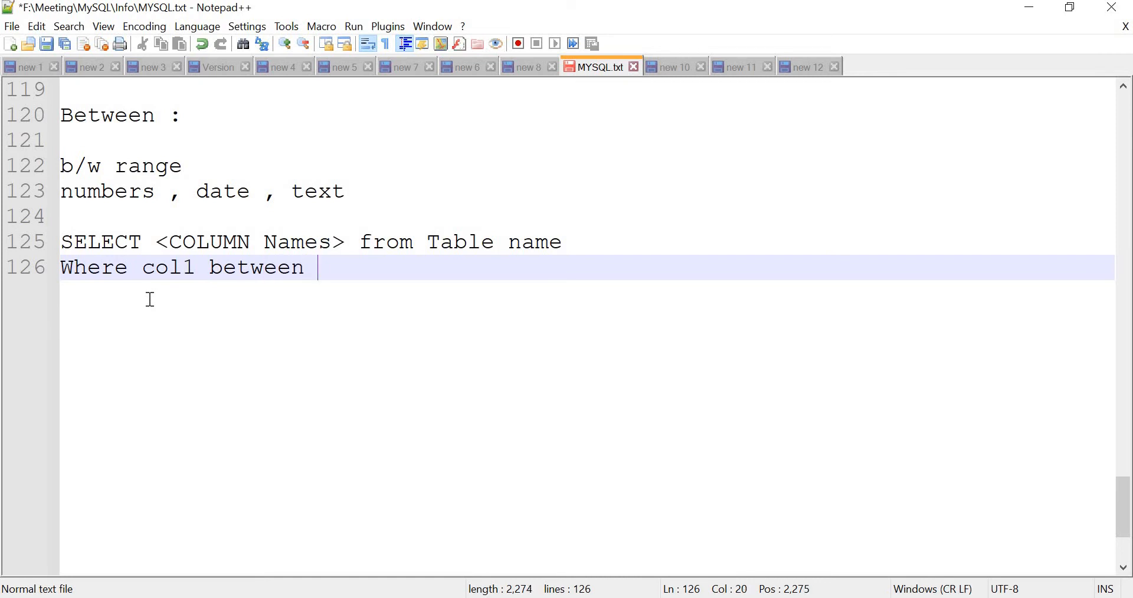
pyautogui.write('value')
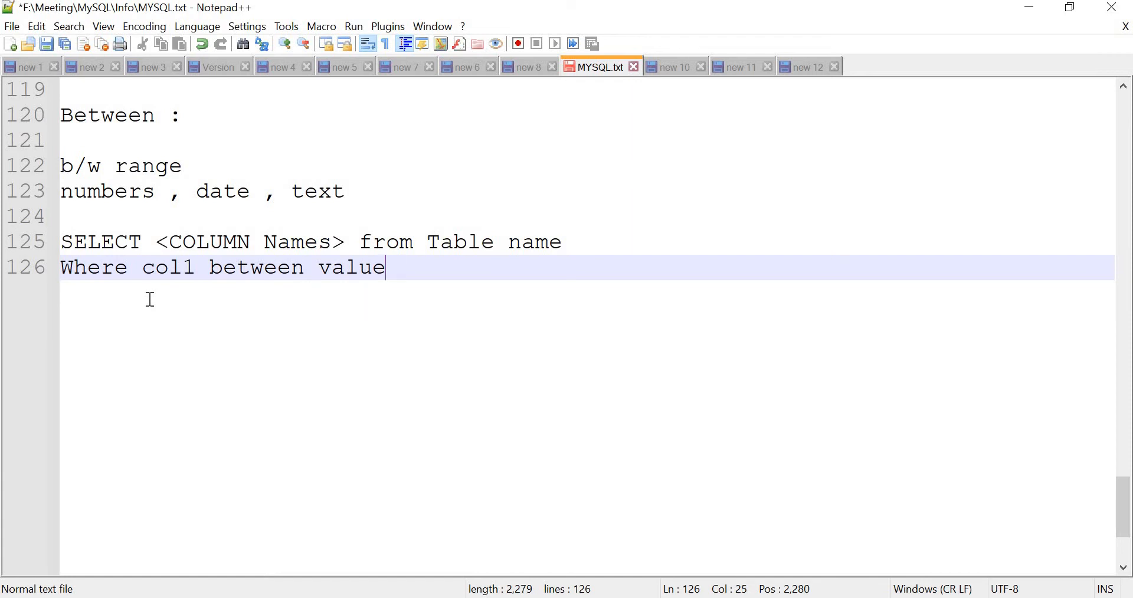
pyautogui.write('1 and valu')
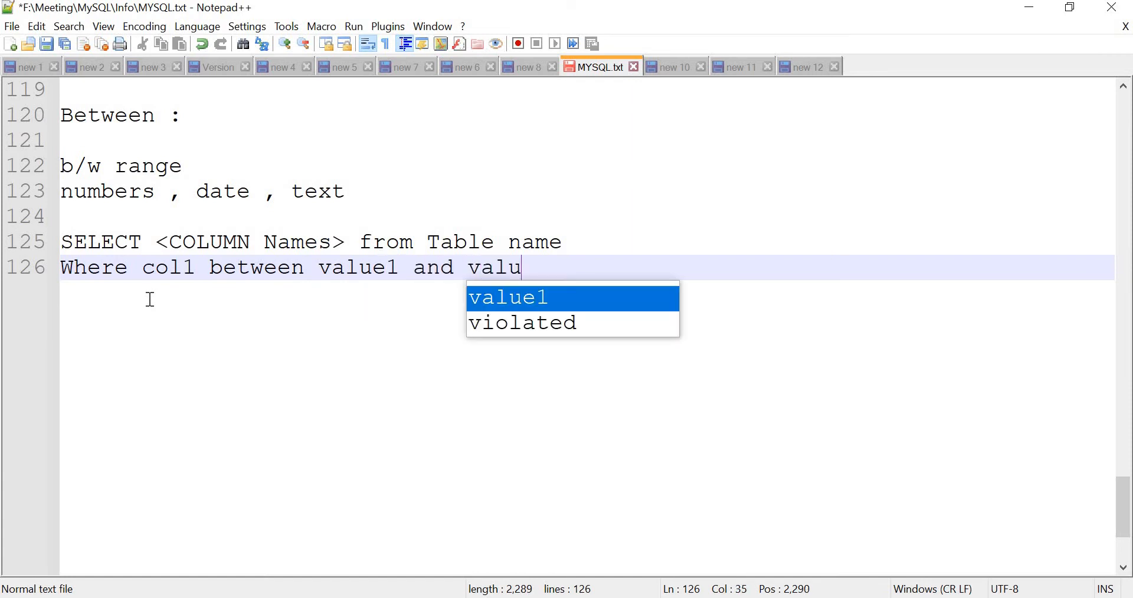
pyautogui.write('e2')
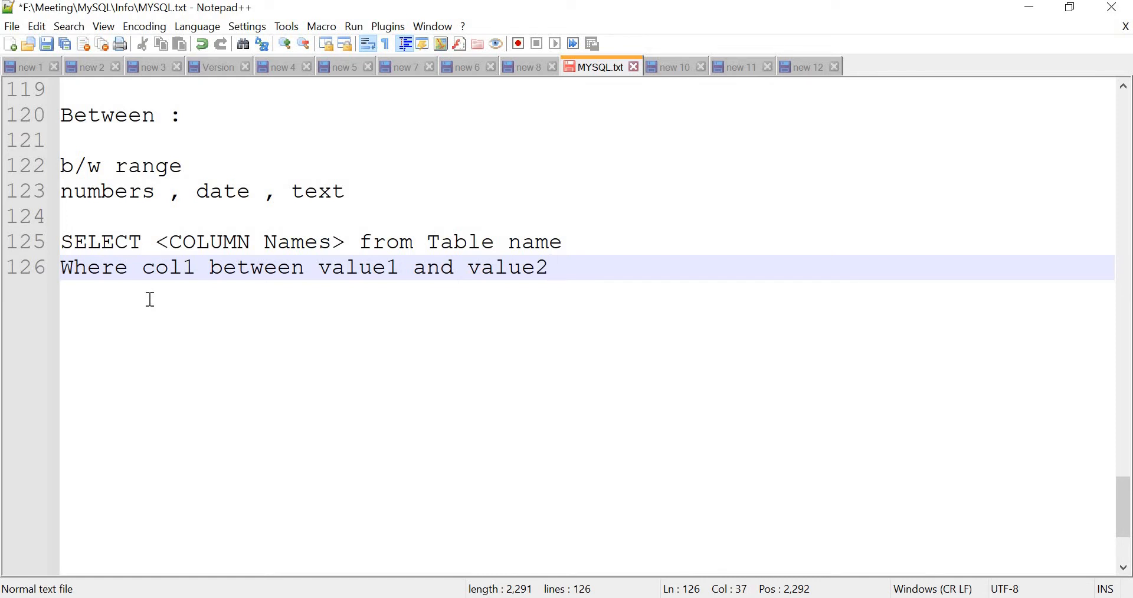
# - Add a "Number Range :" heading below the template
pyautogui.click(549, 268)
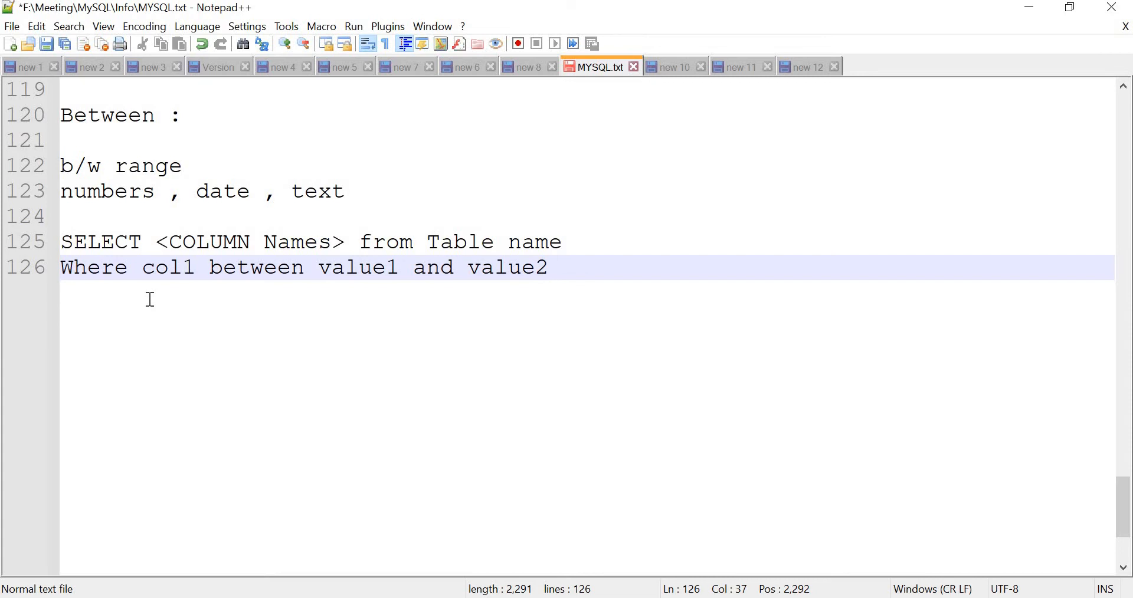
pyautogui.write('Num')
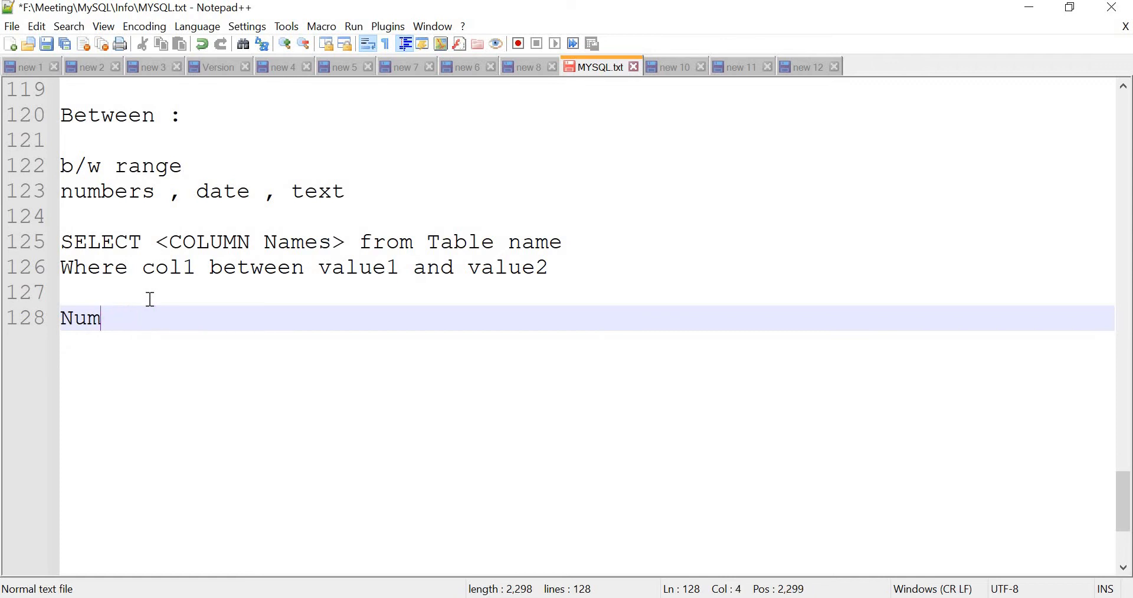
pyautogui.write('ber Ran')
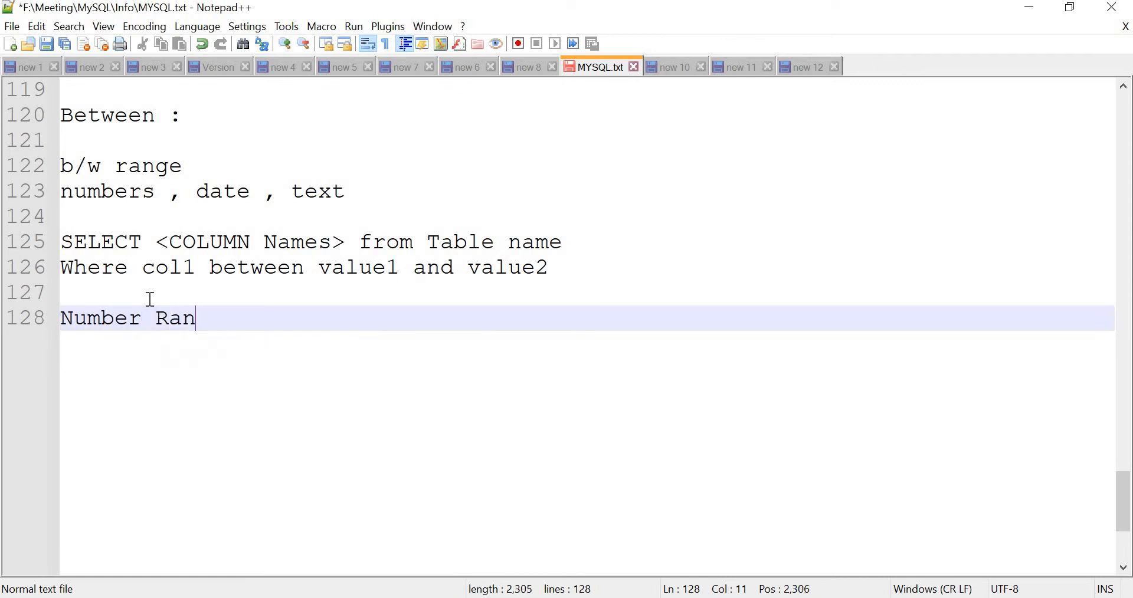
pyautogui.write('ge :')
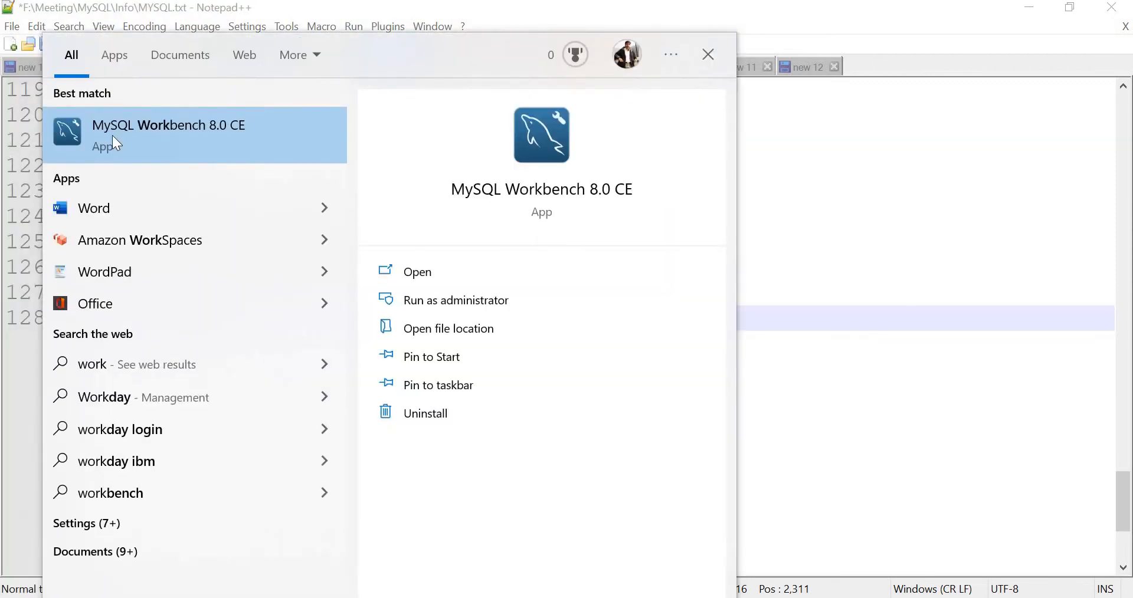
# - Launch MySQL Workbench and make northwind the active schema with use northwind
pyautogui.click(169, 135)
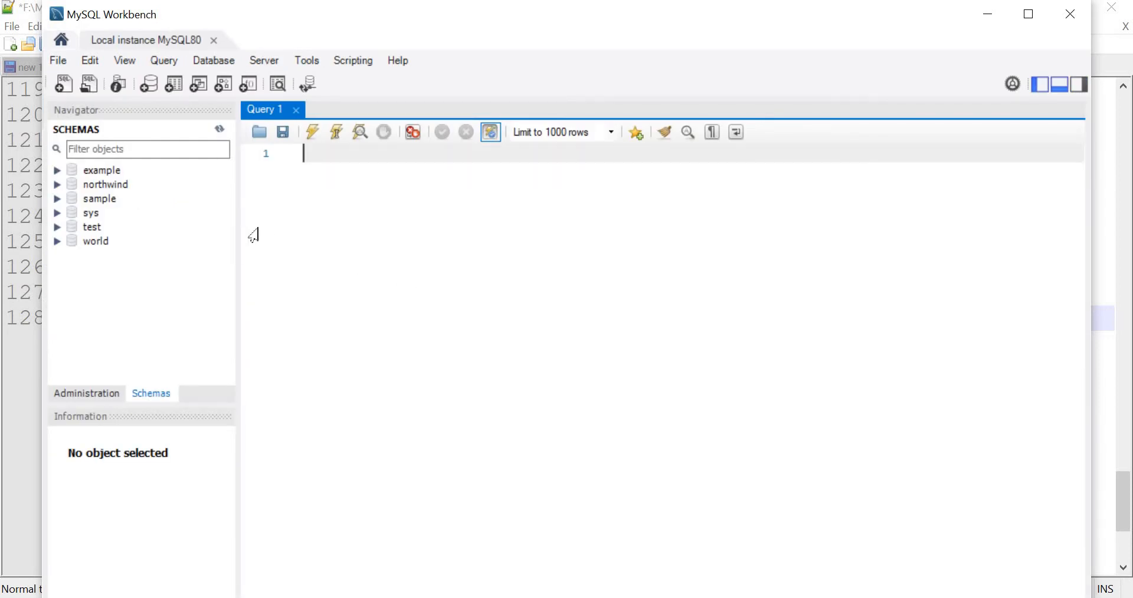
pyautogui.write('use nor')
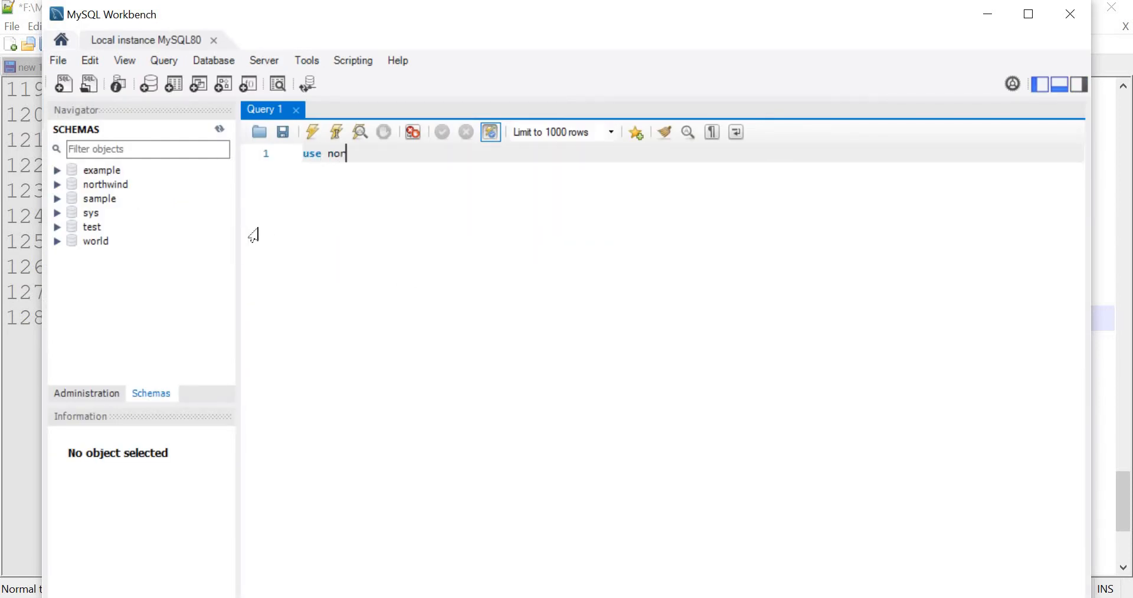
pyautogui.write('thwind')
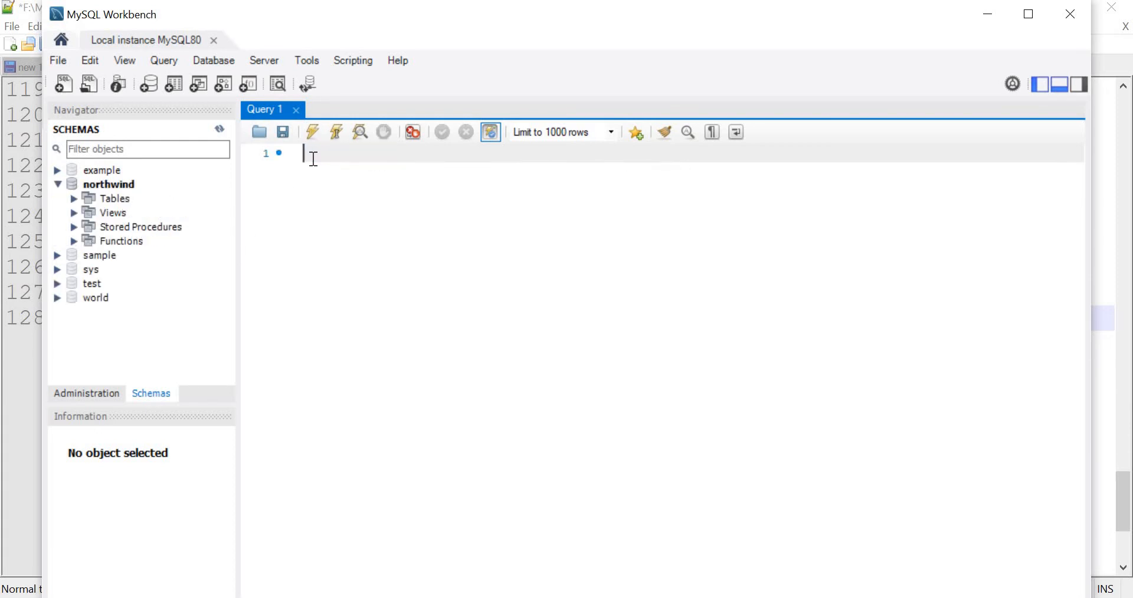
# - Enter the query select * from products; using autocomplete for from
pyautogui.write('select')
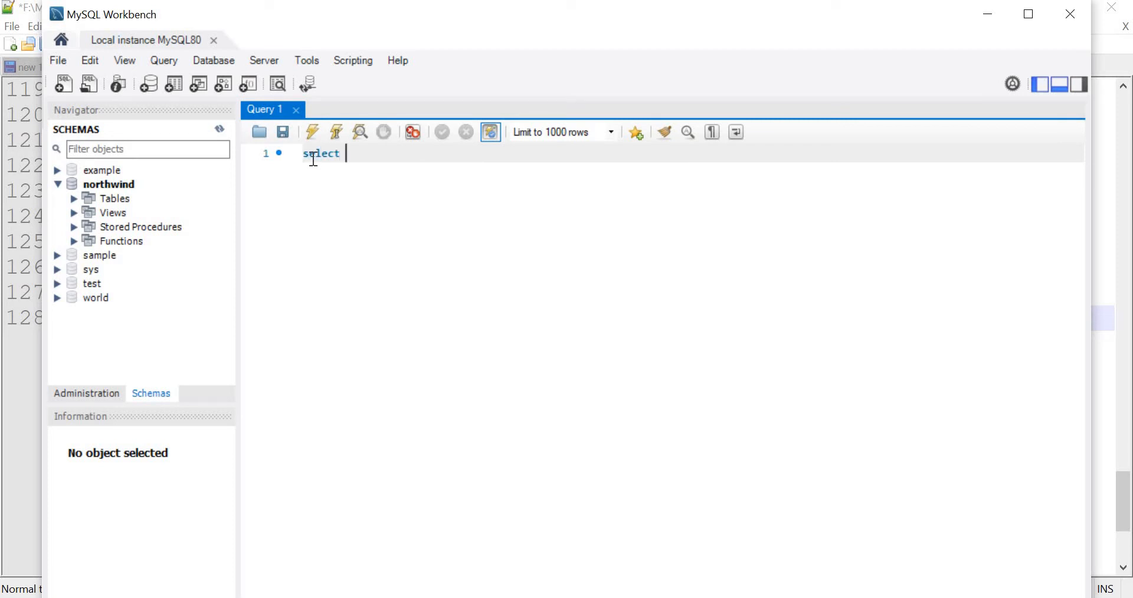
pyautogui.write('* fr')
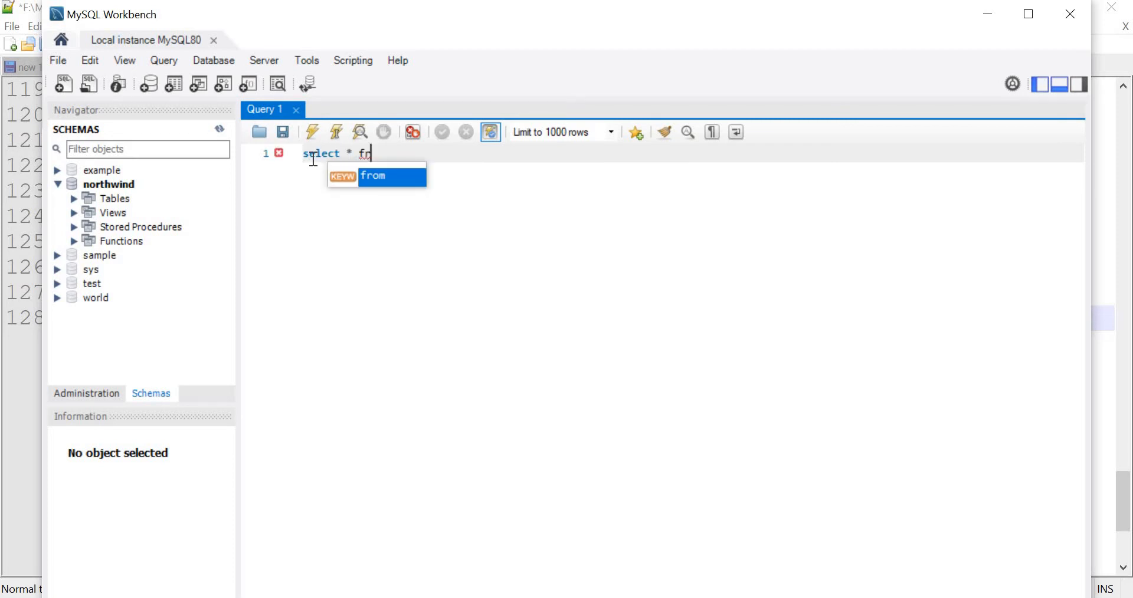
pyautogui.press('Tab')
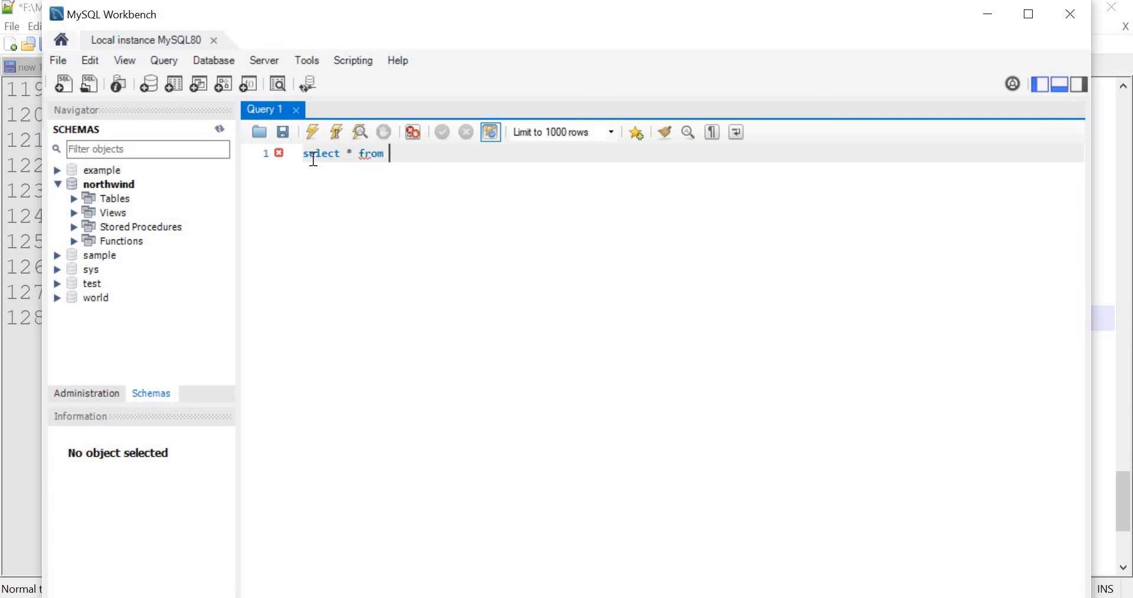
pyautogui.write('pro')
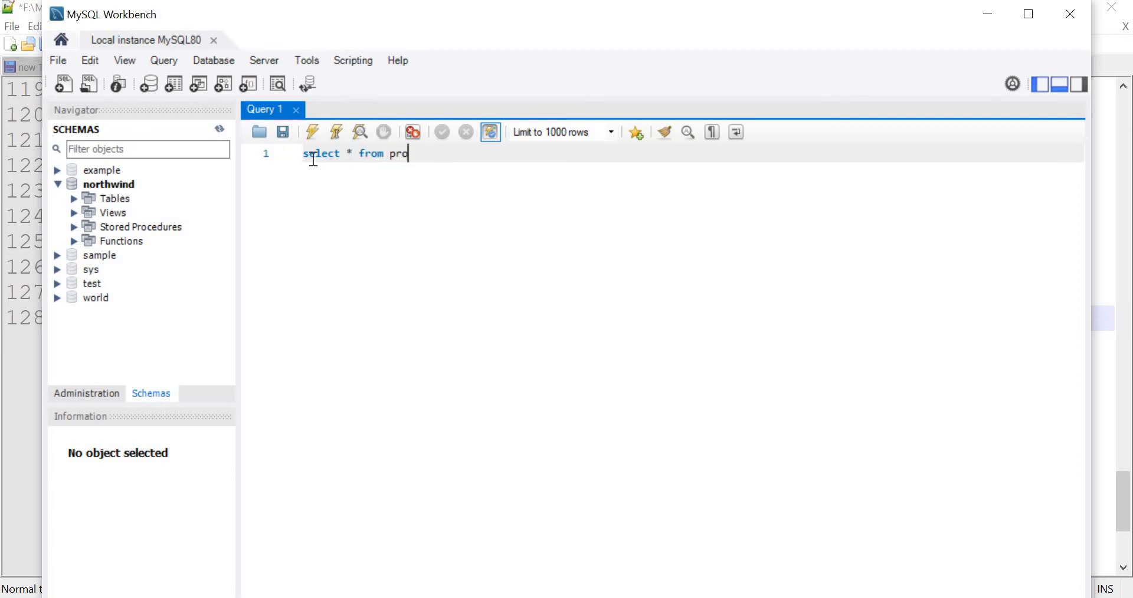
pyautogui.write('ucts;')
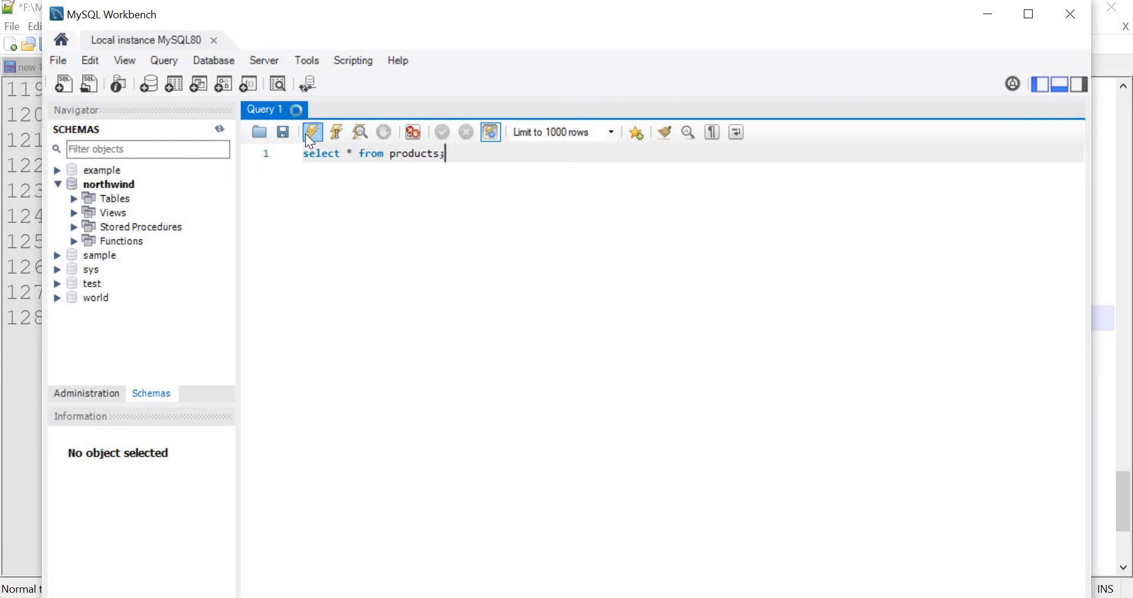
# - Execute select * from products; and scroll through the product rows in the grid
pyautogui.click(312, 131)
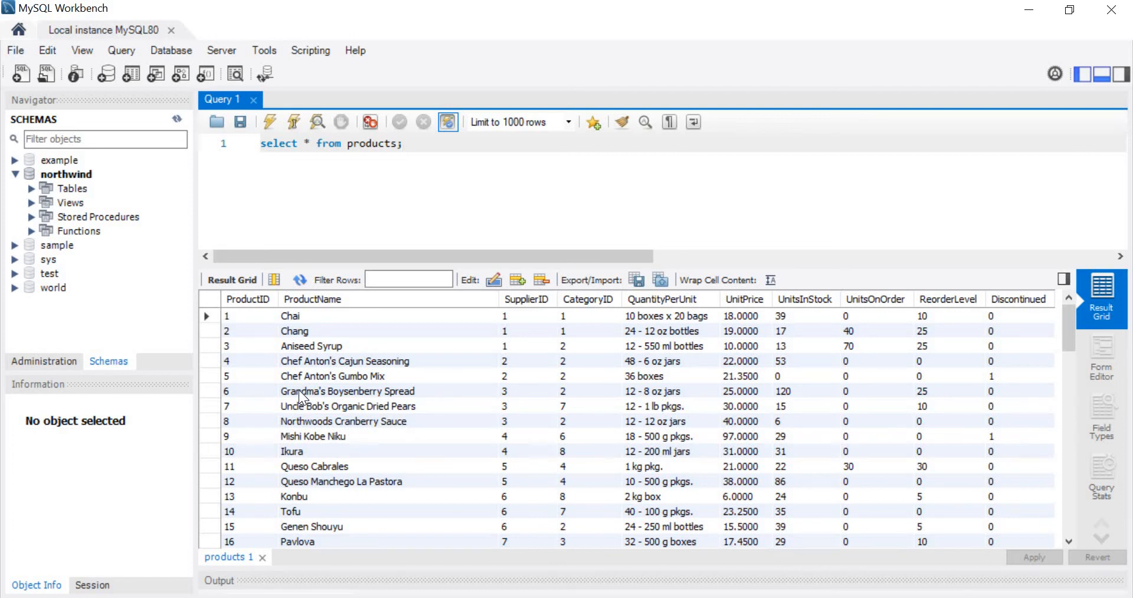
pyautogui.scroll(-3)
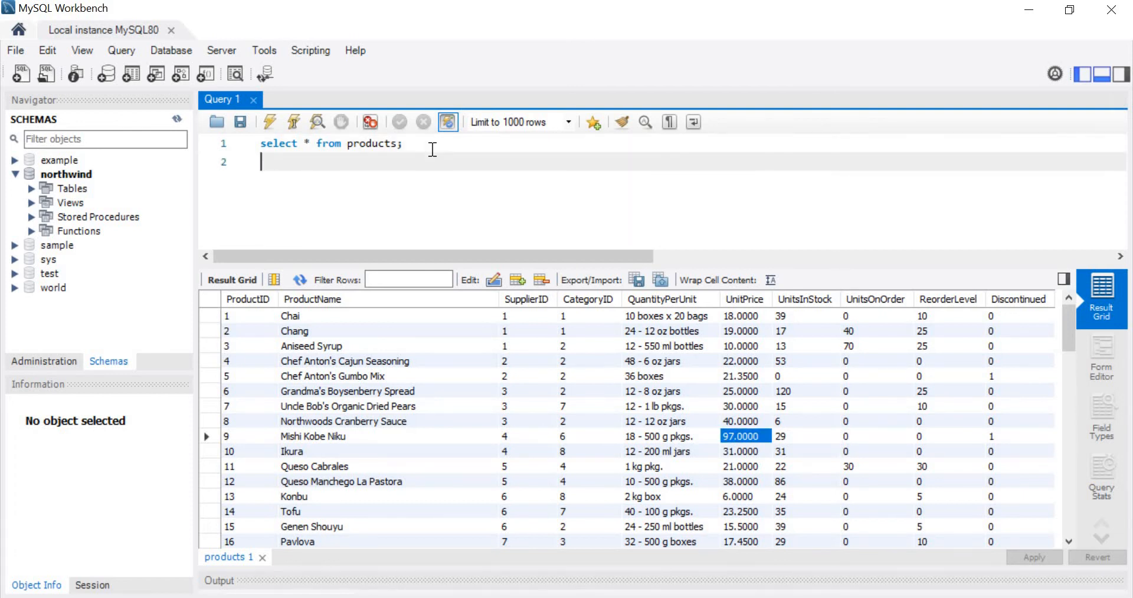
pyautogui.moveTo(385, 181)
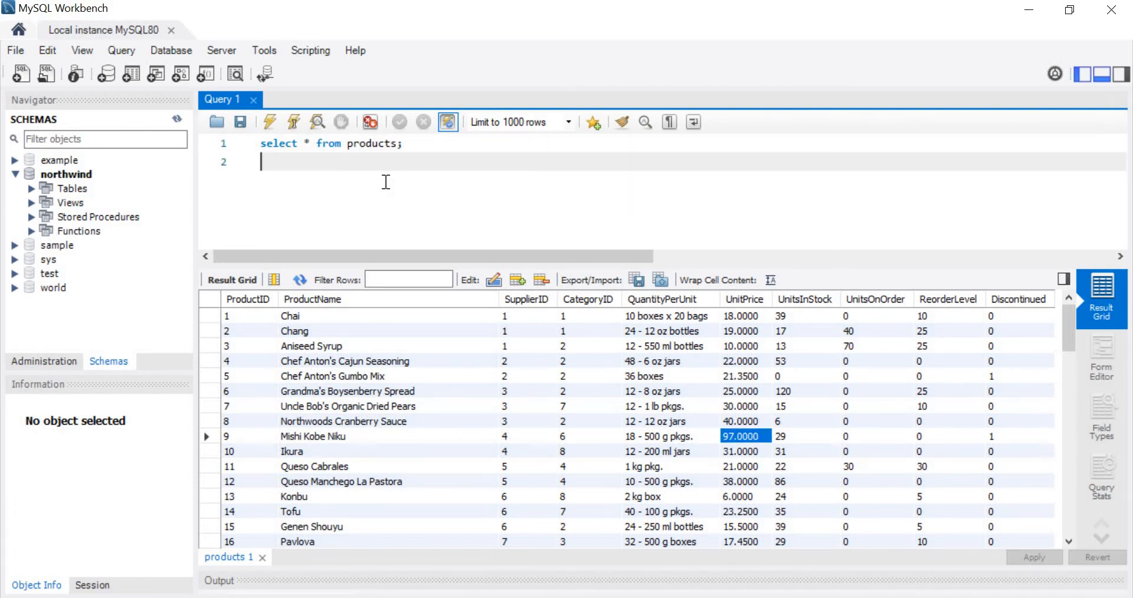
# - Write SELECT * FROM Products where unitsinstock between 20 and 30; on a new line
pyautogui.write('SELECT')
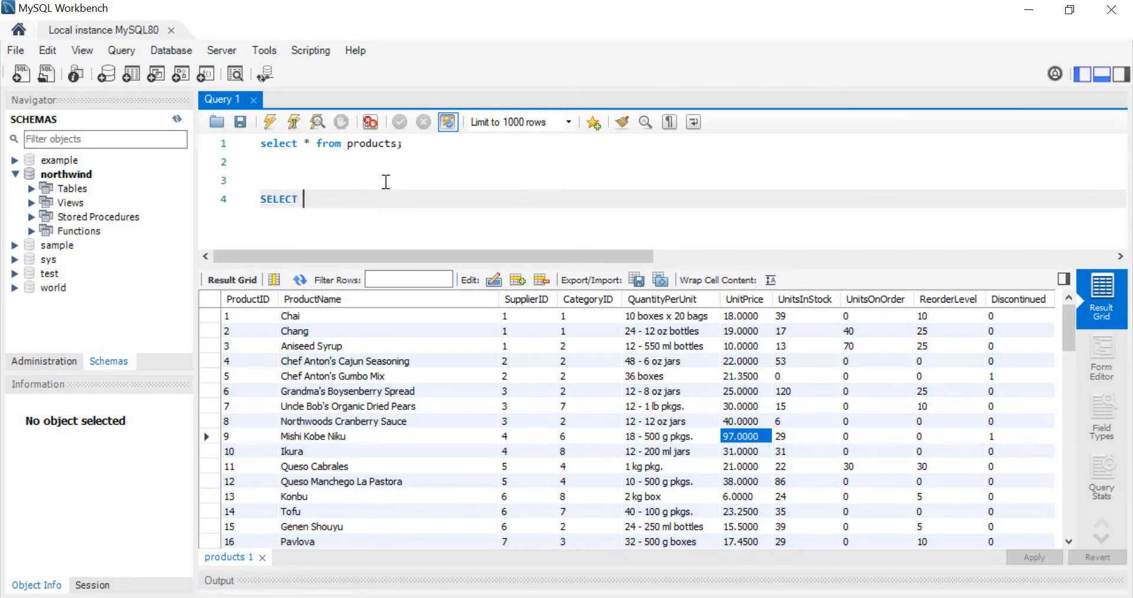
pyautogui.write('*')
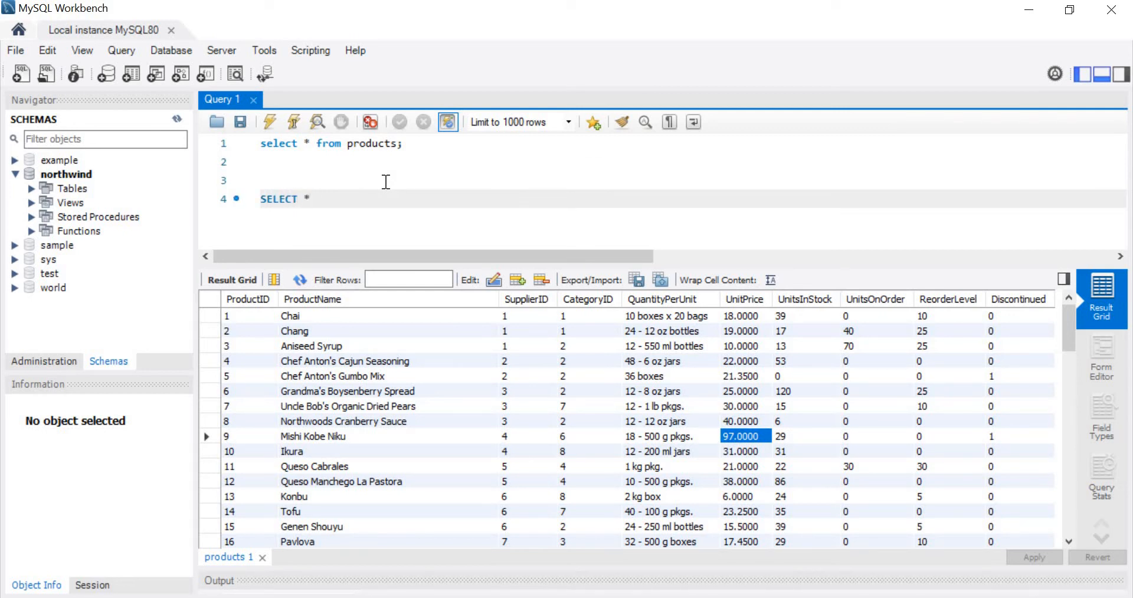
pyautogui.write('FROM PT')
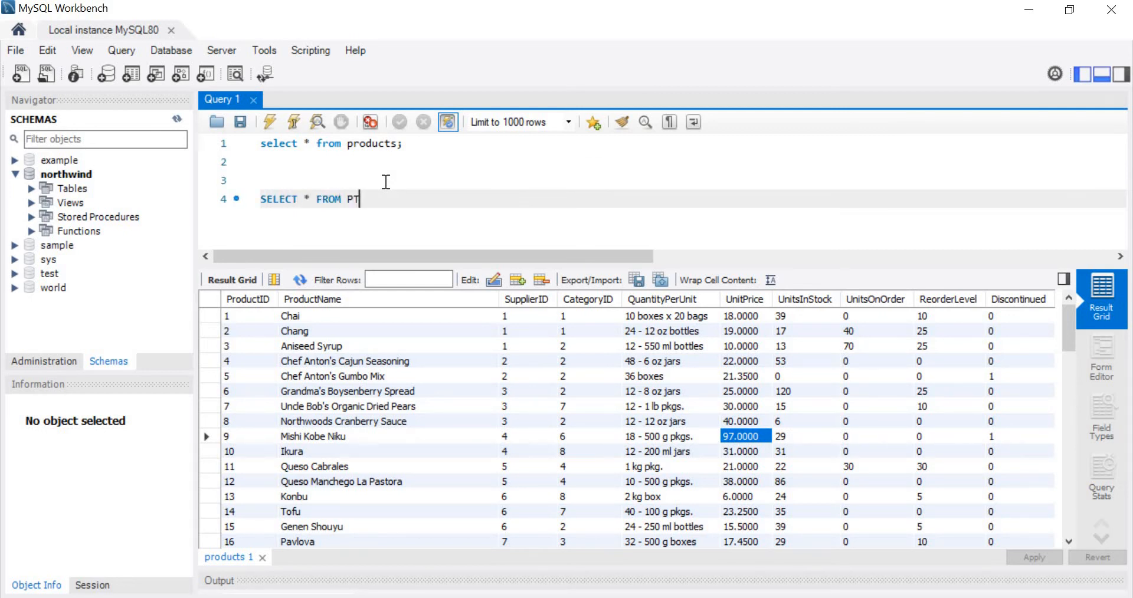
pyautogui.write('Pro')
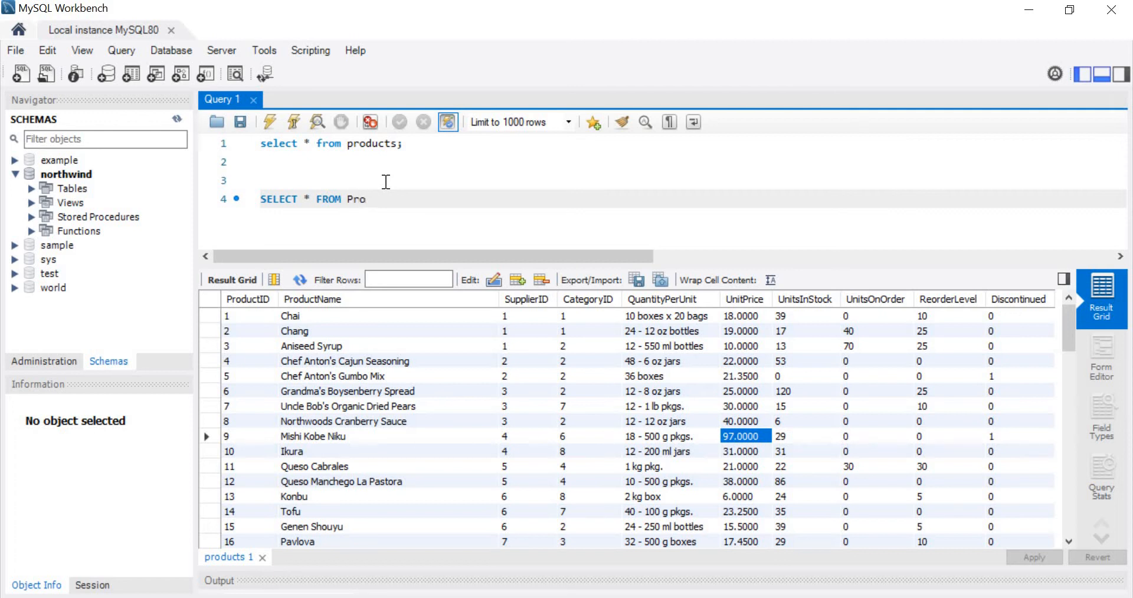
pyautogui.write('ducts wh')
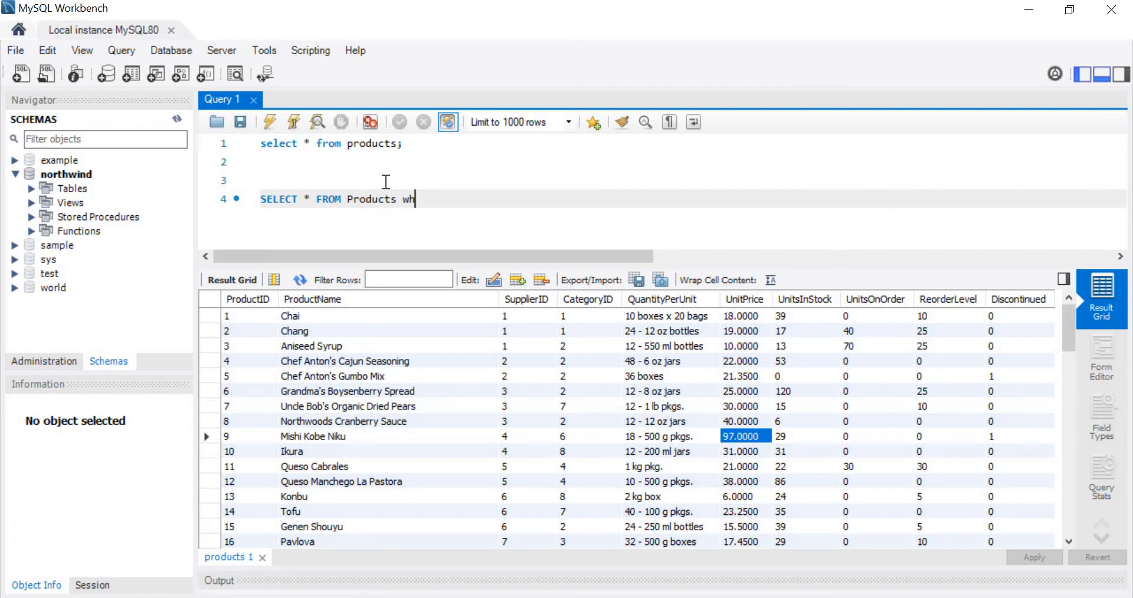
pyautogui.write('ere')
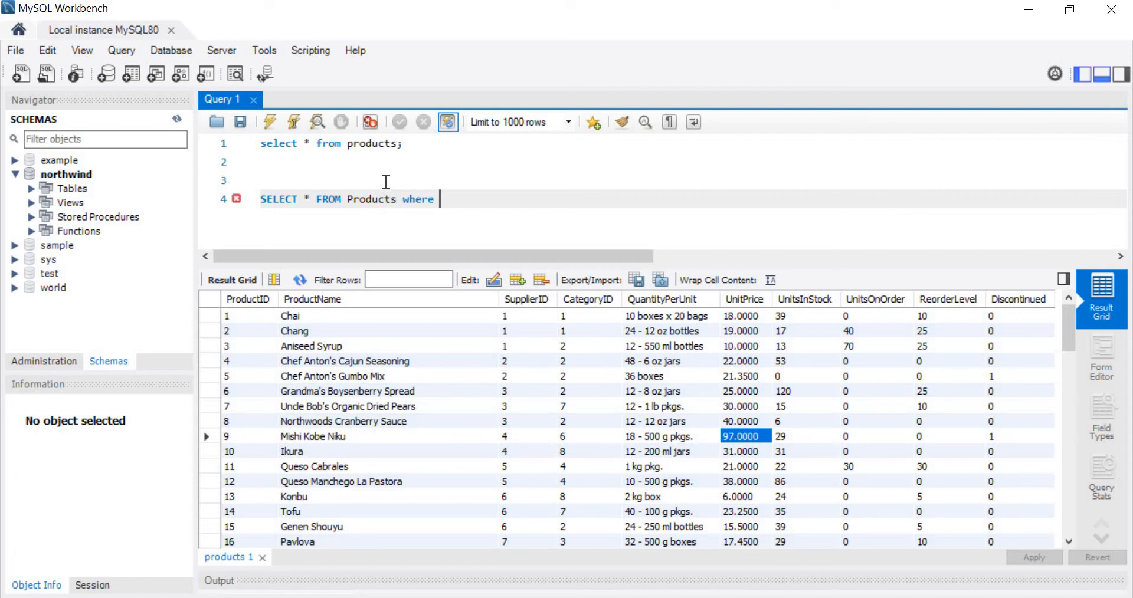
pyautogui.write('unitsinstock between')
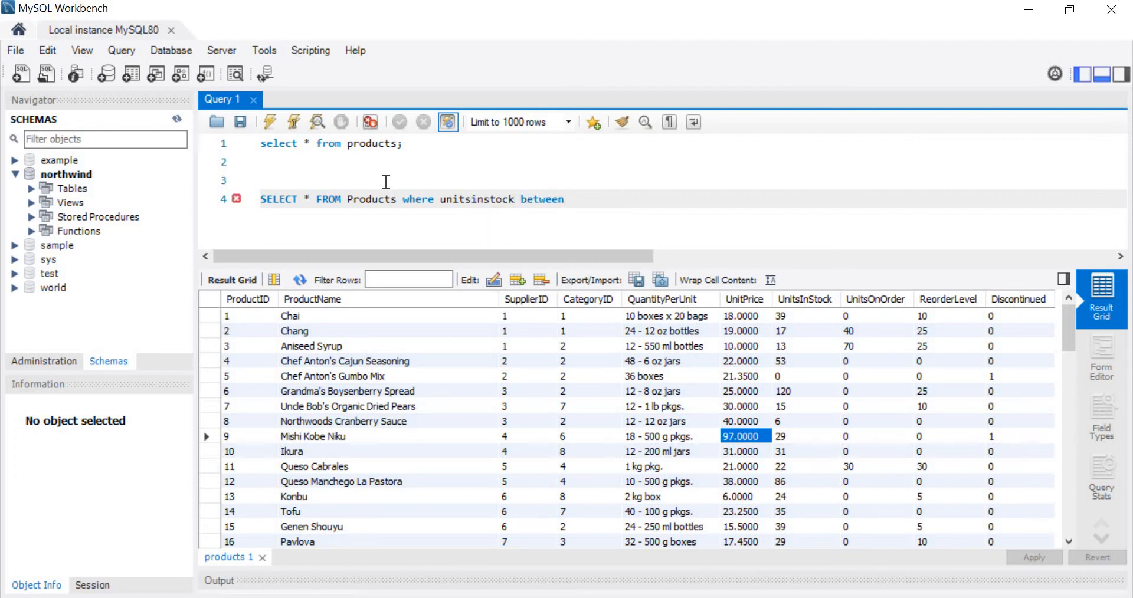
pyautogui.write('20 and')
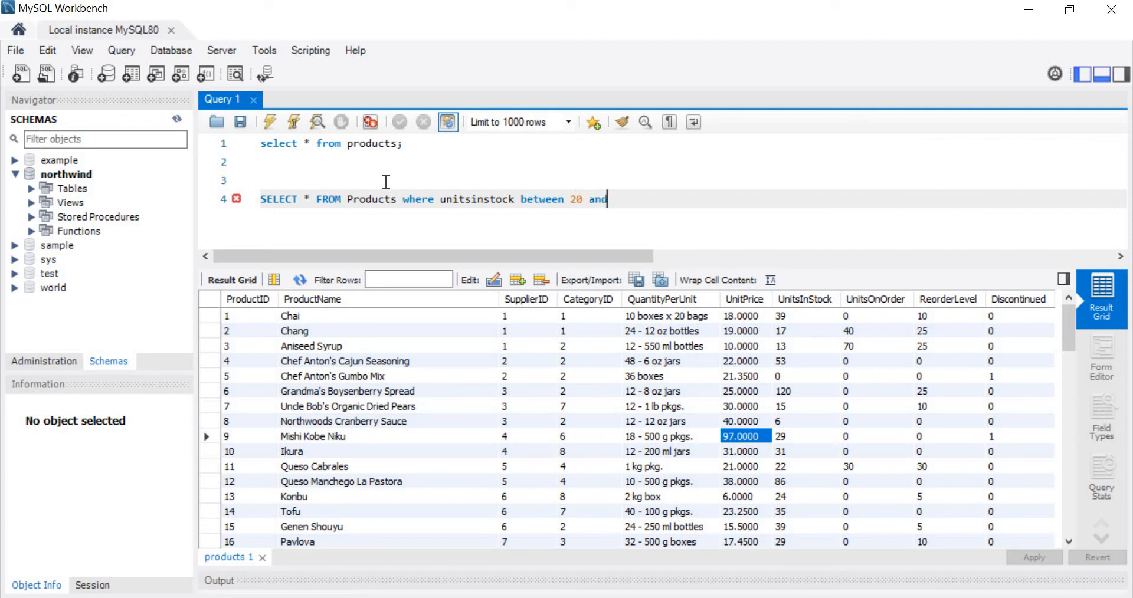
pyautogui.write('30;')
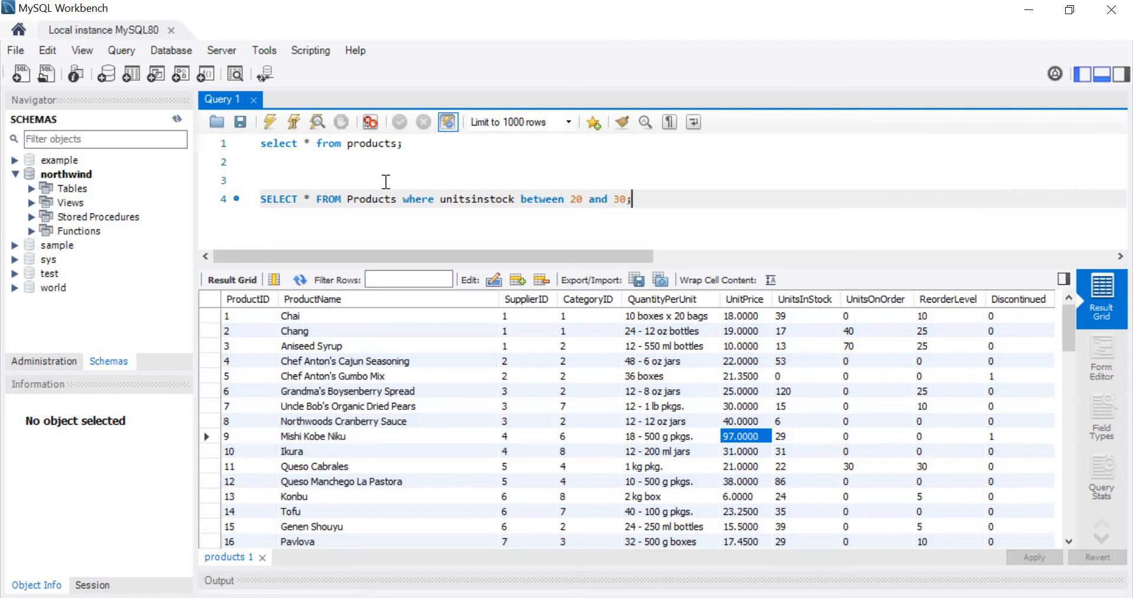
pyautogui.moveTo(453, 198)
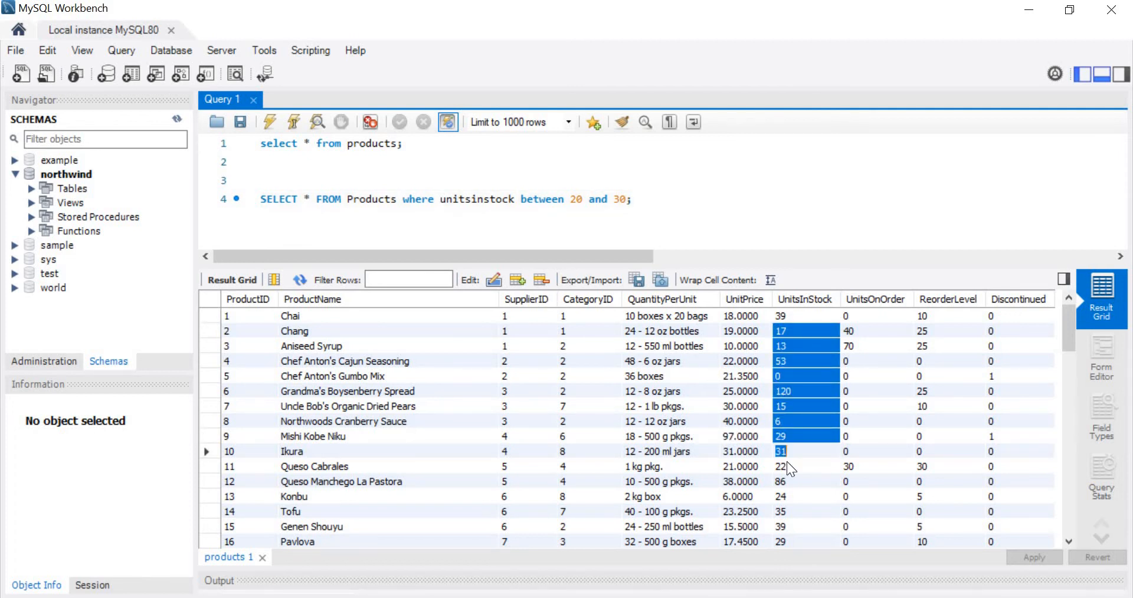
# - Execute the units-in-stock query and review the matching product rows
pyautogui.scroll(-3)
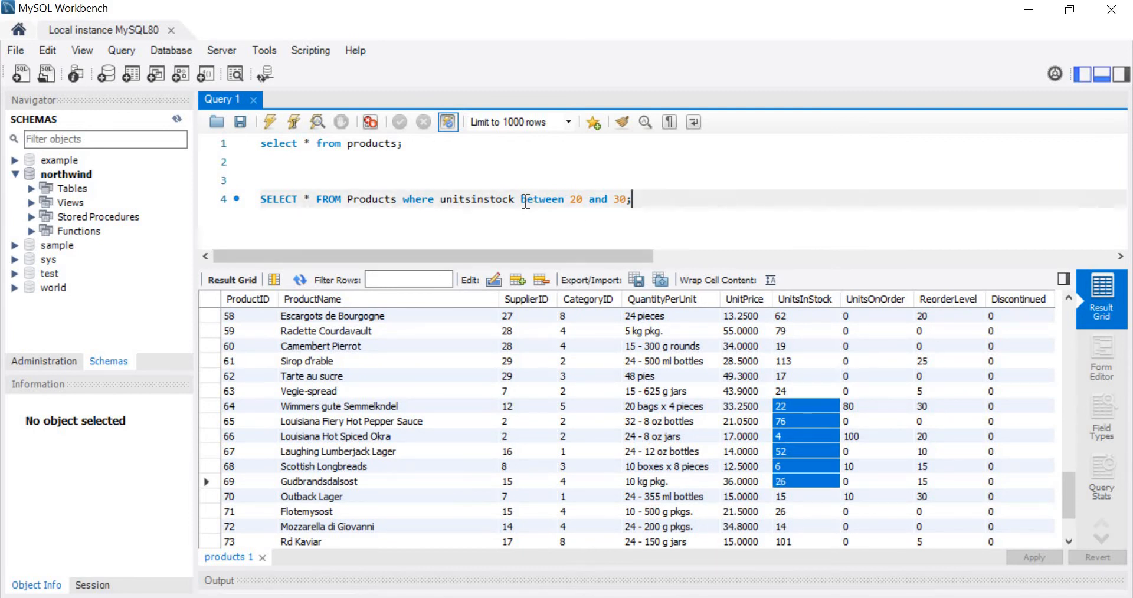
pyautogui.click(269, 122)
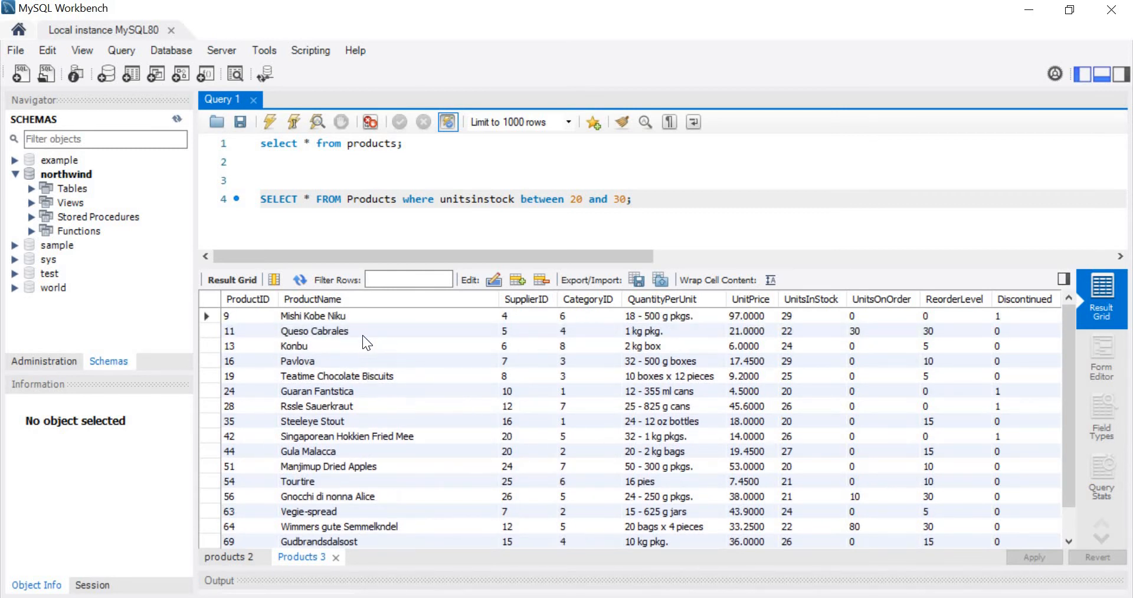
pyautogui.click(793, 316)
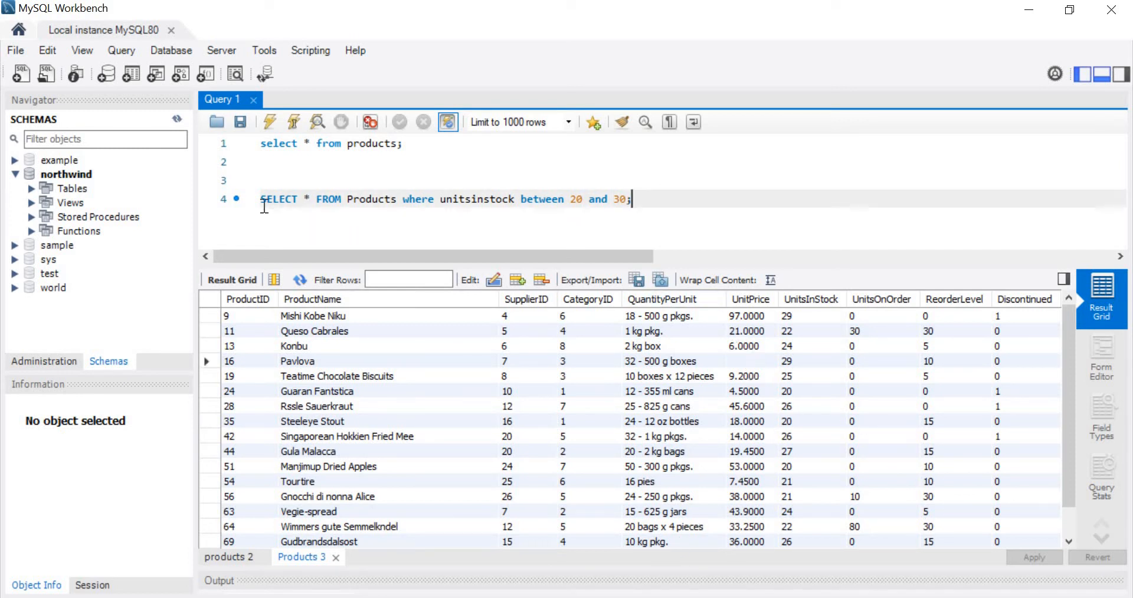
# - Copy the query as UnitPrice between 50 and 90, run it for four products, and start a new SQL tab
pyautogui.click(748, 361)
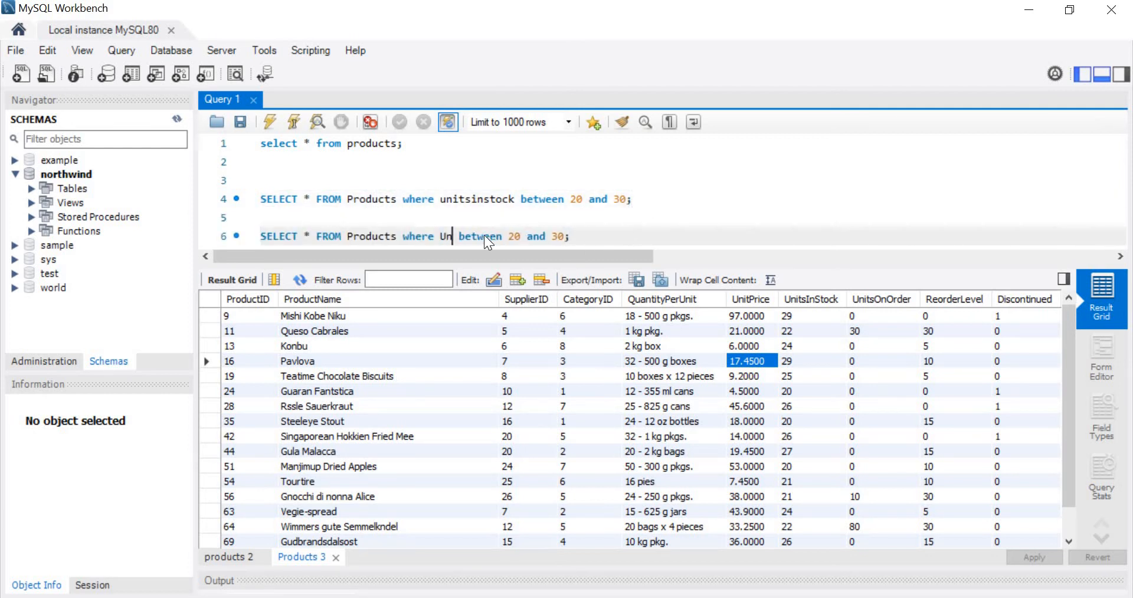
pyautogui.write('itPrice')
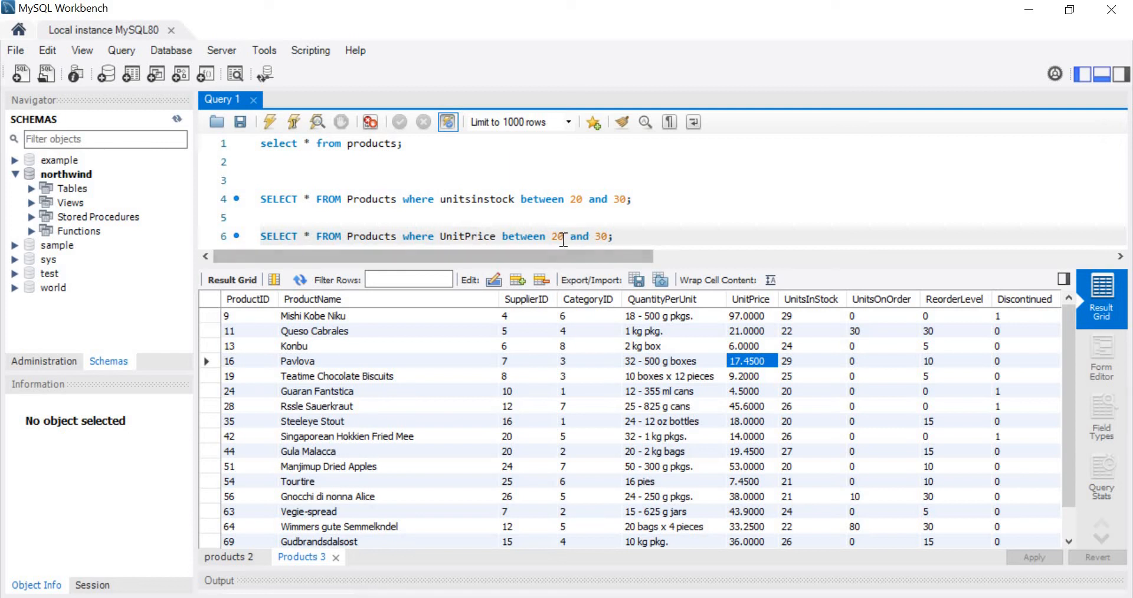
pyautogui.click(558, 236)
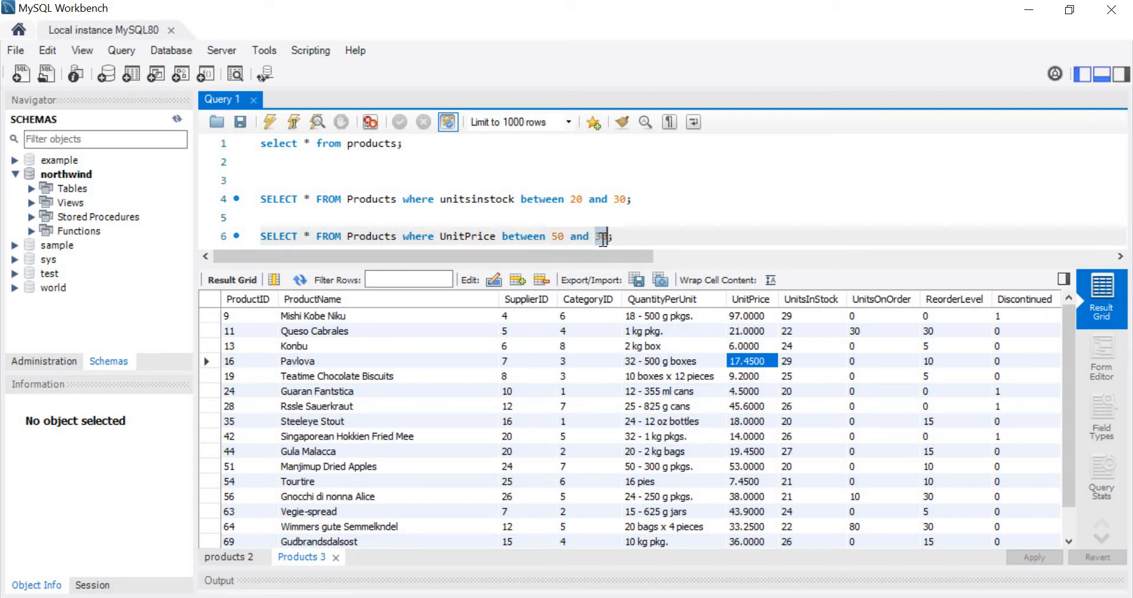
pyautogui.write('90')
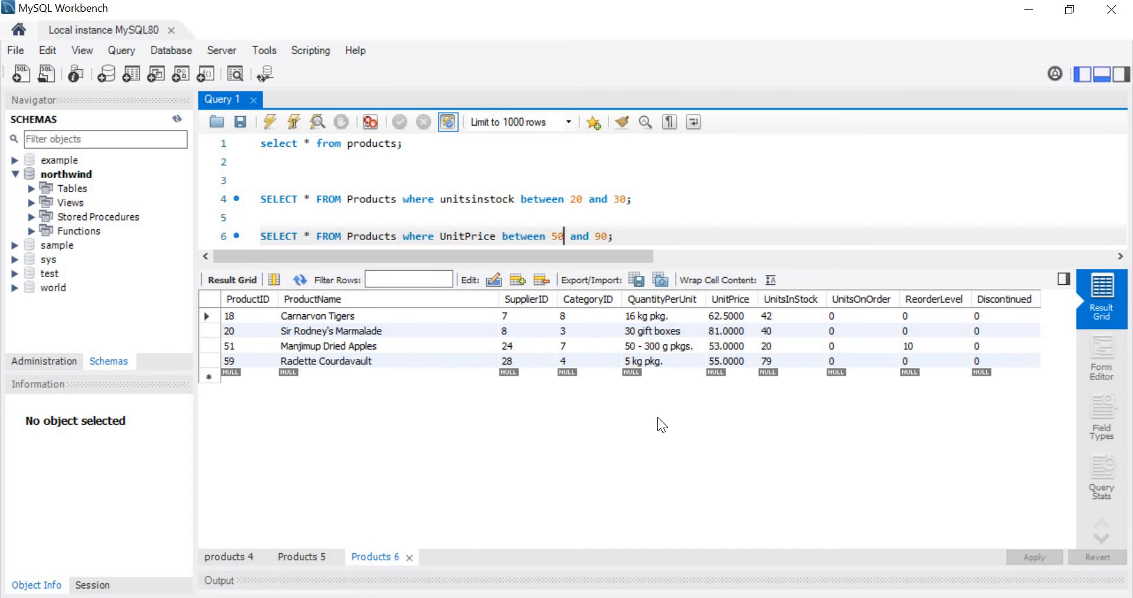
pyautogui.moveTo(740, 333)
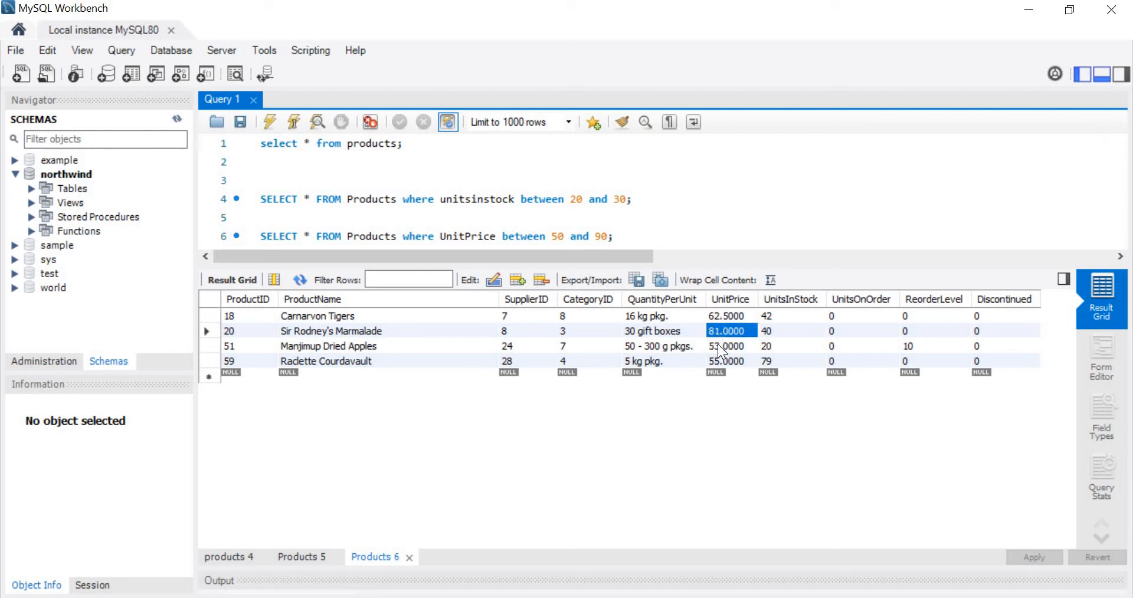
pyautogui.click(727, 362)
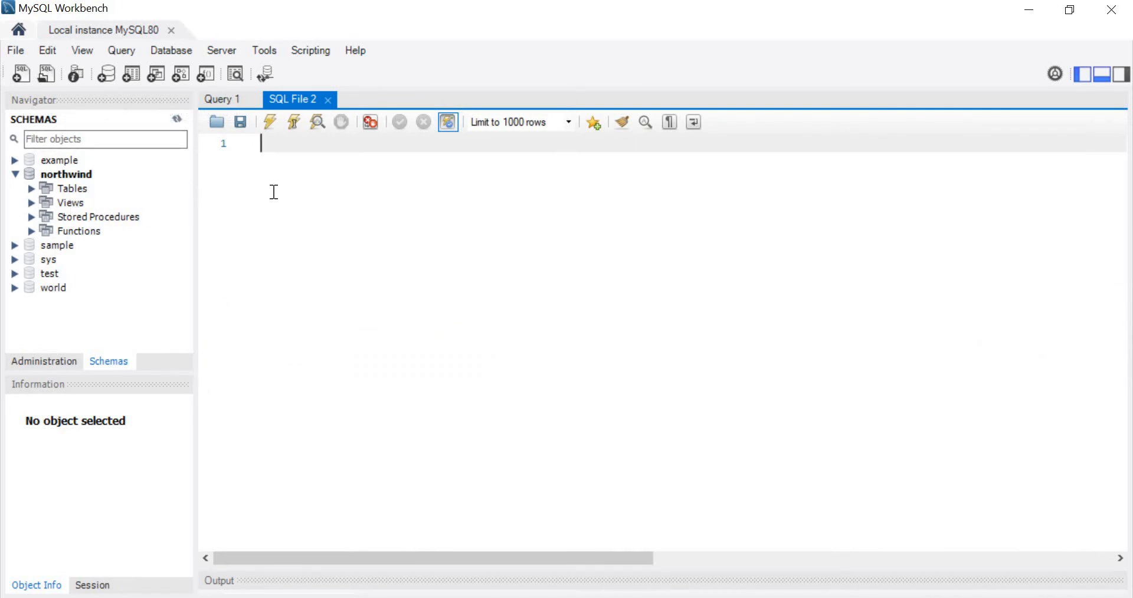
# - Run Select * From employees; to show all nine employees with birth and hire dates
pyautogui.write('Sele')
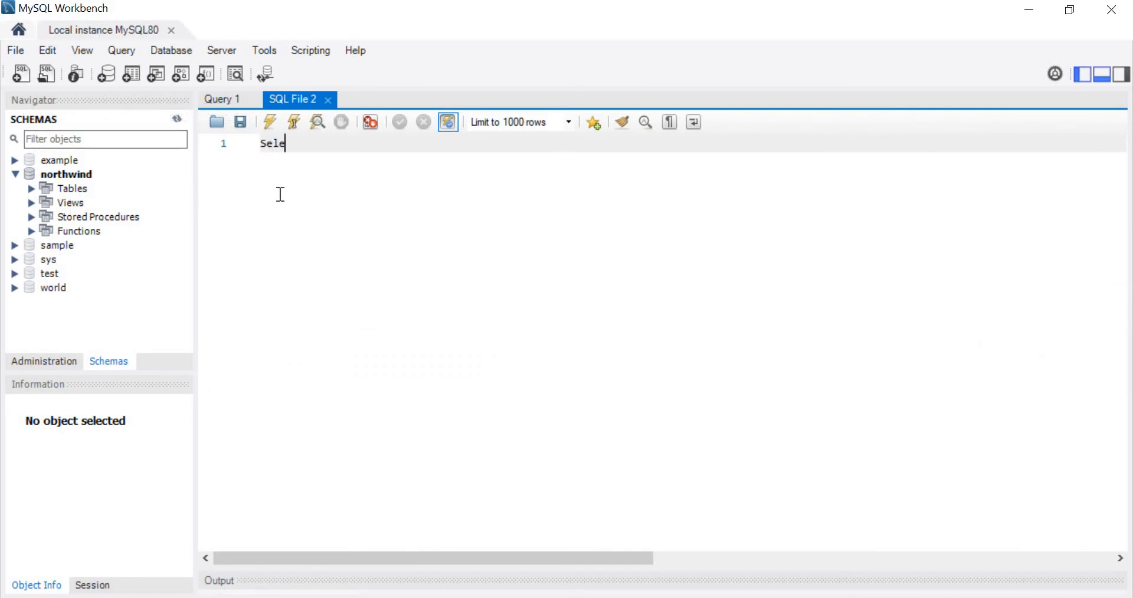
pyautogui.write('ct * From em')
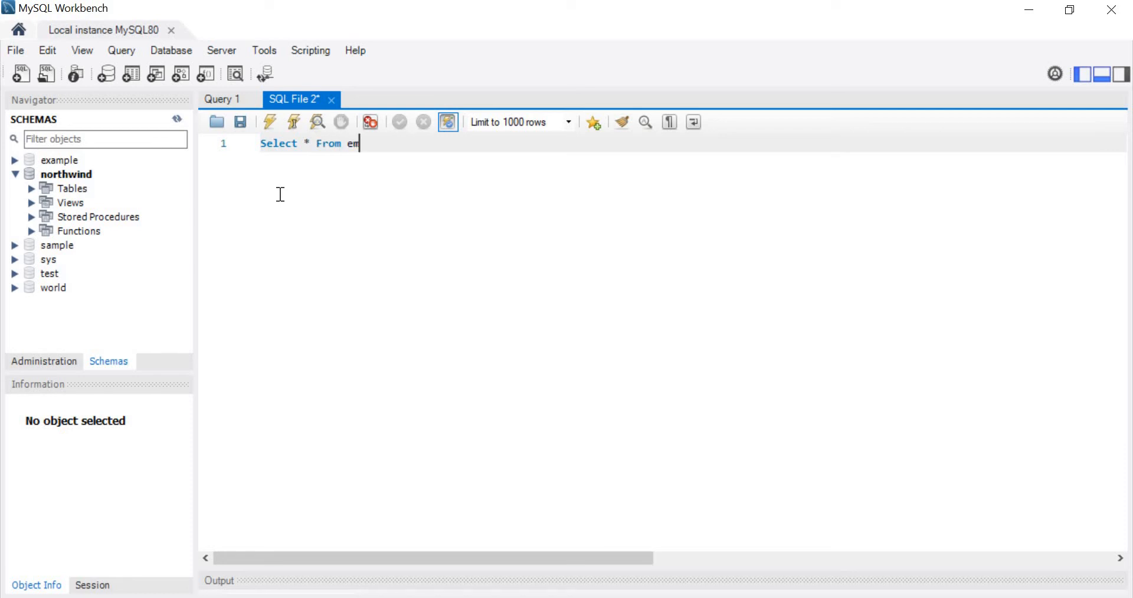
pyautogui.write('ployees;')
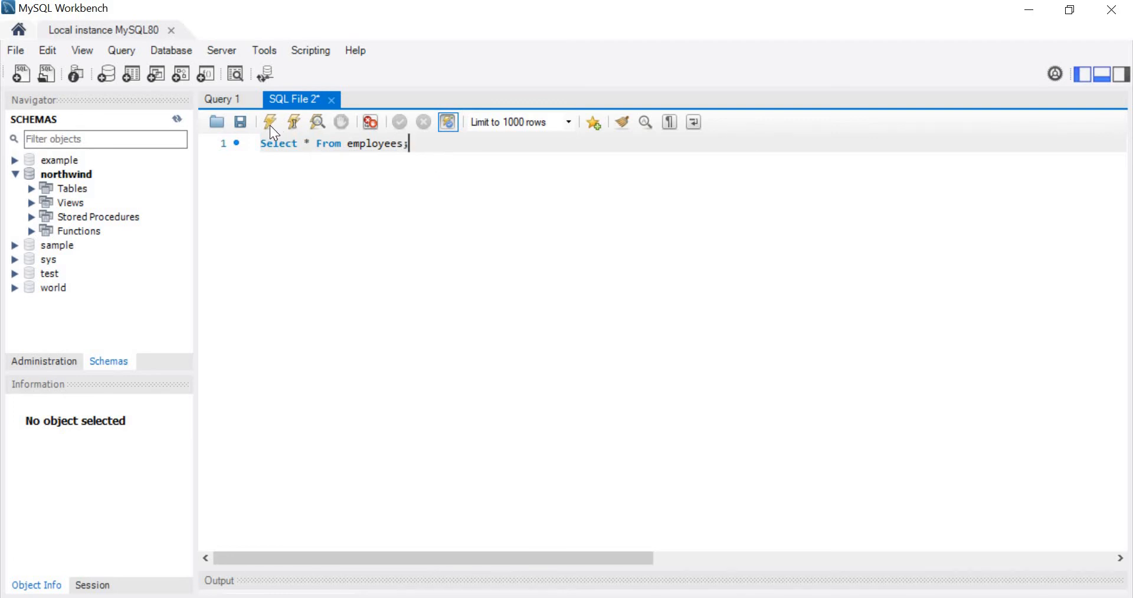
pyautogui.click(270, 122)
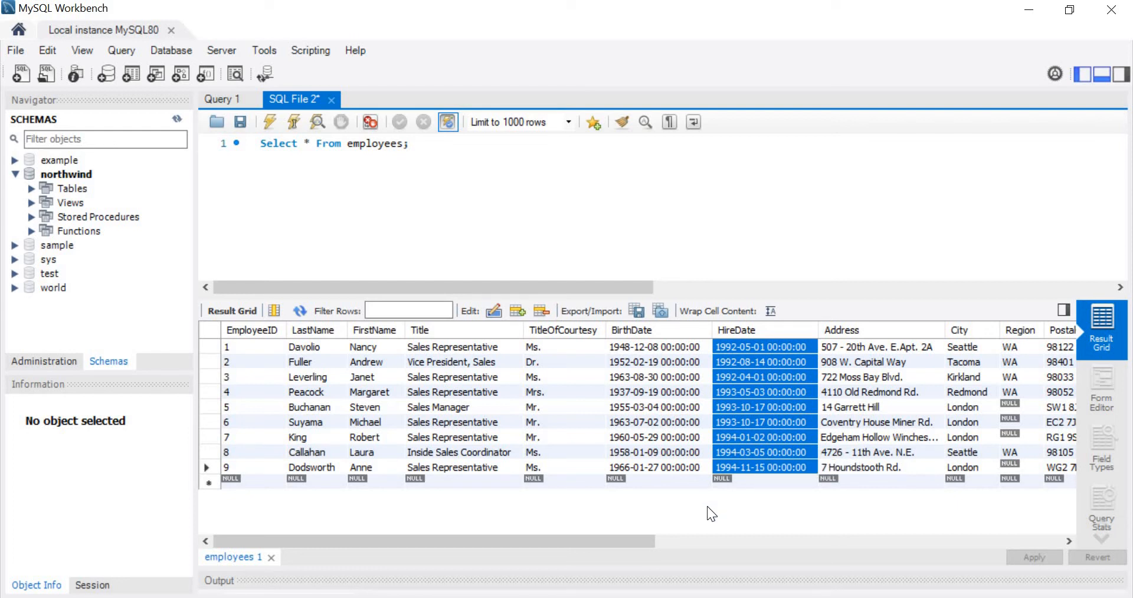
pyautogui.moveTo(635, 358)
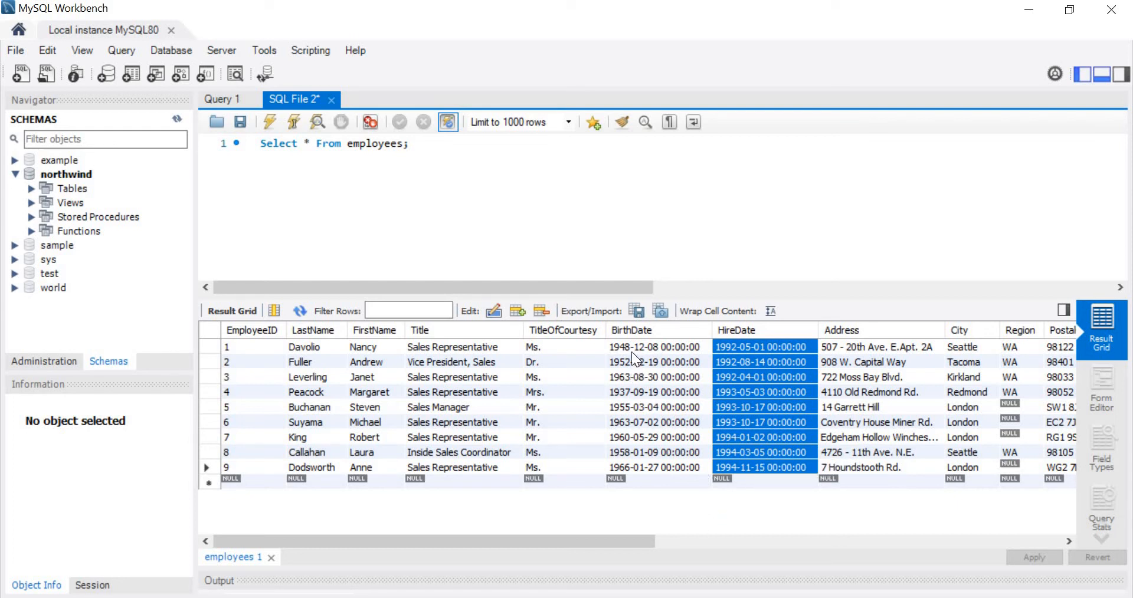
pyautogui.click(654, 347)
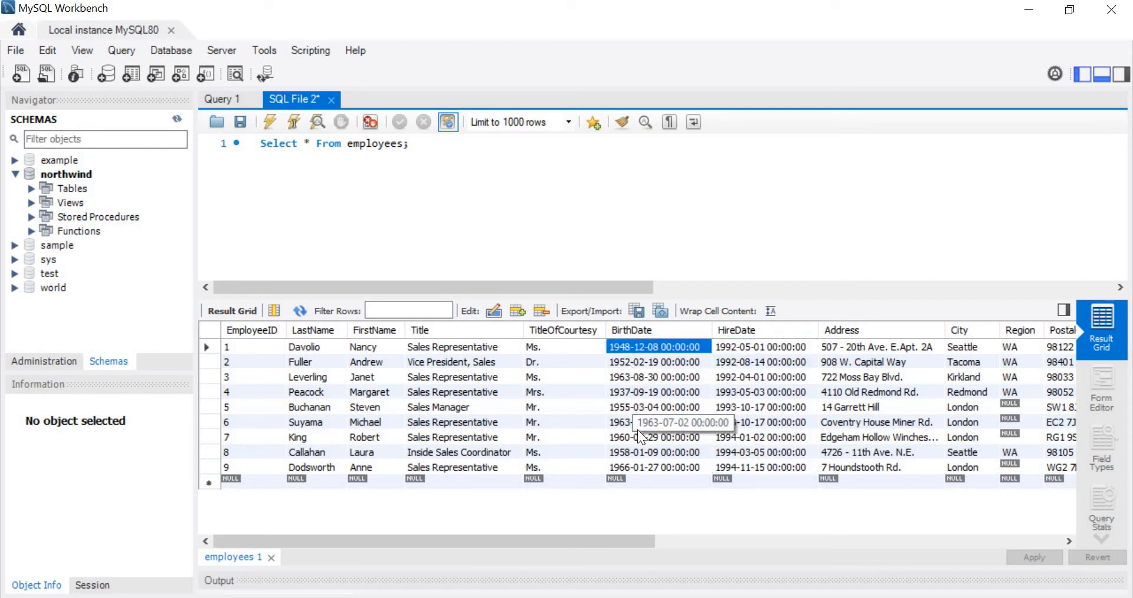
pyautogui.moveTo(639, 442)
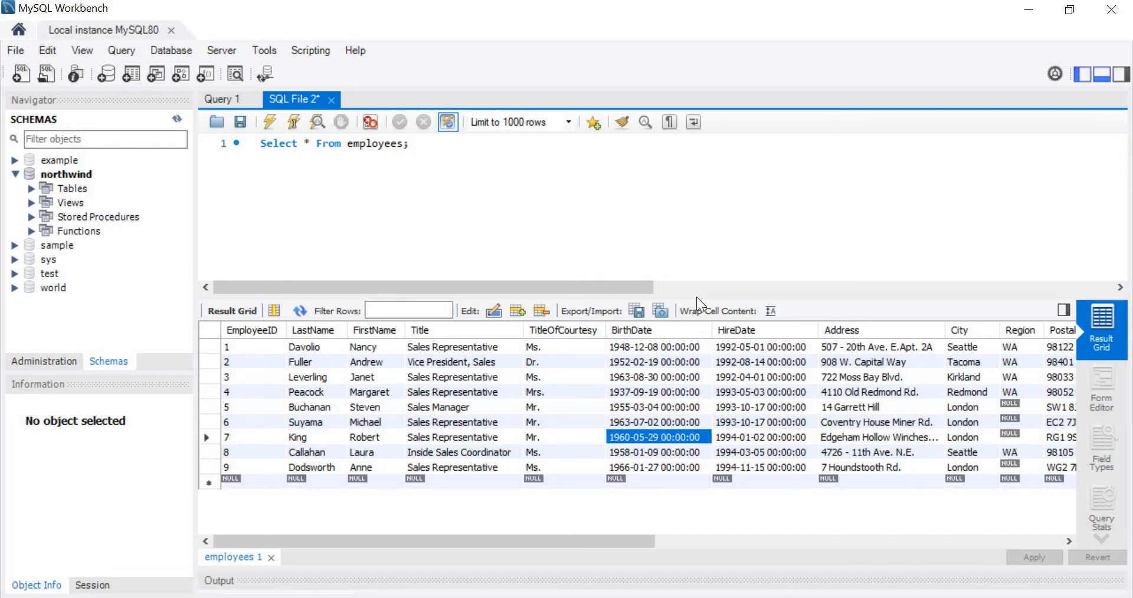
# - Write Select * from employees where BirthDate between, fixing the betwwen typo
pyautogui.rightClick(657, 437)
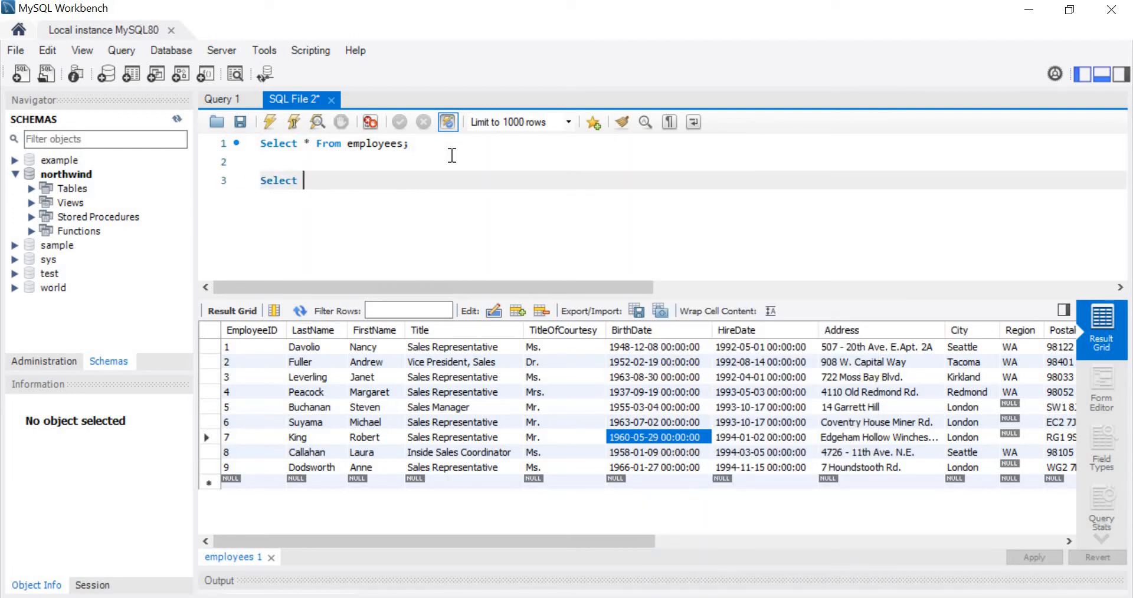
pyautogui.write('* from empl')
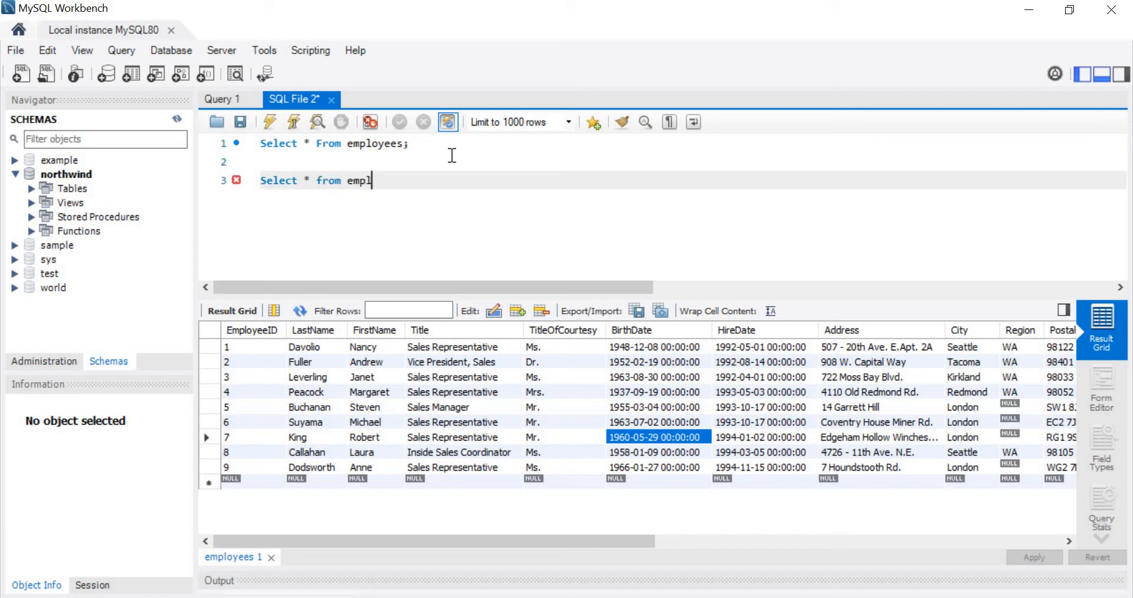
pyautogui.write('oyees')
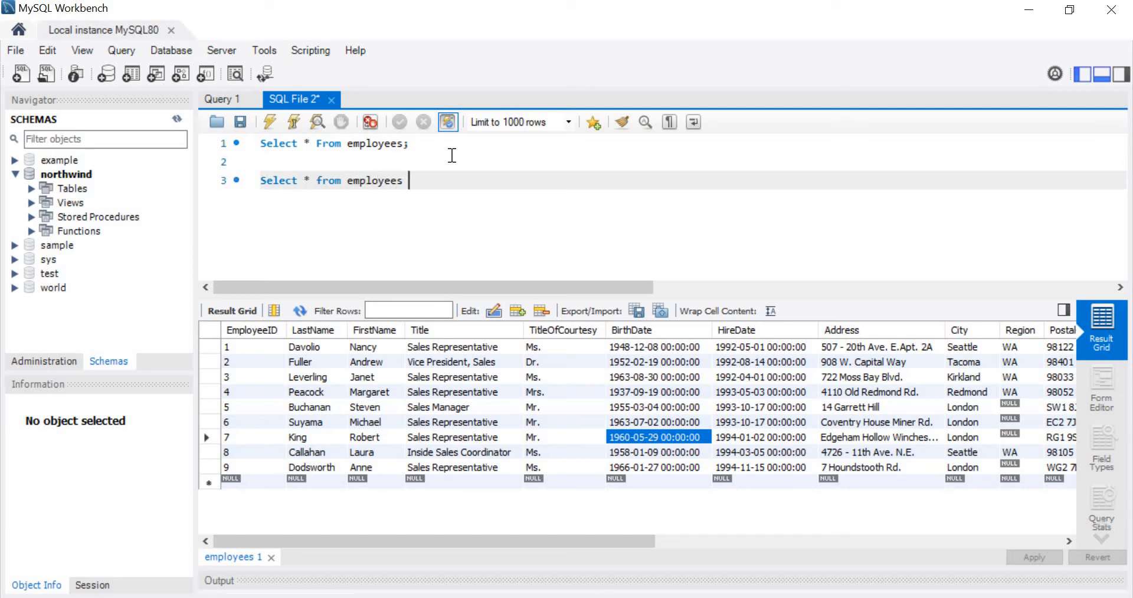
pyautogui.write('where')
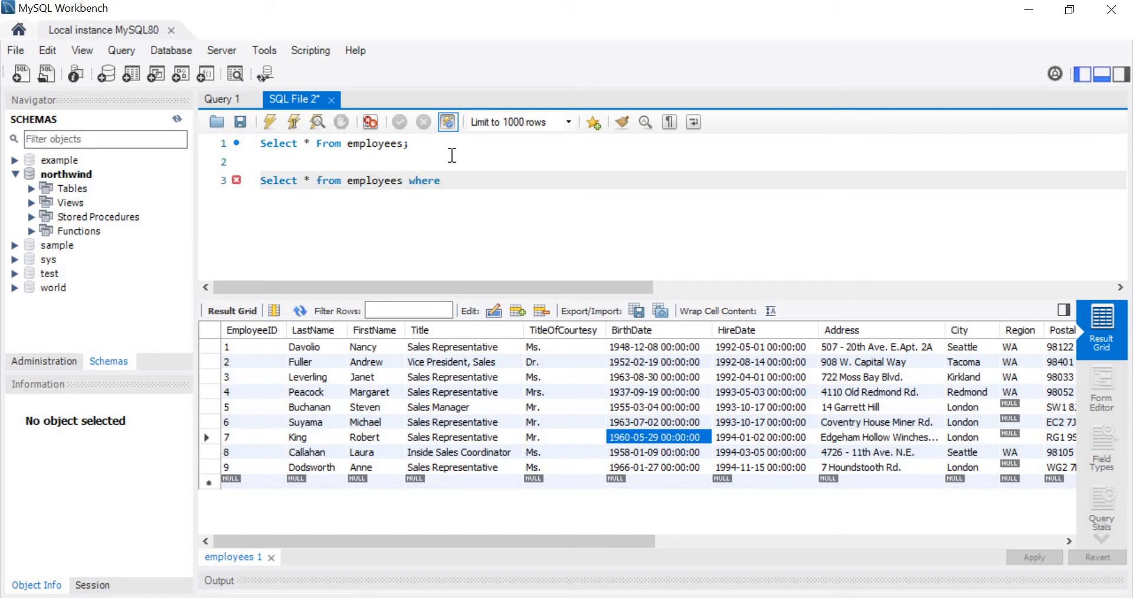
pyautogui.write('birt')
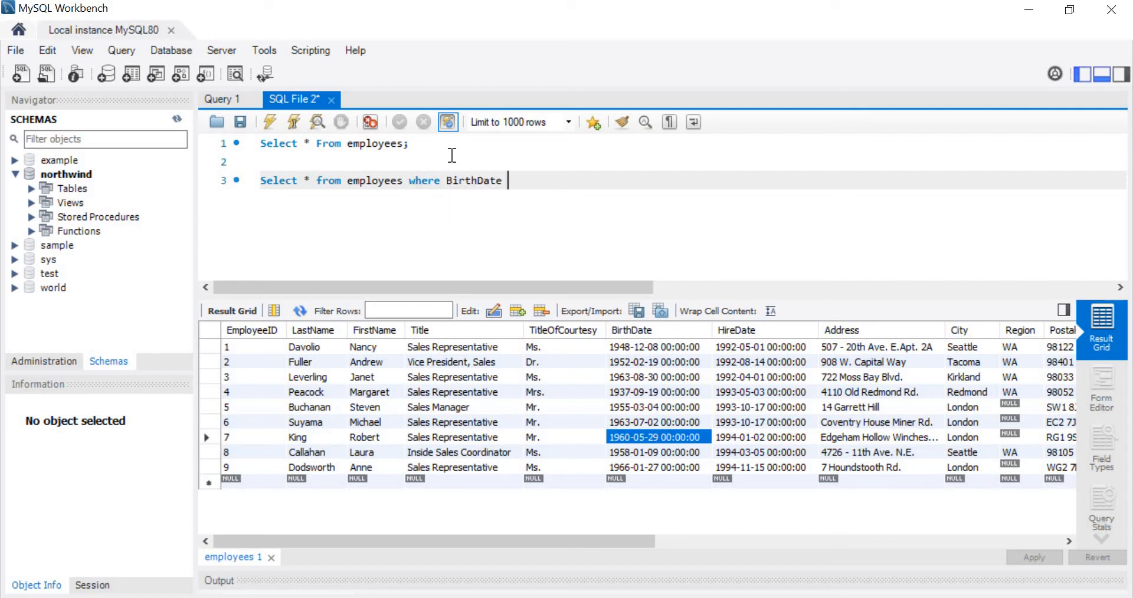
pyautogui.write('betwwen')
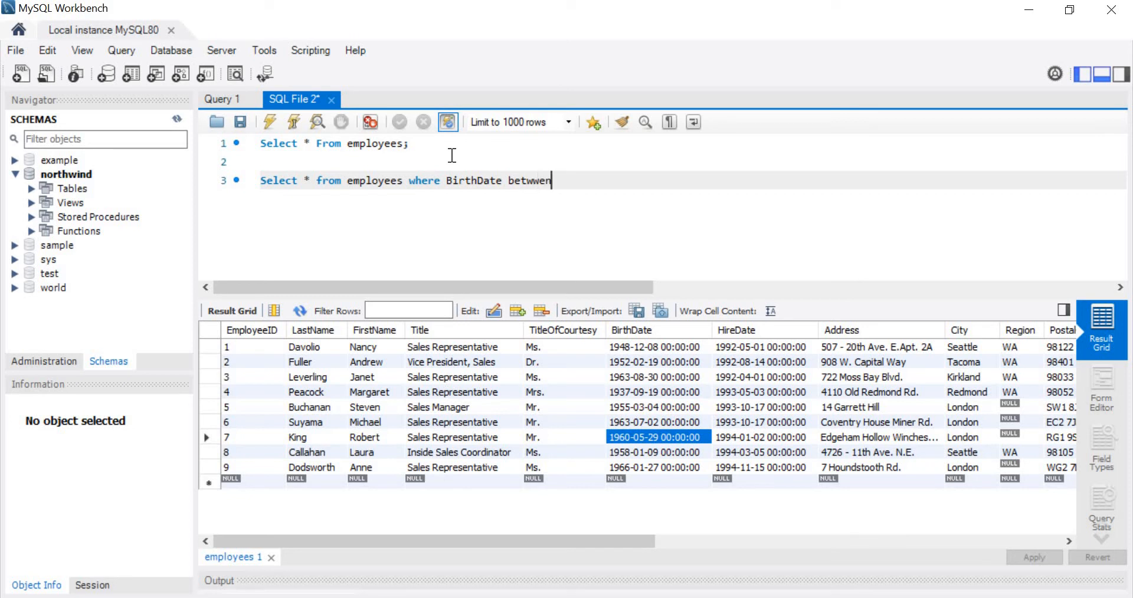
pyautogui.press('Backspace')
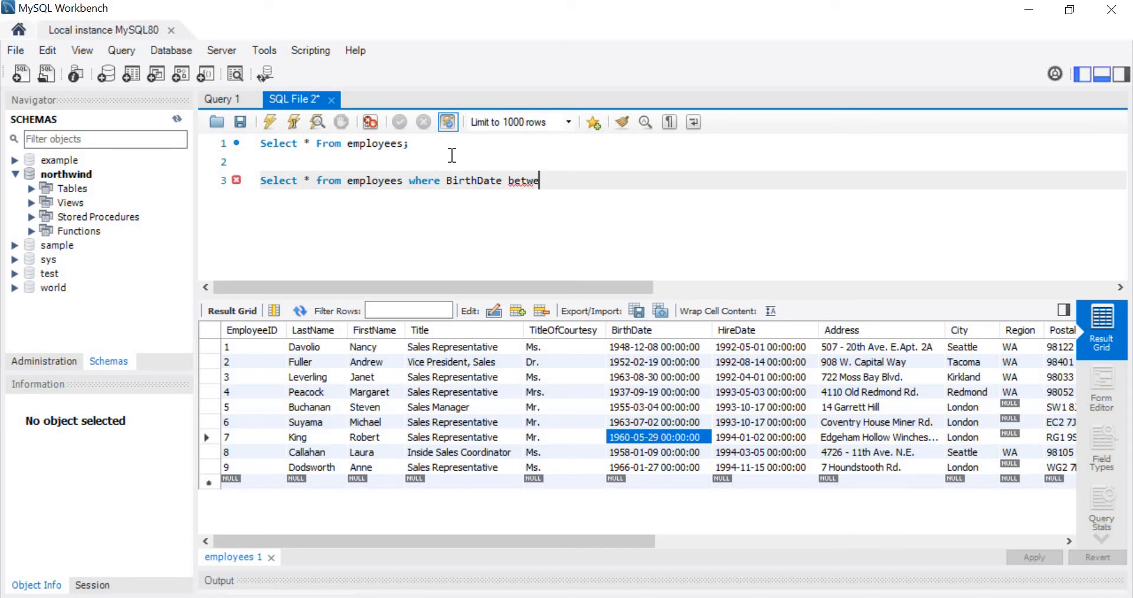
pyautogui.write('en')
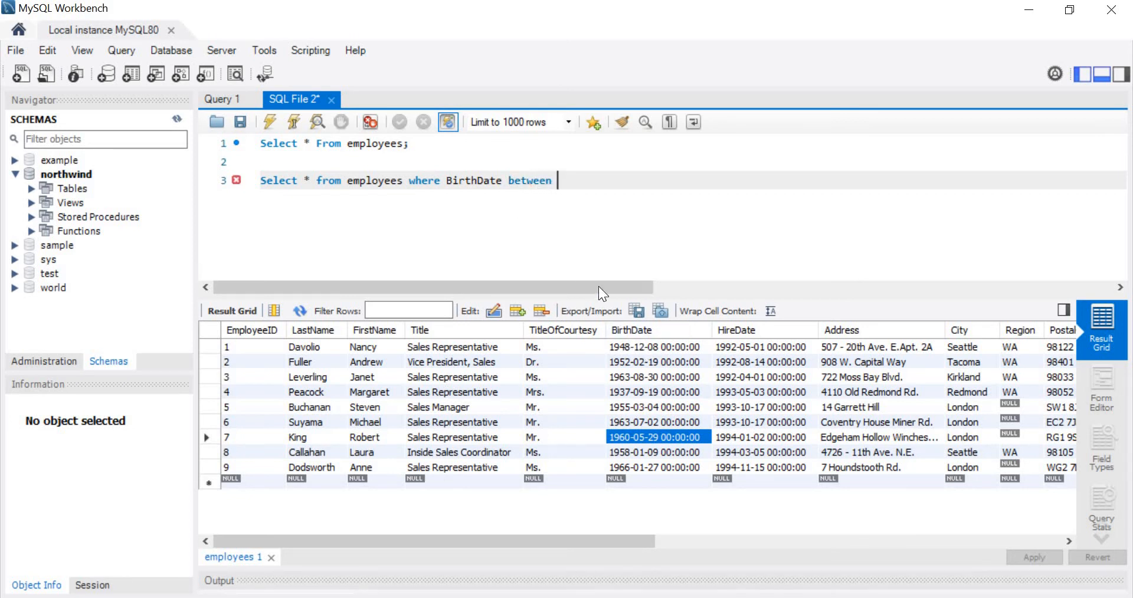
# - Fill the range '1948-12-08' and '1960-05-29' from grid values and run it for five rows
pyautogui.click(653, 347)
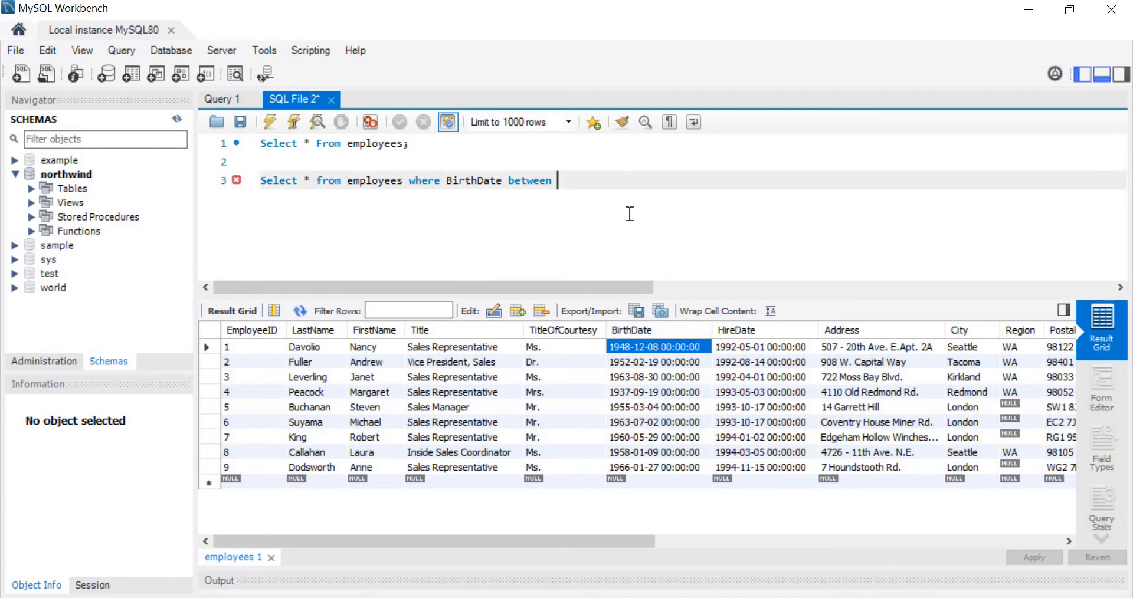
pyautogui.write('1948-12-08 00:00:00 and')
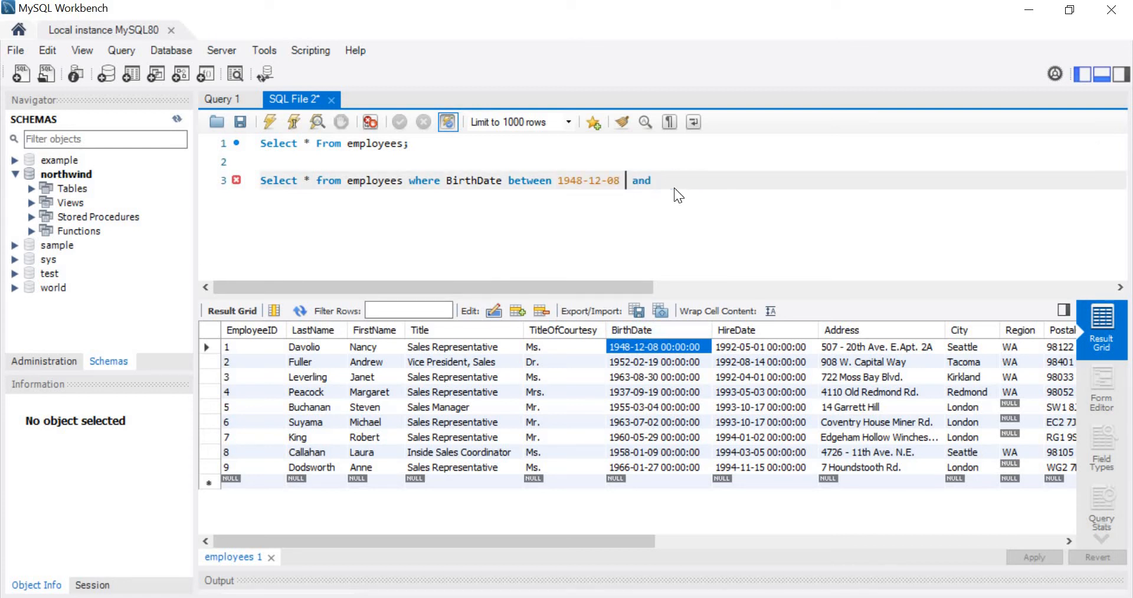
pyautogui.click(658, 452)
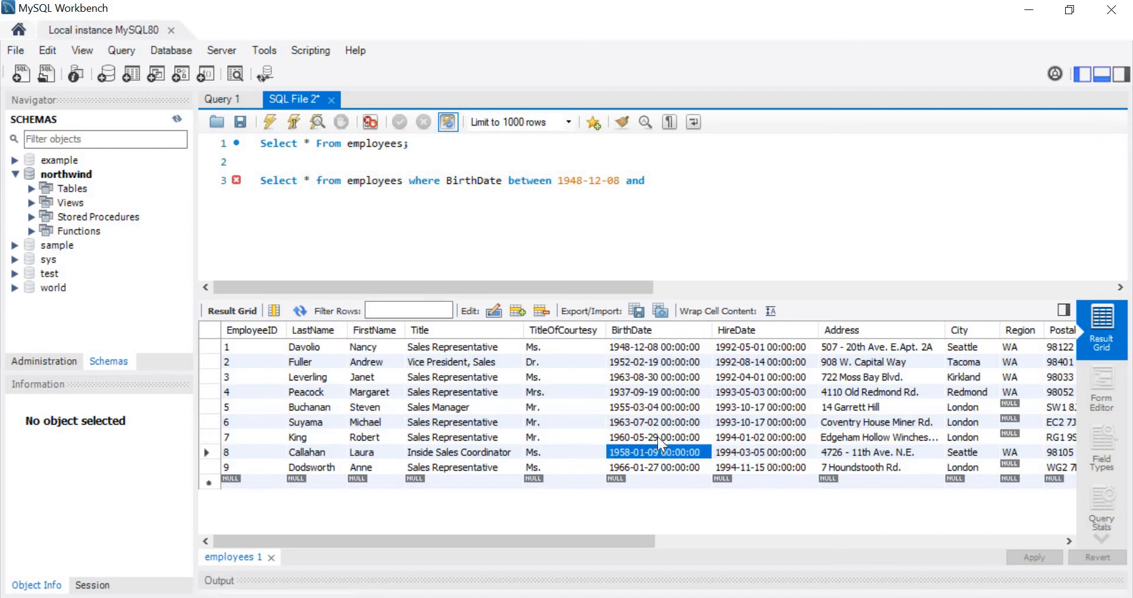
pyautogui.write('1960-05-29 00:00:00')
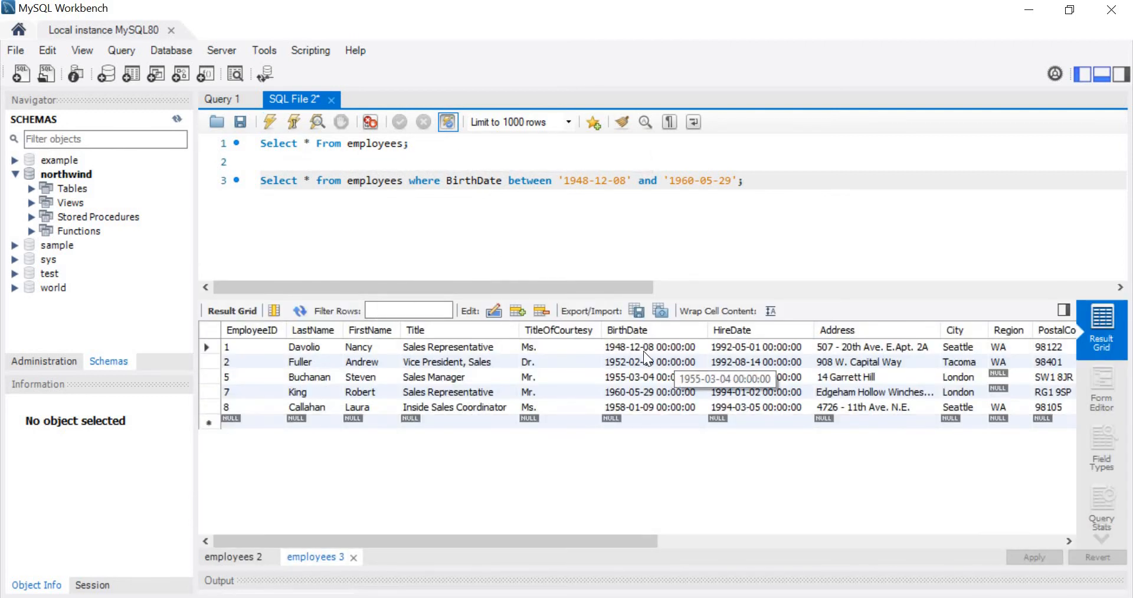
pyautogui.click(650, 347)
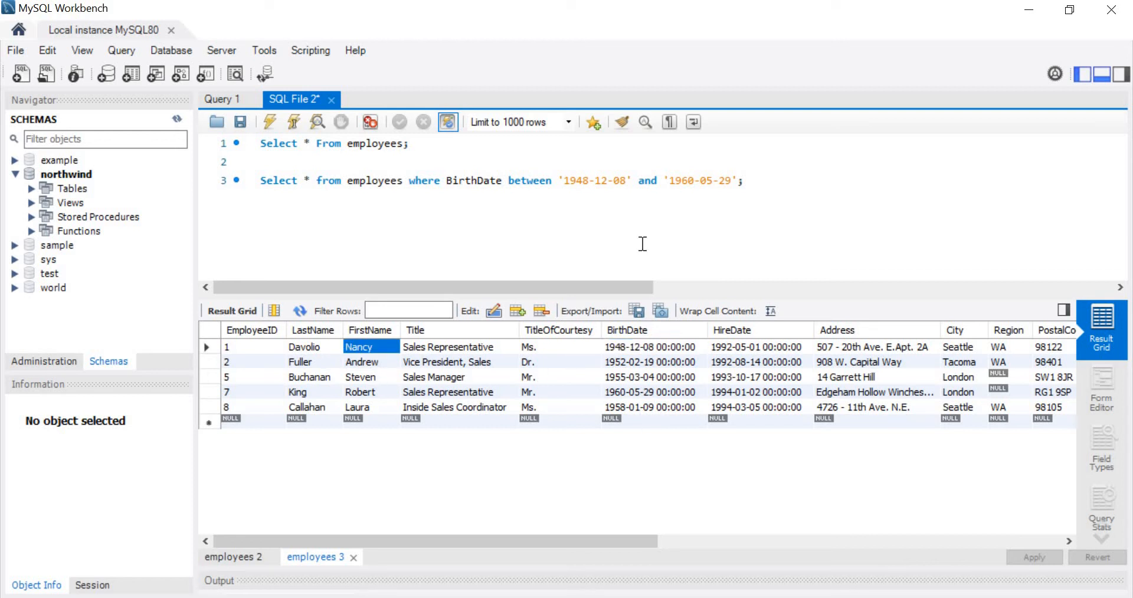
pyautogui.moveTo(684, 424)
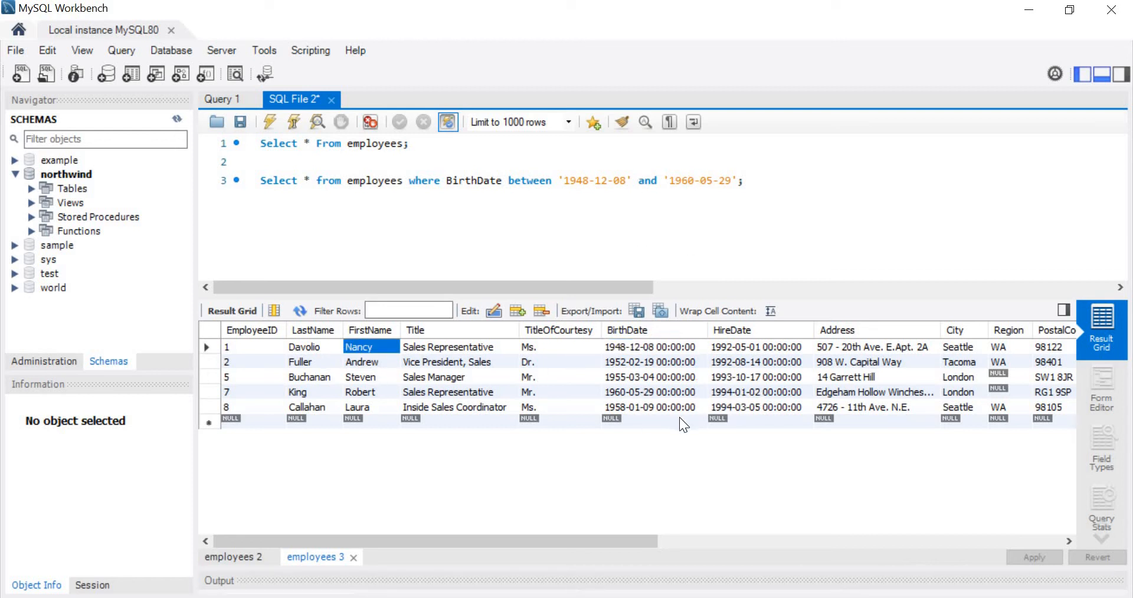
pyautogui.click(369, 392)
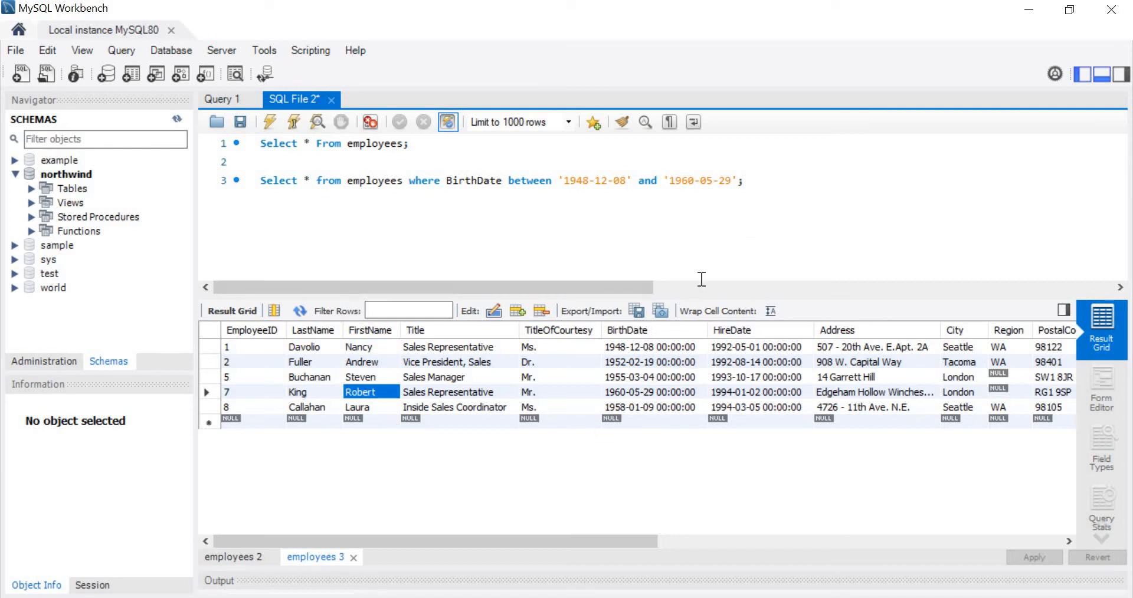
# - Append ORDER BY 6 to the BirthDate query, run it, check the sorted dates, then return to Notepad++
pyautogui.click(312, 392)
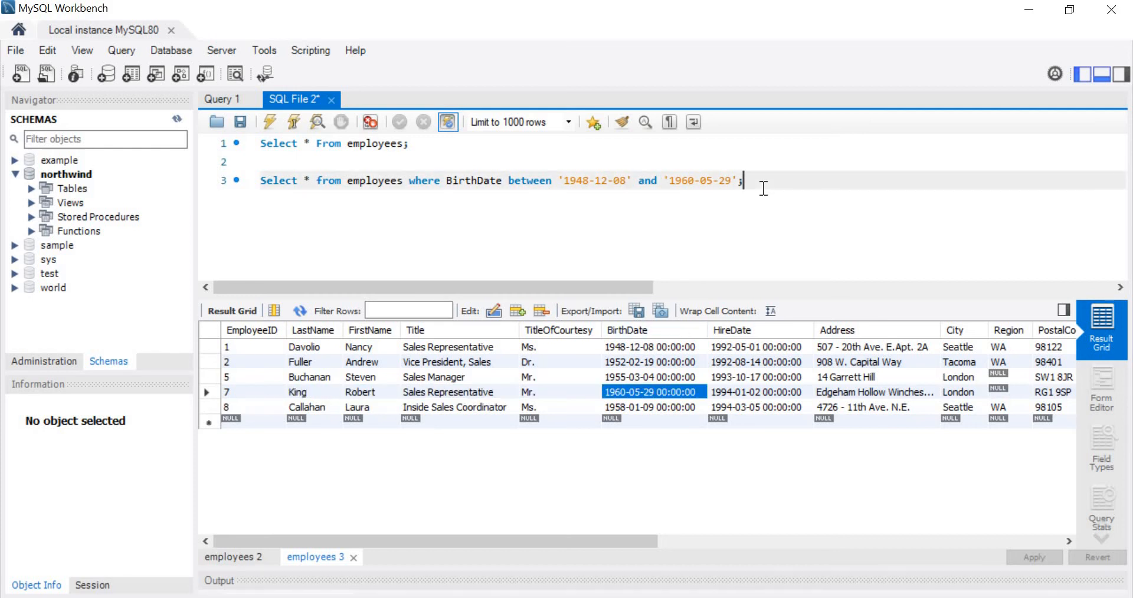
pyautogui.write('ORDER')
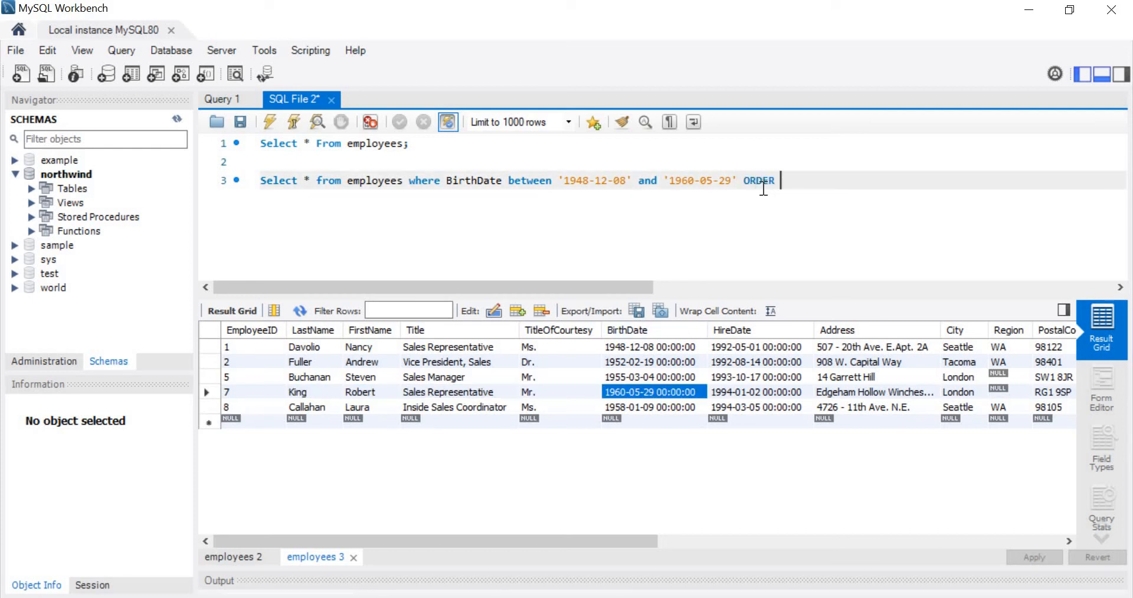
pyautogui.write('BY 6;')
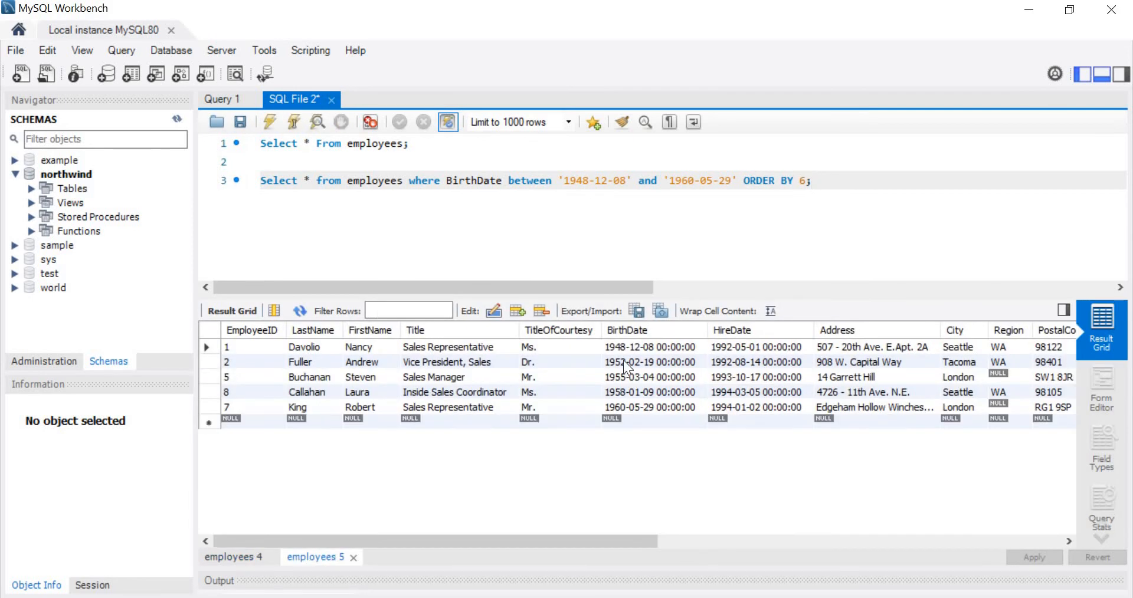
pyautogui.moveTo(635, 361)
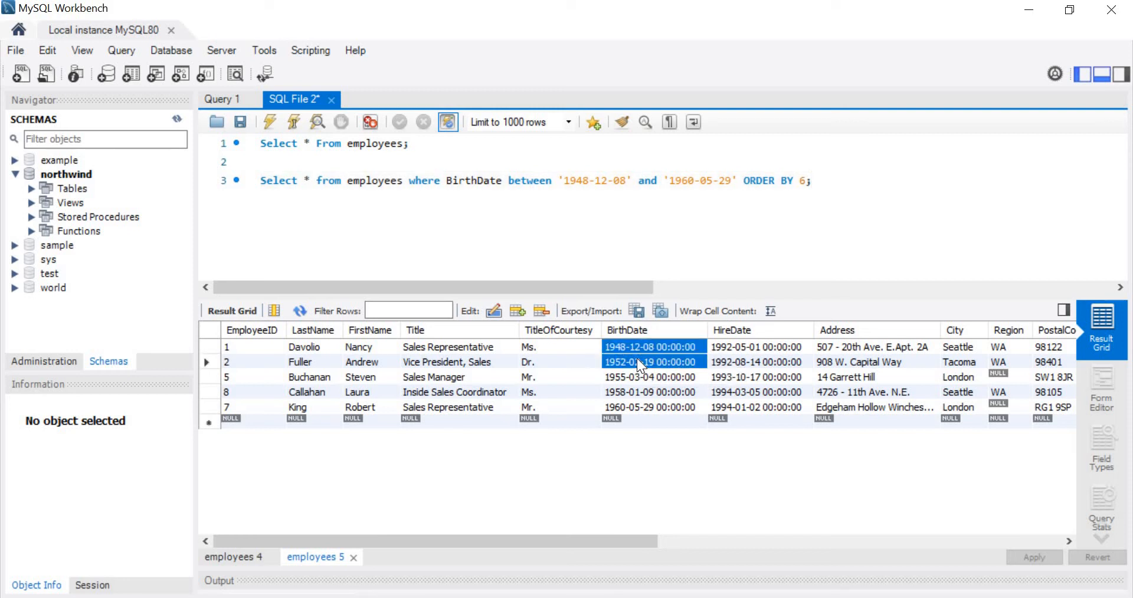
pyautogui.click(652, 377)
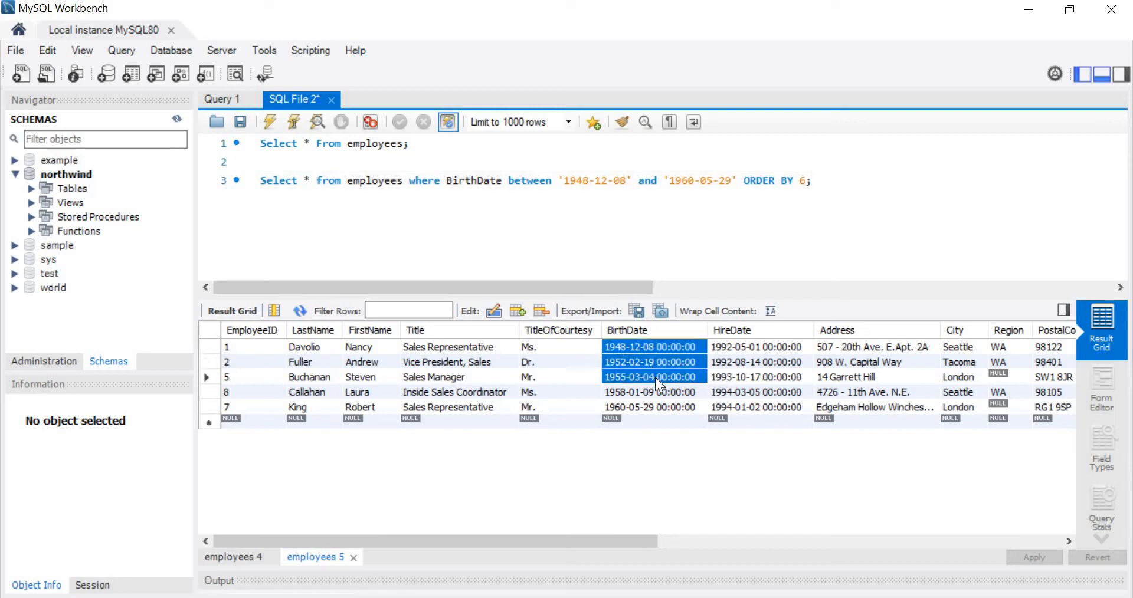
pyautogui.click(652, 407)
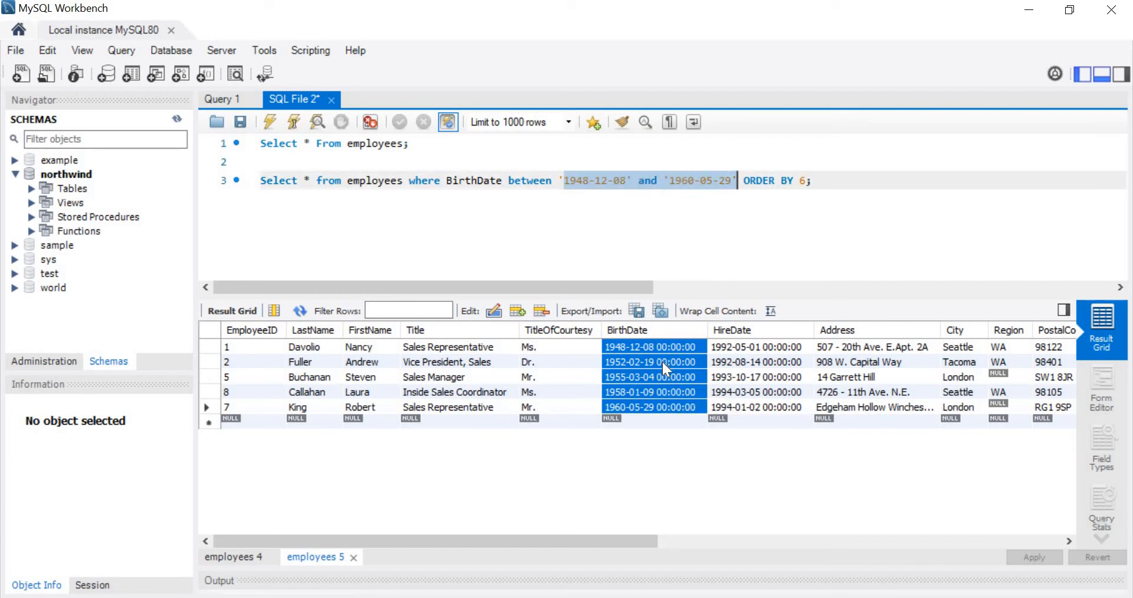
pyautogui.click(650, 392)
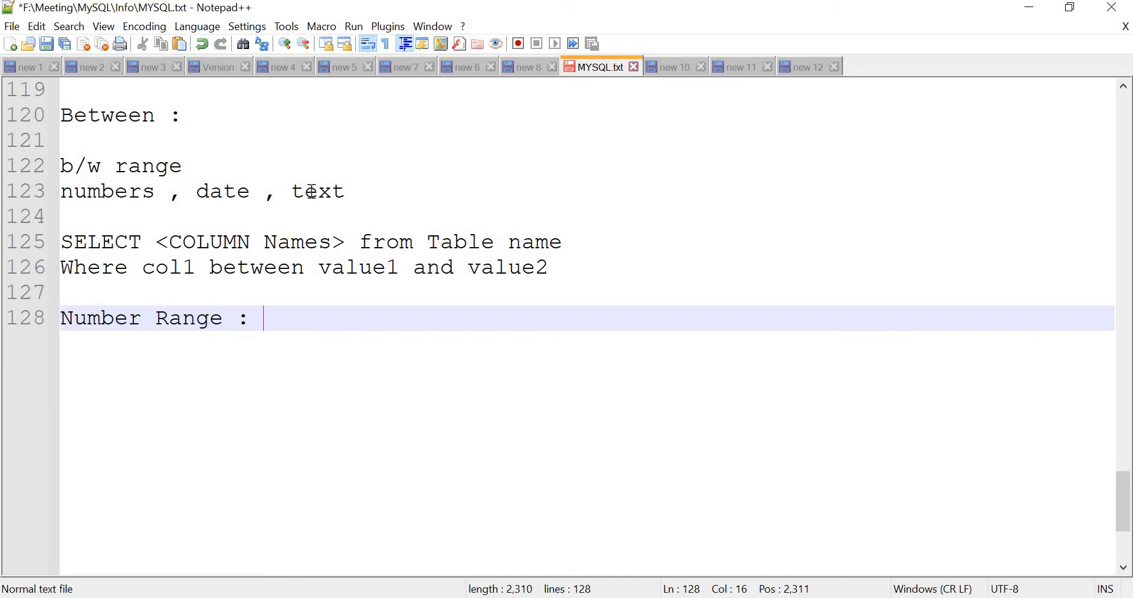
# - Write SELECT * FROM employees where FirstName Between 'A' and 'B'; without running it
pyautogui.doubleClick(316, 191)
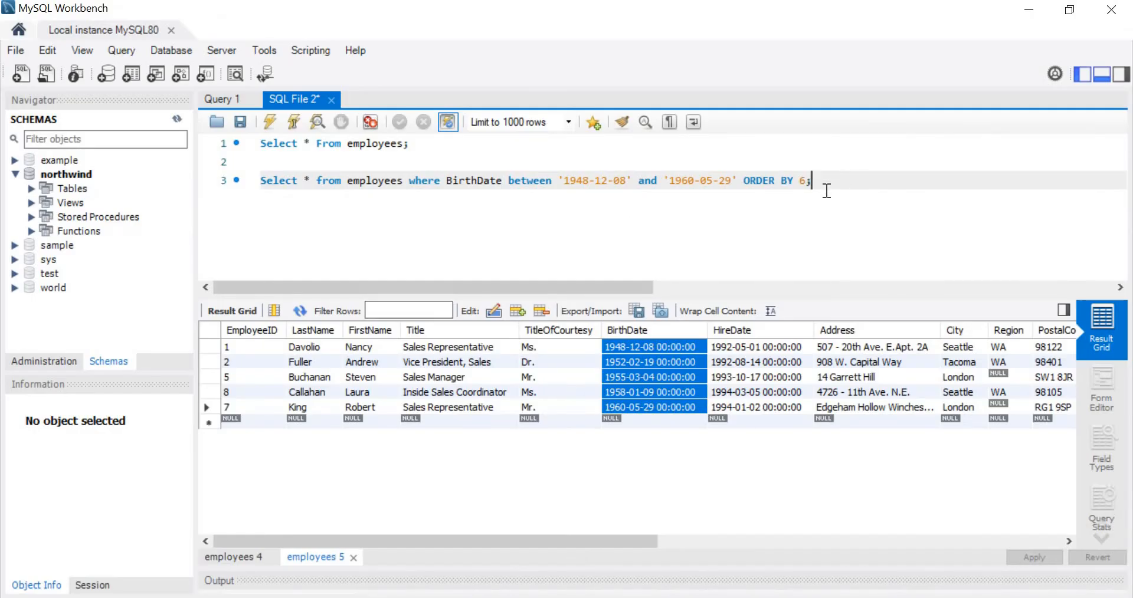
pyautogui.write('SELECT * FROM')
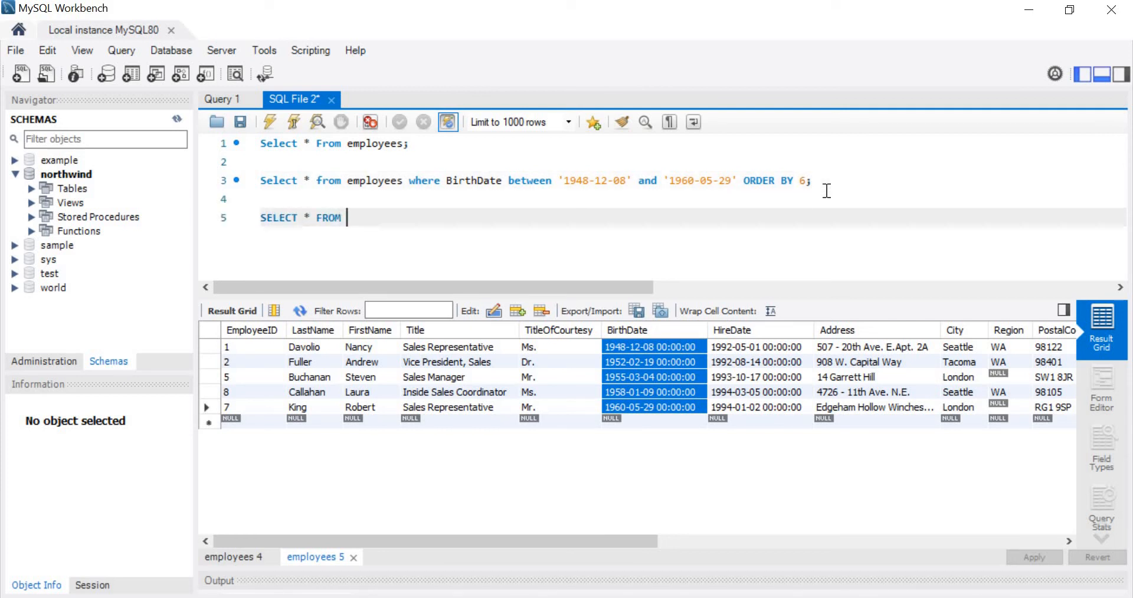
pyautogui.write('emplo')
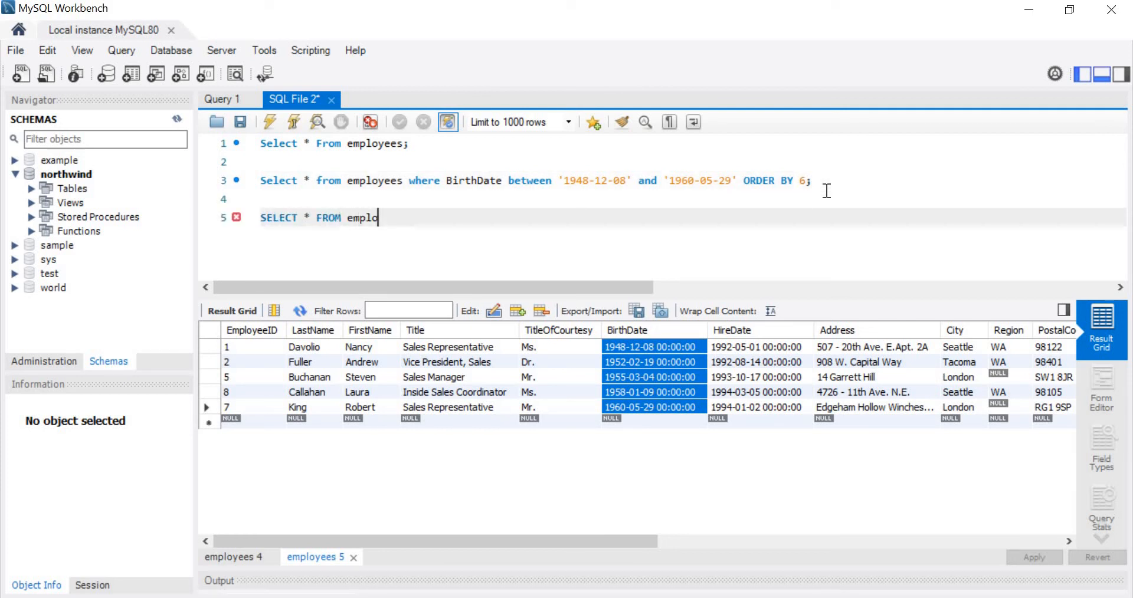
pyautogui.write('yees where')
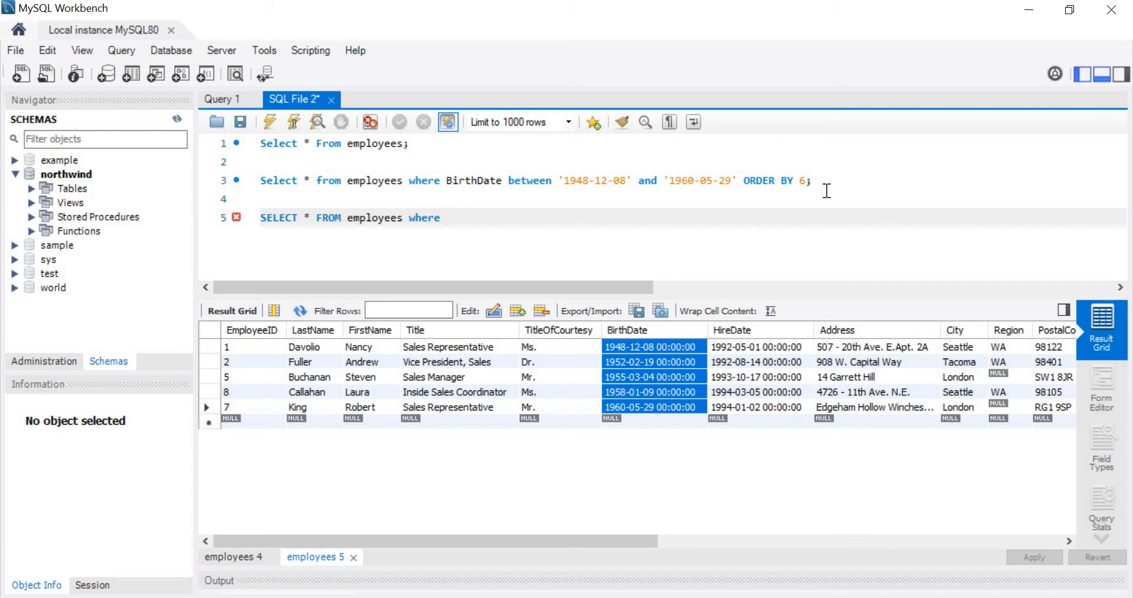
pyautogui.write('first')
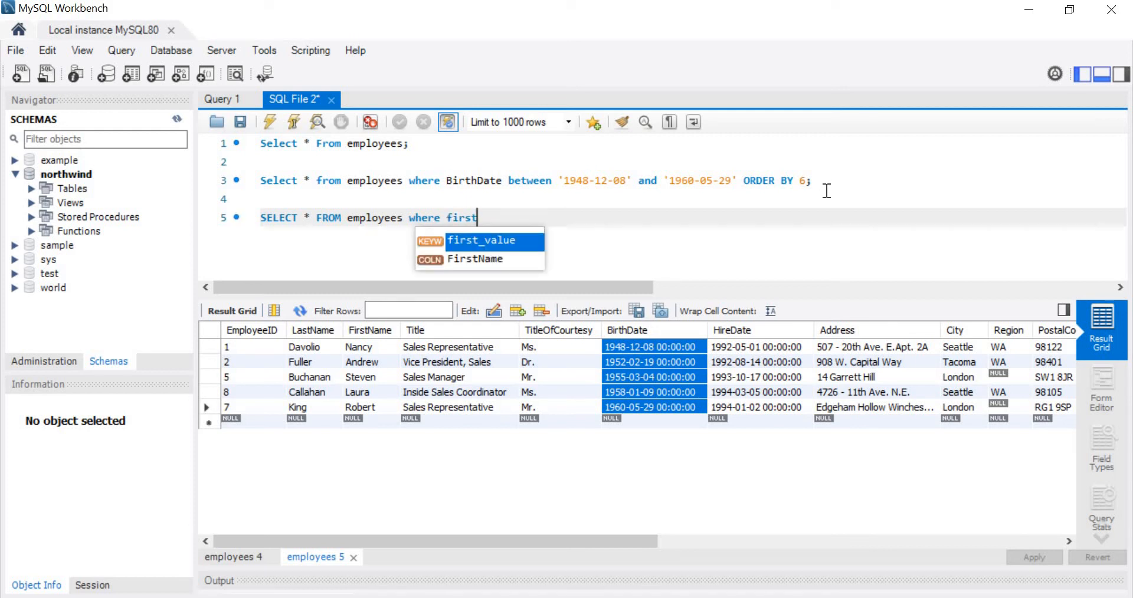
pyautogui.press('Down')
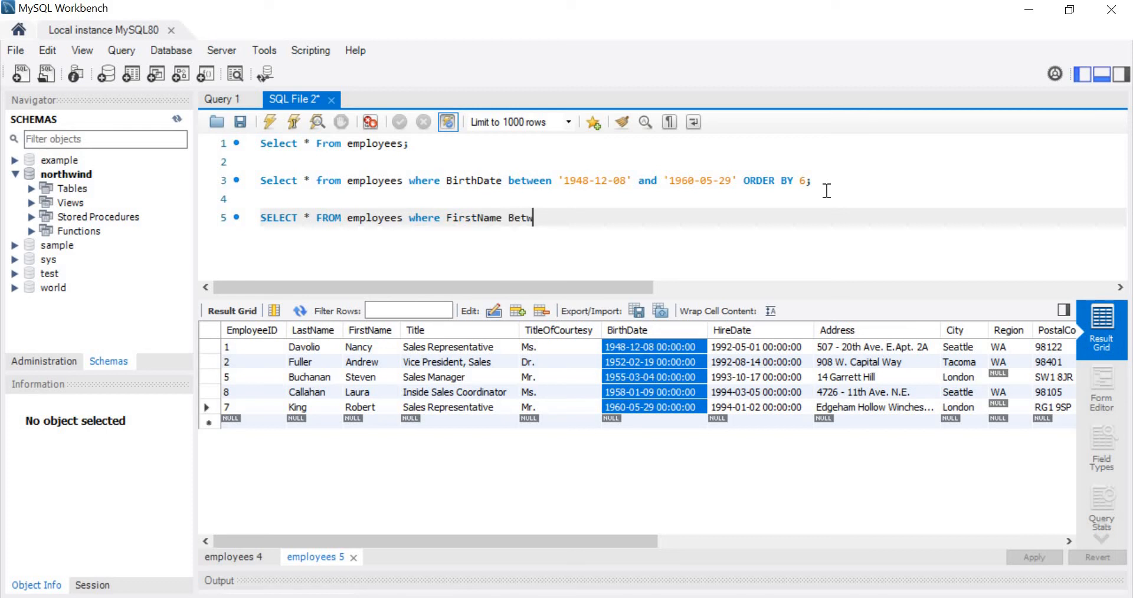
pyautogui.write('e')
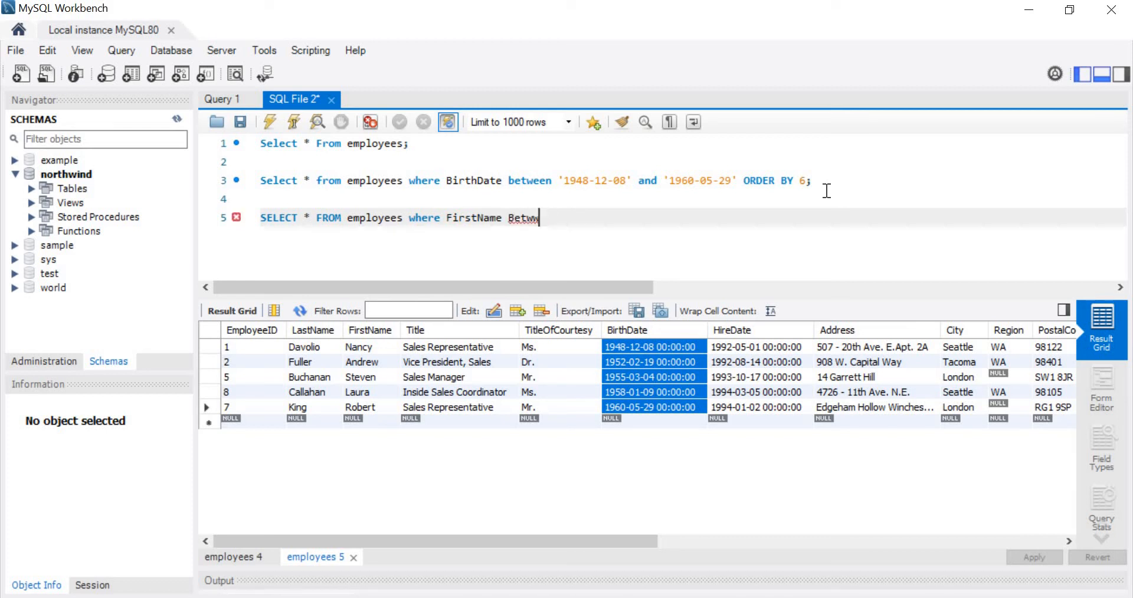
pyautogui.write('een')
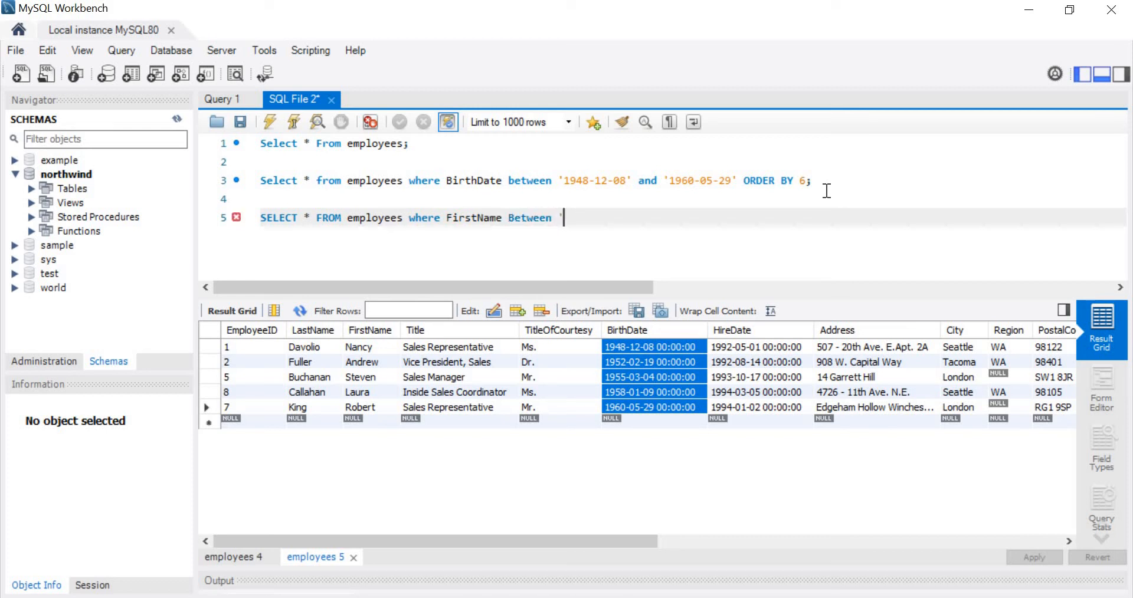
pyautogui.write("'A' and")
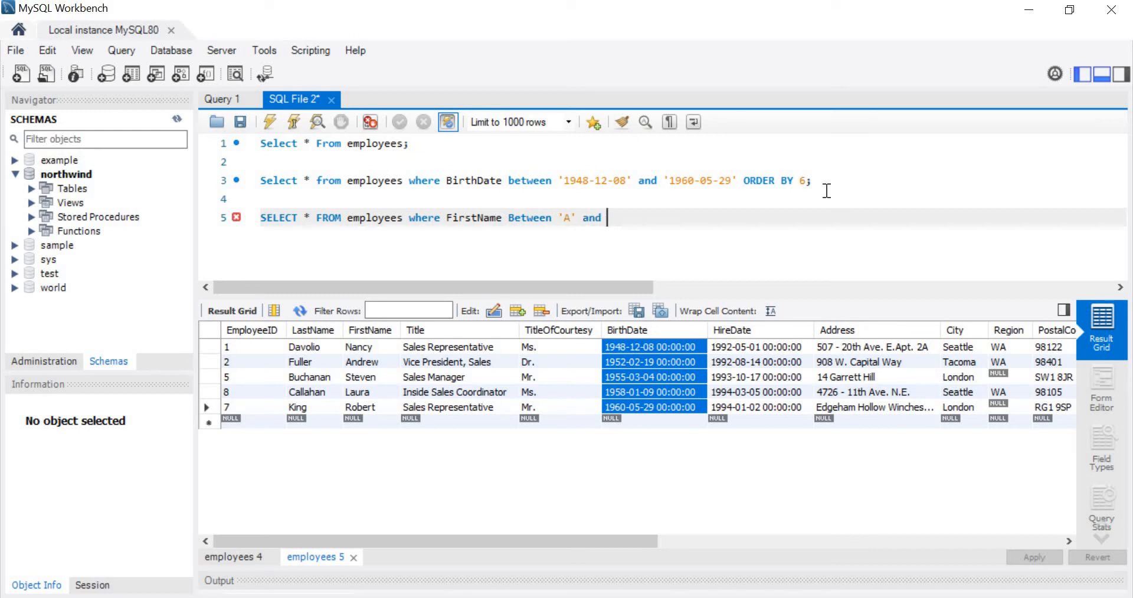
pyautogui.write("'B'")
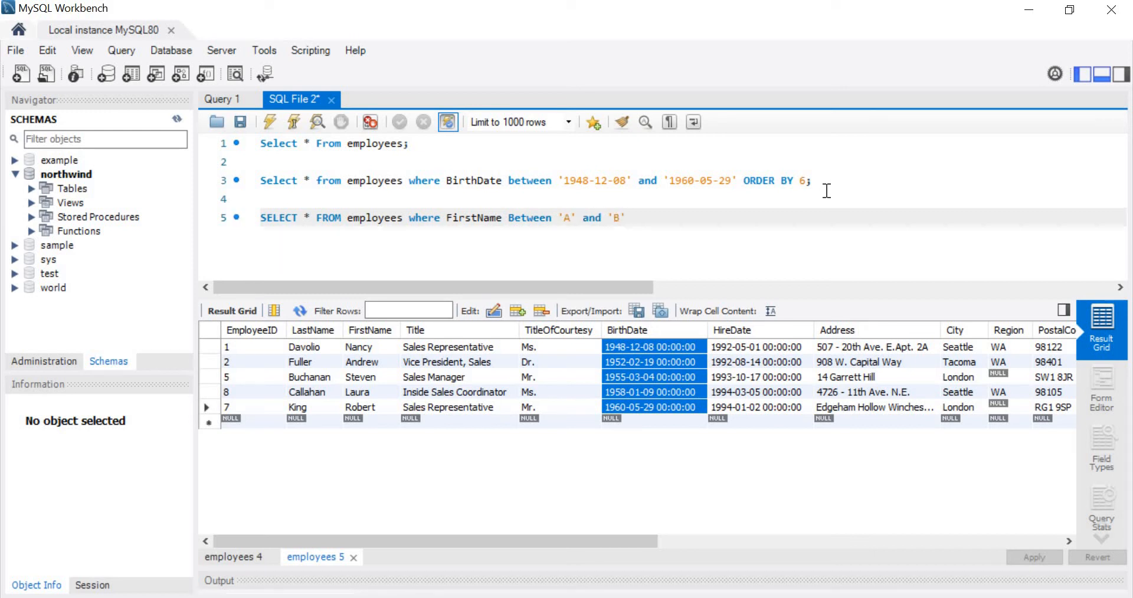
pyautogui.write(';')
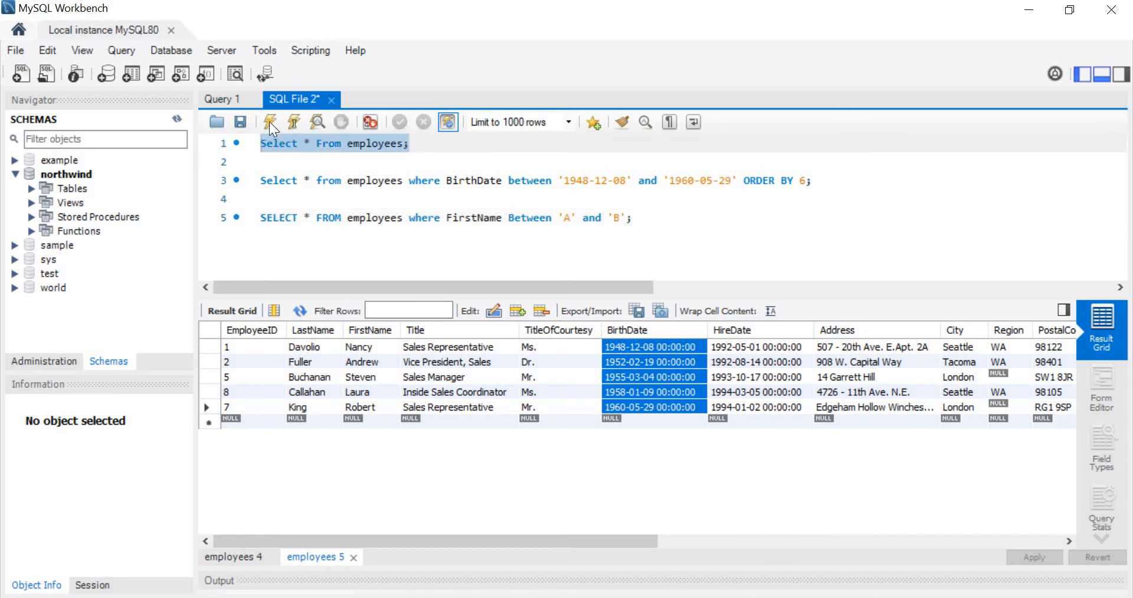
# - Append ORDER BY 3 to SELECT * FROM employees and run it, listing employees sorted by FirstName
pyautogui.click(269, 122)
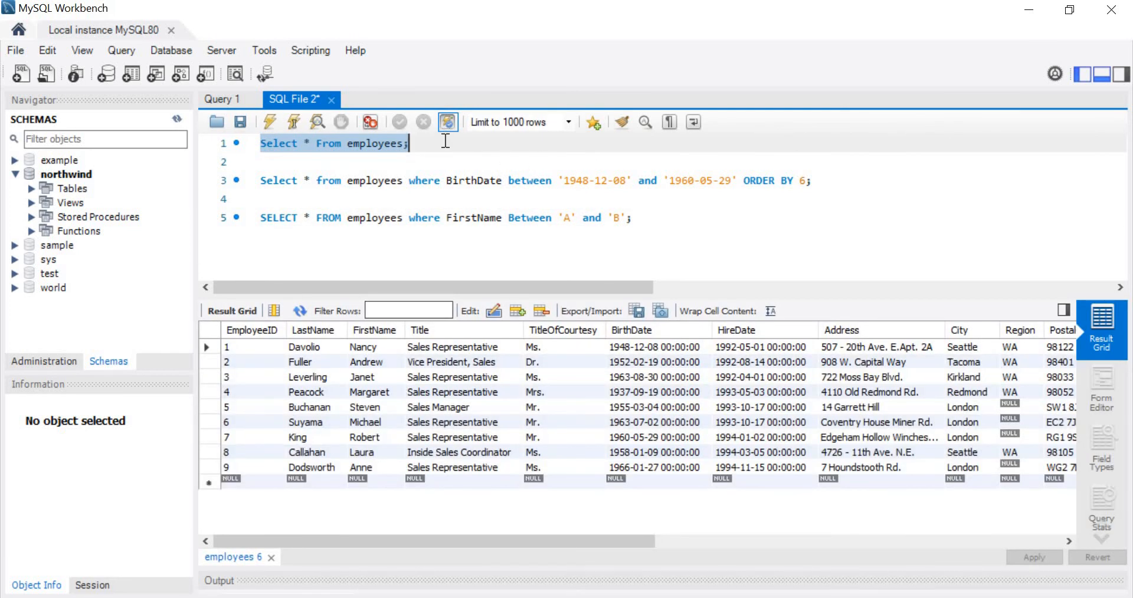
pyautogui.press('Backspace')
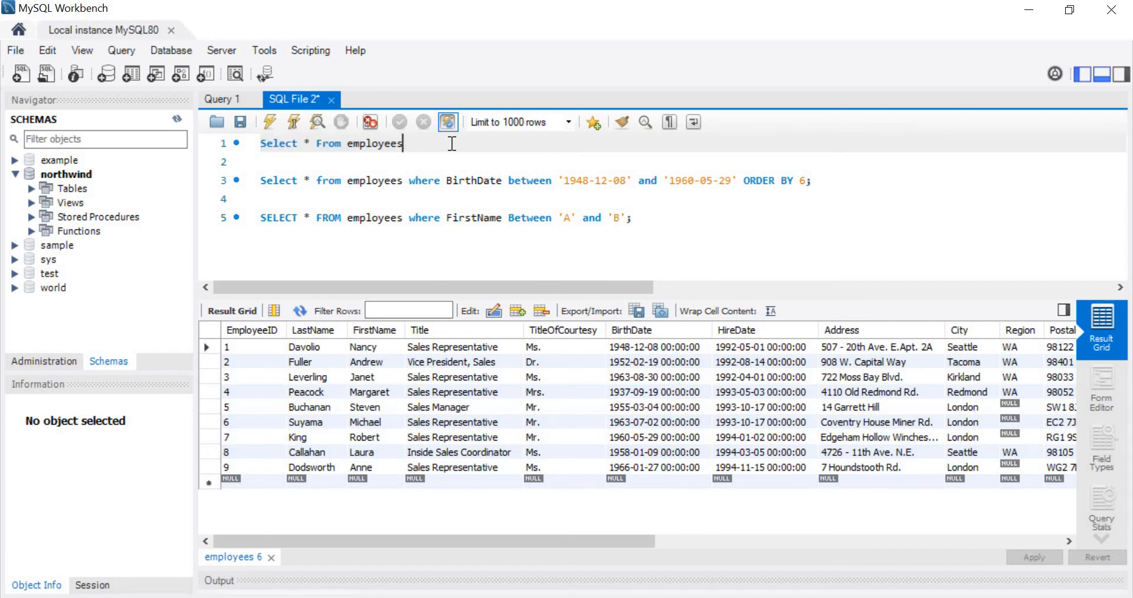
pyautogui.write('Order by')
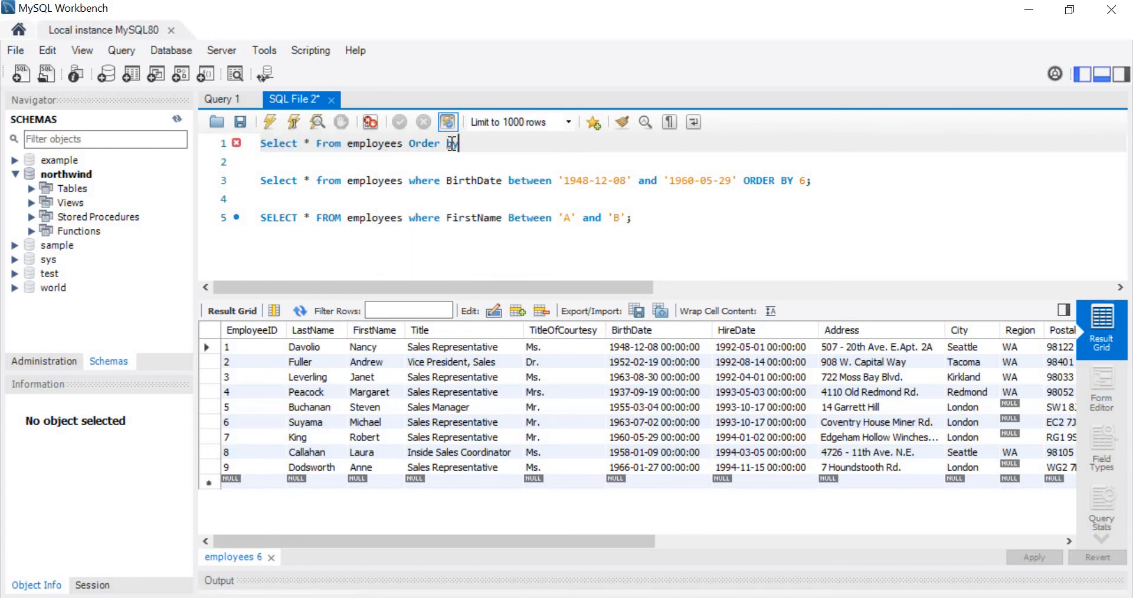
pyautogui.write('3;')
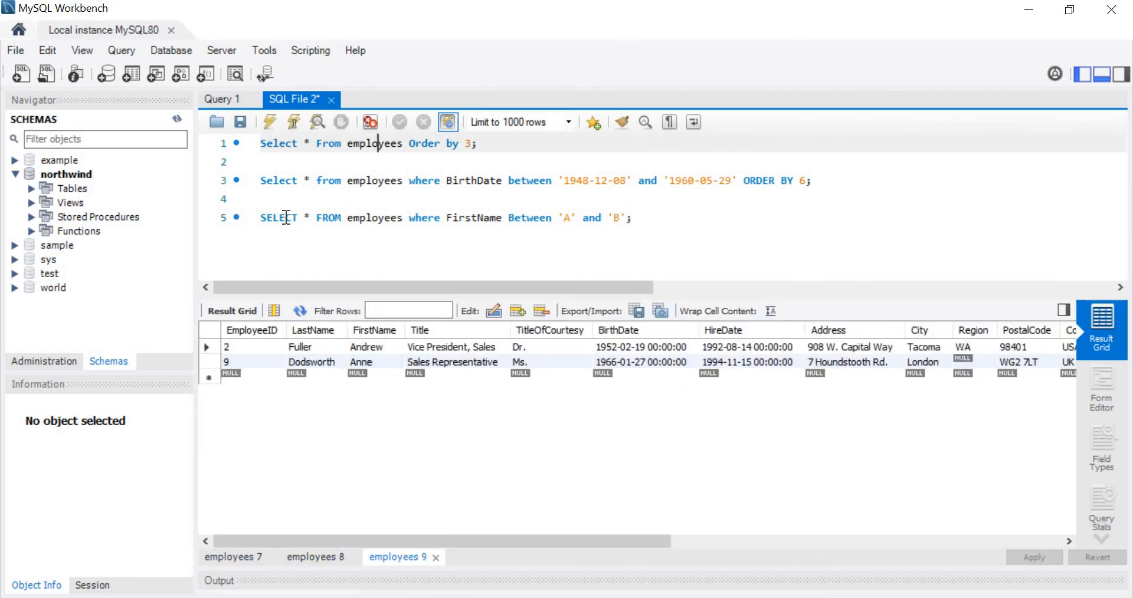
pyautogui.tripleClick(368, 142)
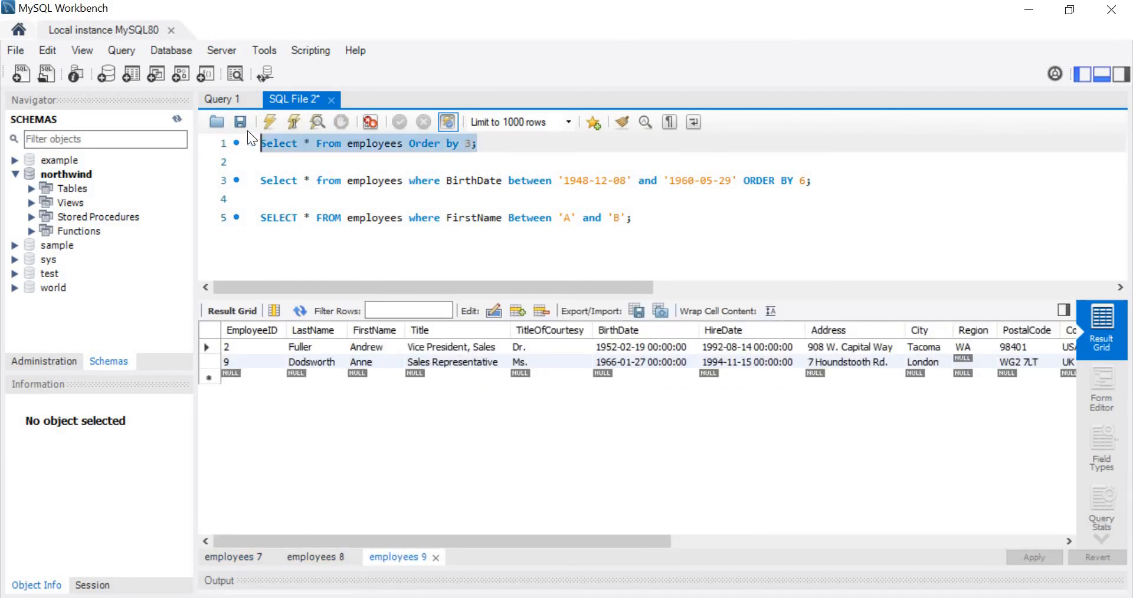
pyautogui.click(269, 121)
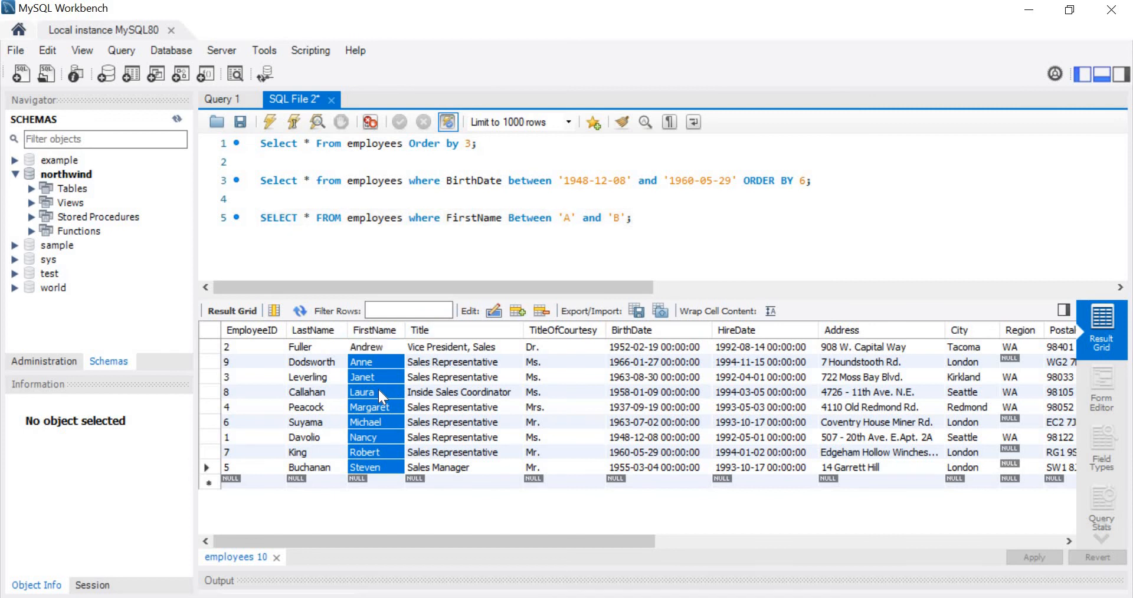
# - Run FirstName BETWEEN 'A' AND 'B' returning Andrew and Anne, then change the upper bound toward 'M'
pyautogui.click(376, 391)
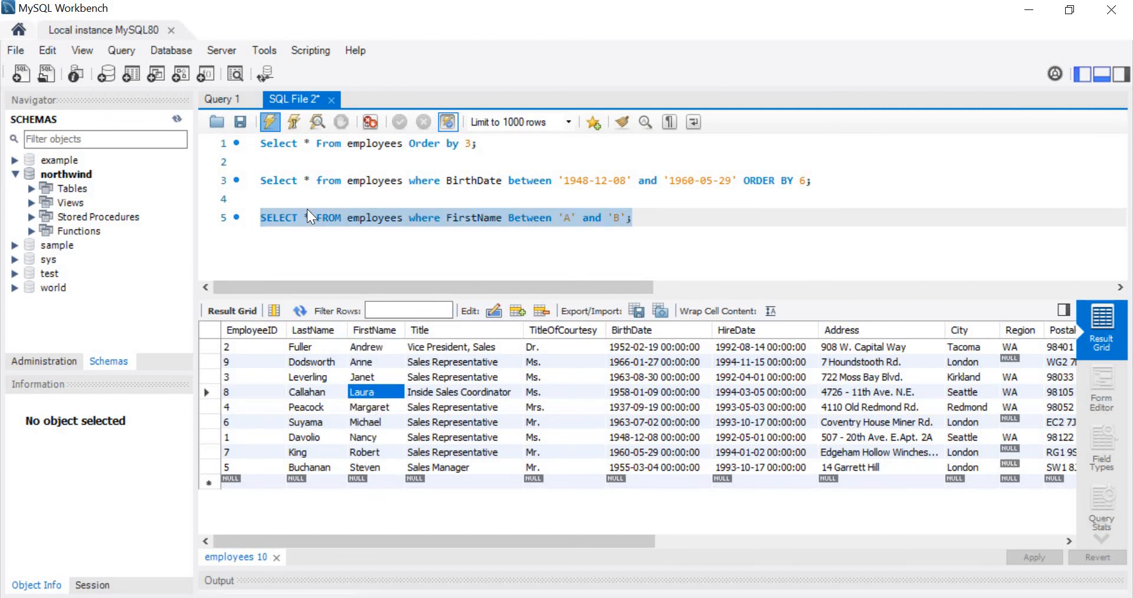
pyautogui.click(270, 121)
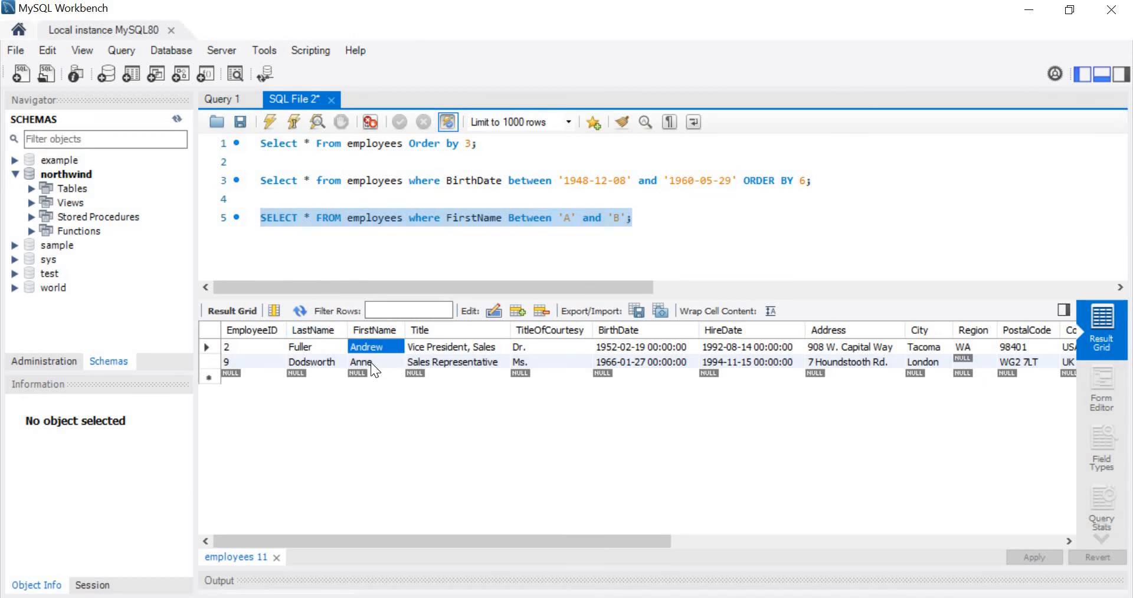
pyautogui.moveTo(372, 354)
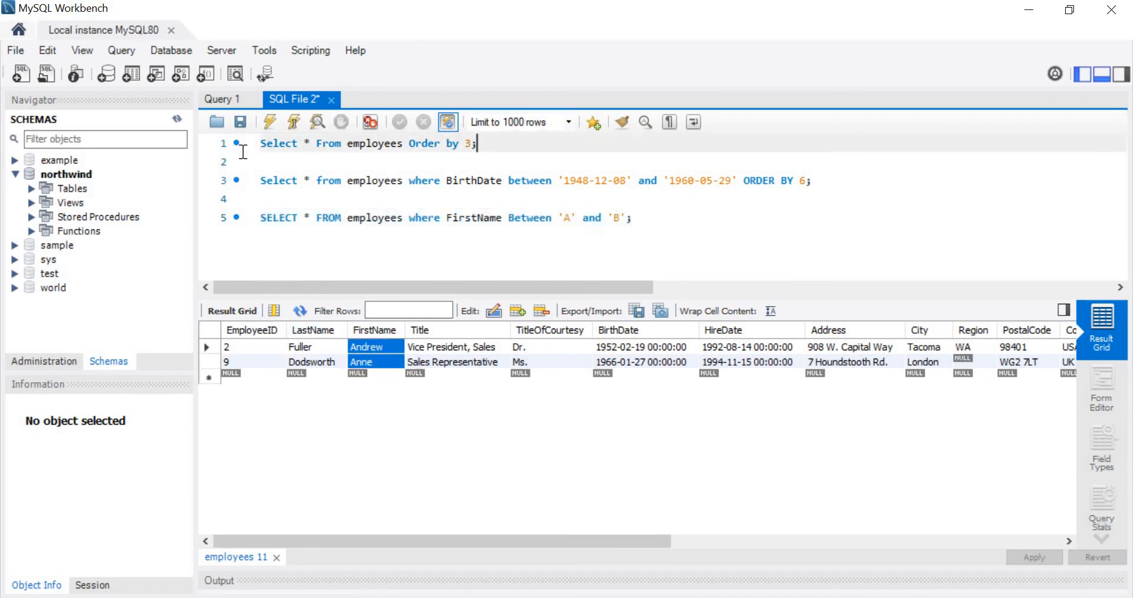
pyautogui.click(269, 122)
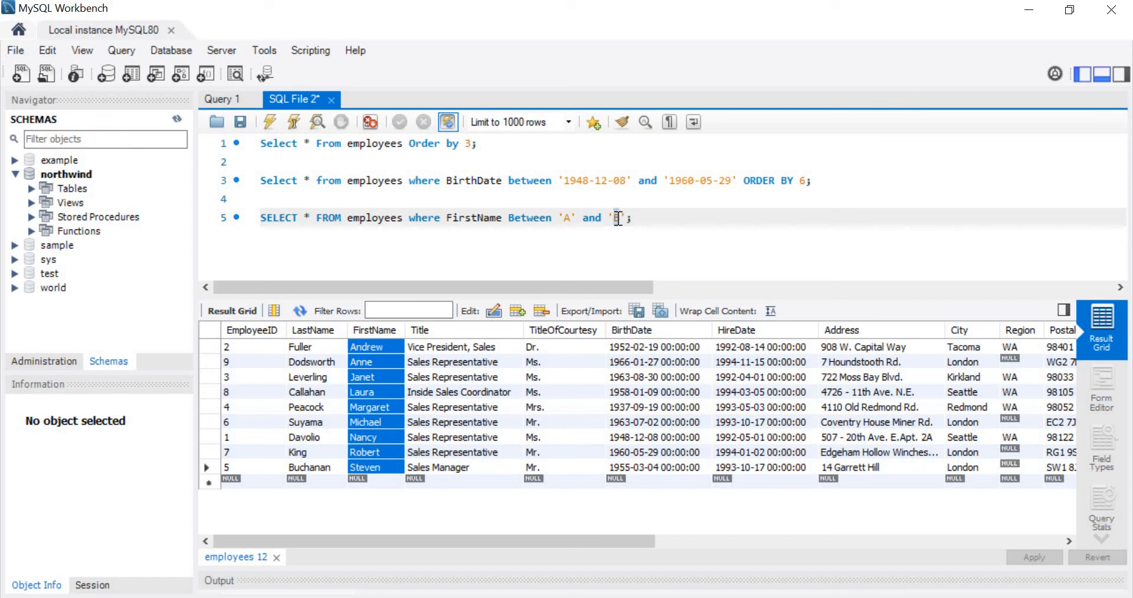
pyautogui.write('H')
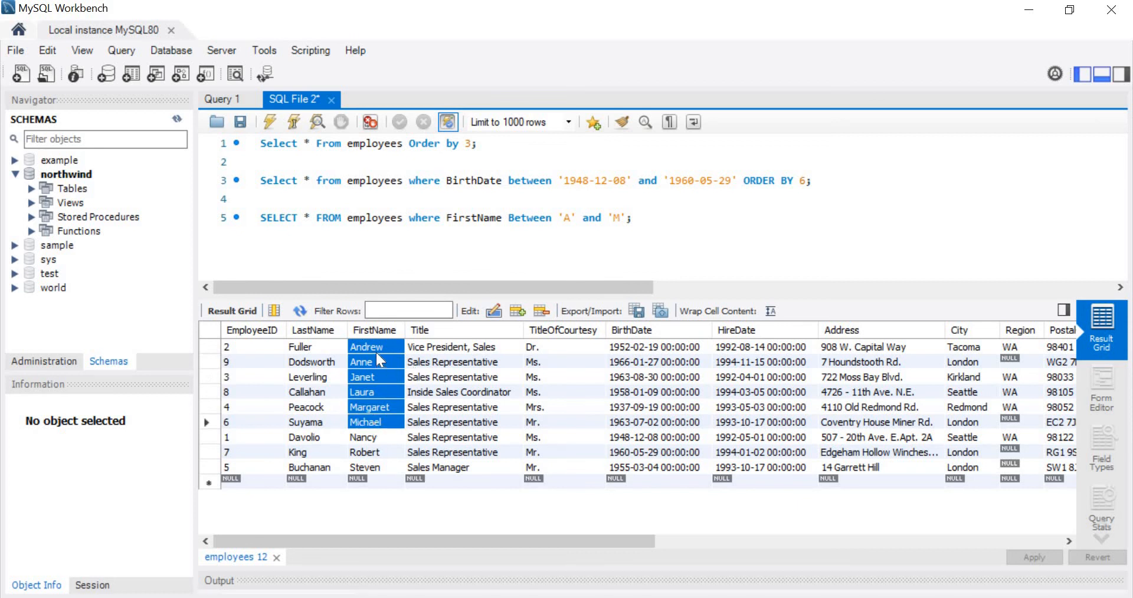
pyautogui.moveTo(394, 418)
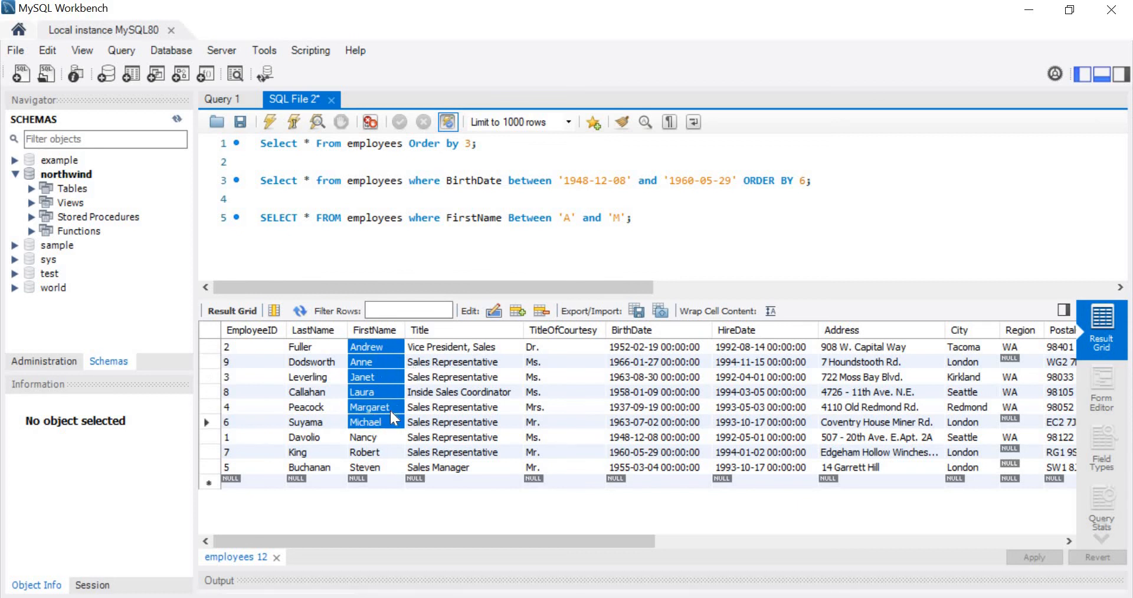
pyautogui.moveTo(453, 185)
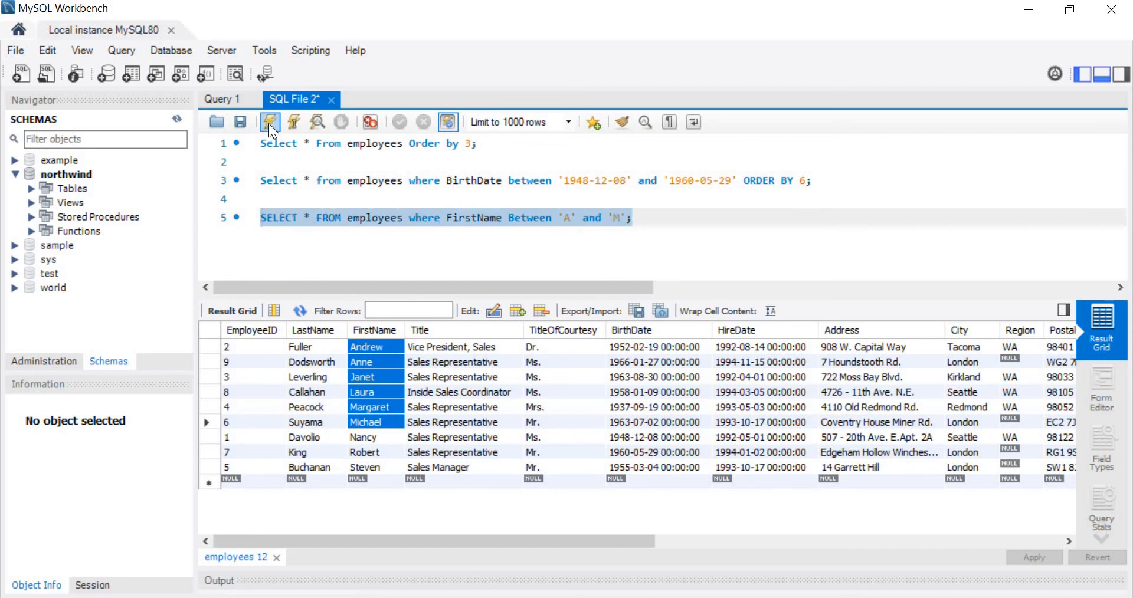
# - Run FirstName BETWEEN 'A' AND 'M' listing four employees, then rerun the full sorted employee list
pyautogui.click(269, 122)
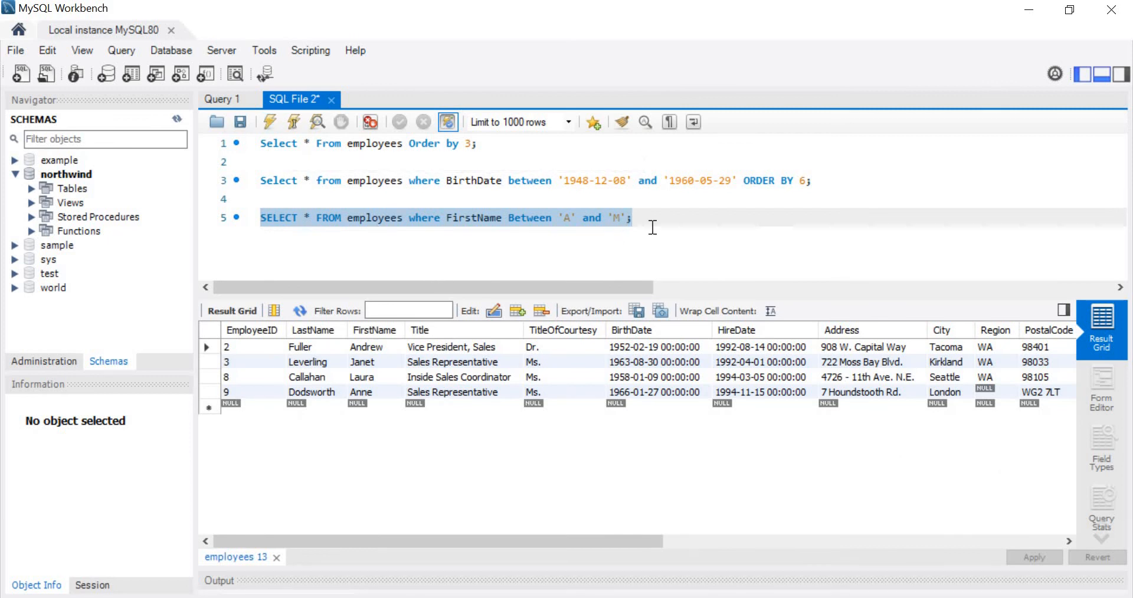
pyautogui.moveTo(257, 221)
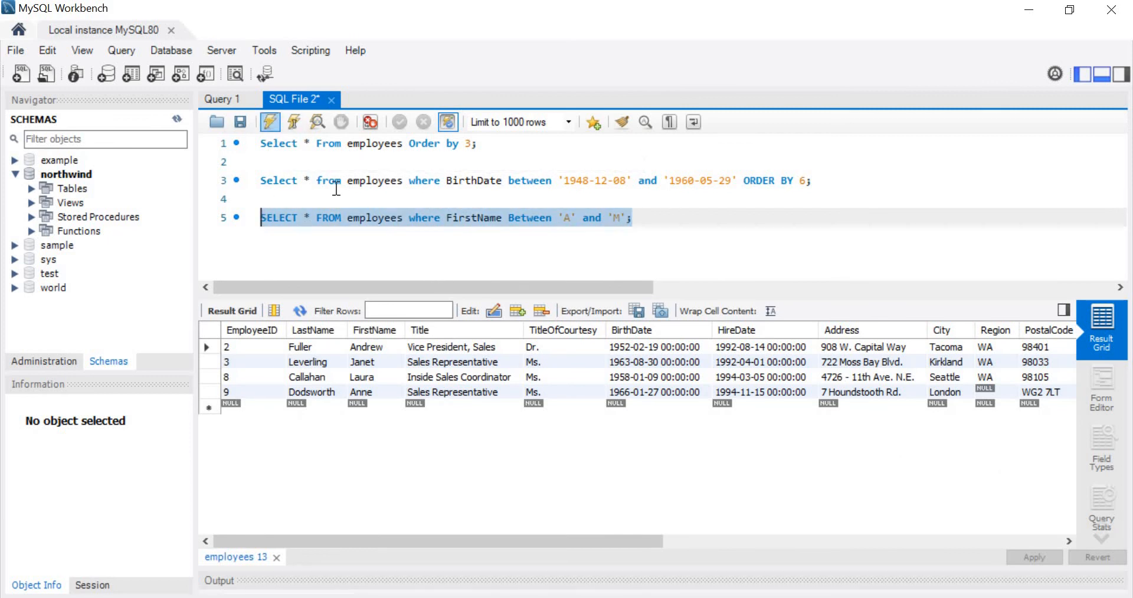
pyautogui.click(269, 121)
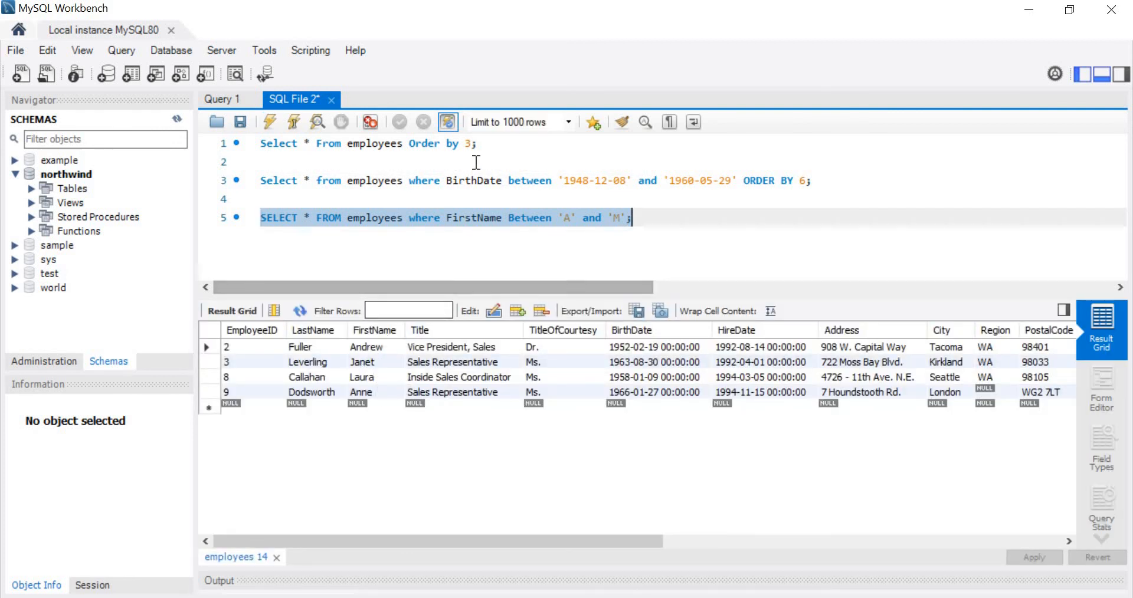
pyautogui.click(269, 121)
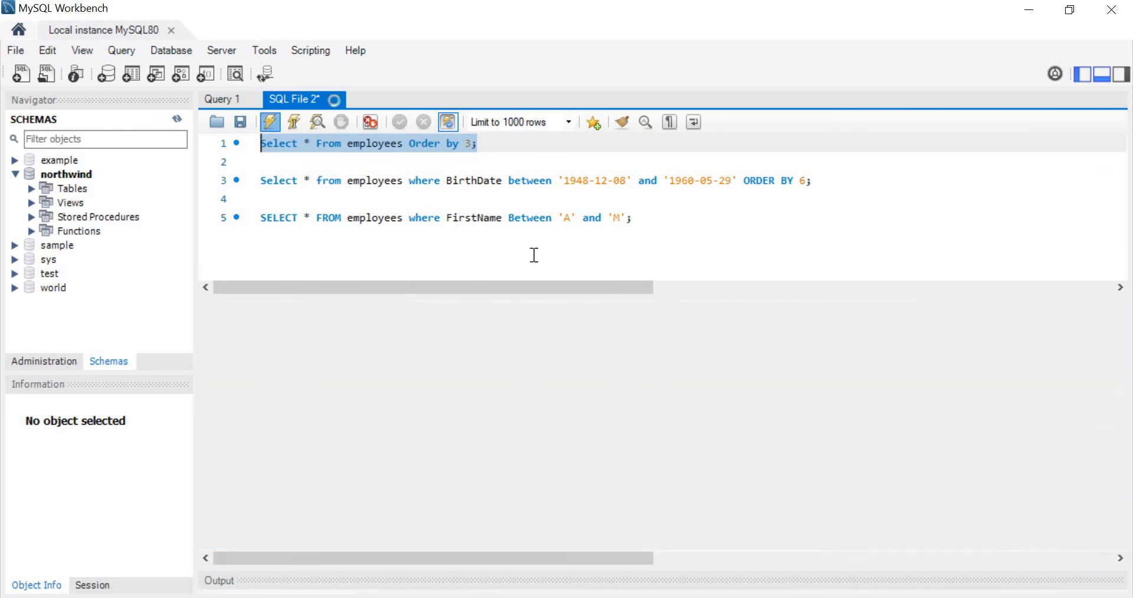
pyautogui.click(269, 121)
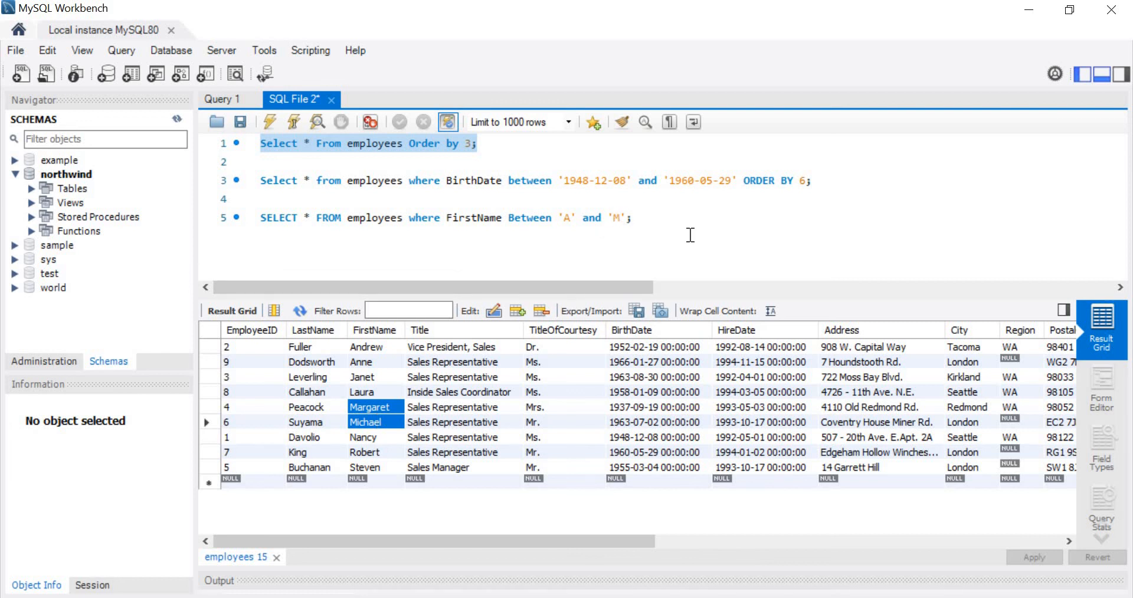
pyautogui.moveTo(475, 379)
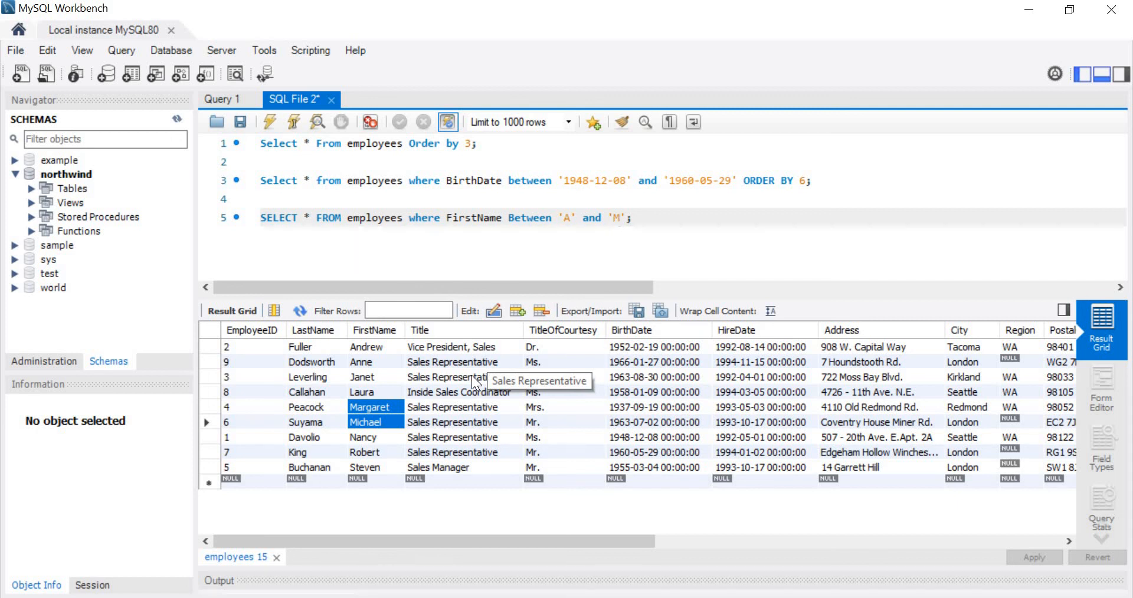
# - Change the range's upper bound to 'N' and run the A to N first-name query
pyautogui.write('N')
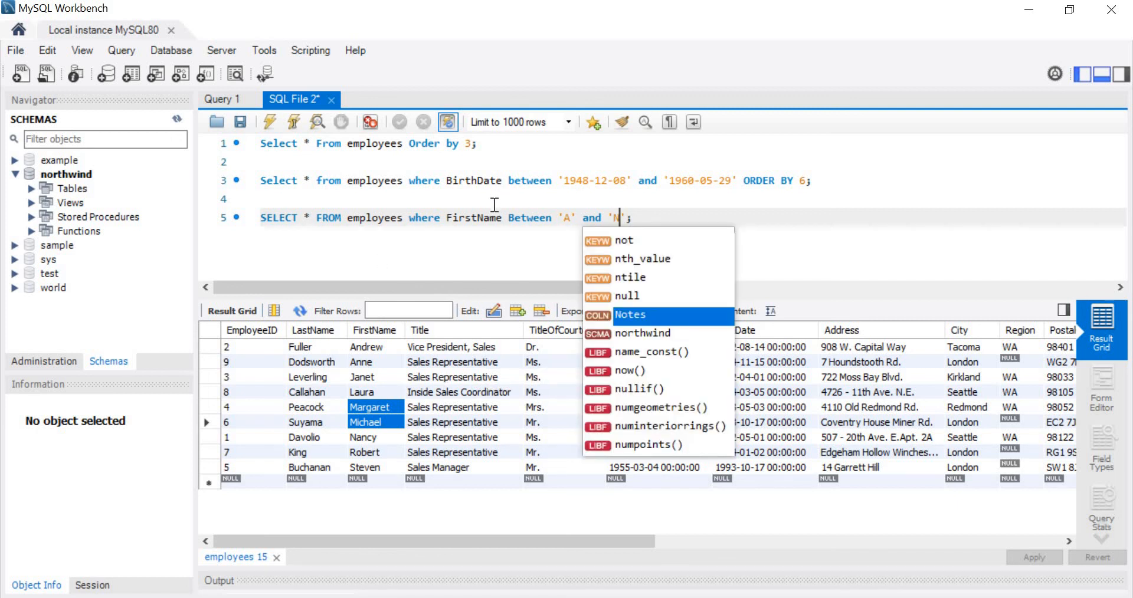
pyautogui.click(269, 121)
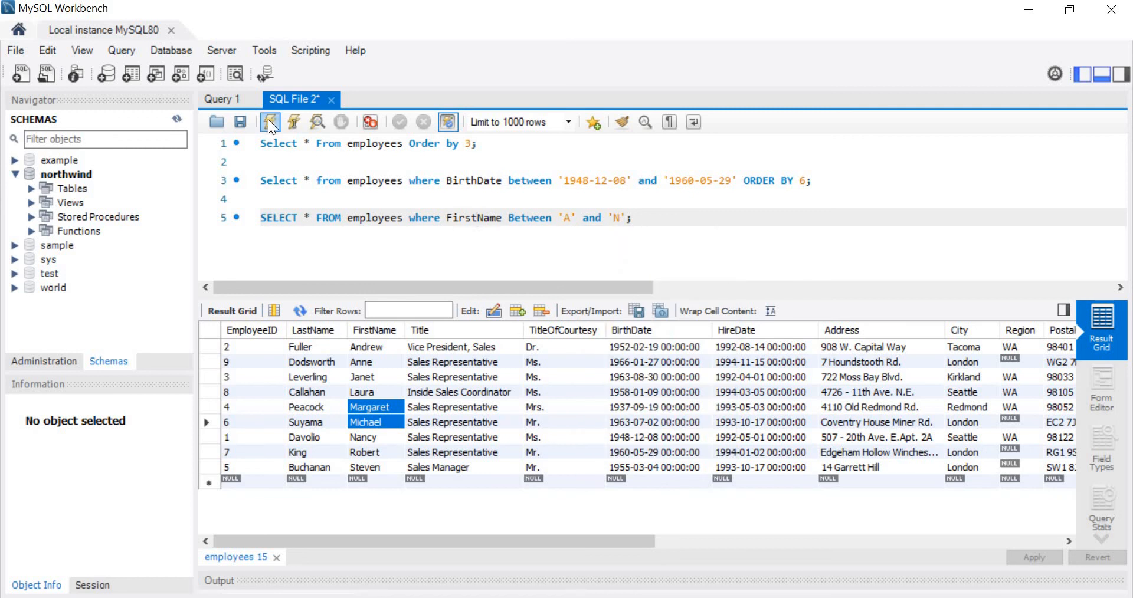
pyautogui.click(269, 122)
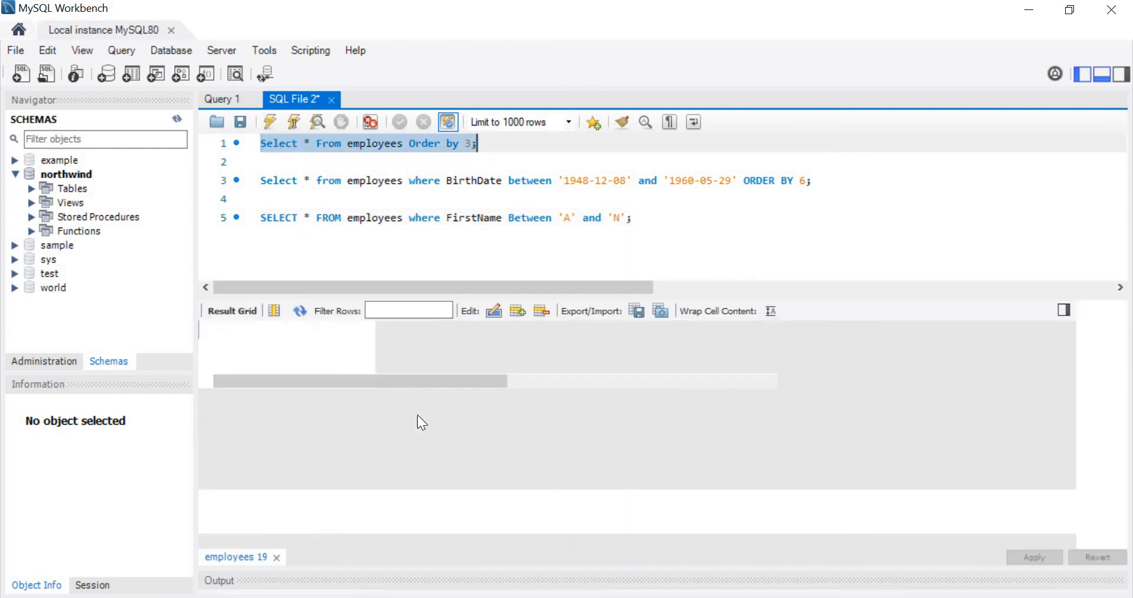
# - Change the upper bound to 'R' and run it, listing seven employees including Nancy, Margaret and Michael
pyautogui.click(269, 122)
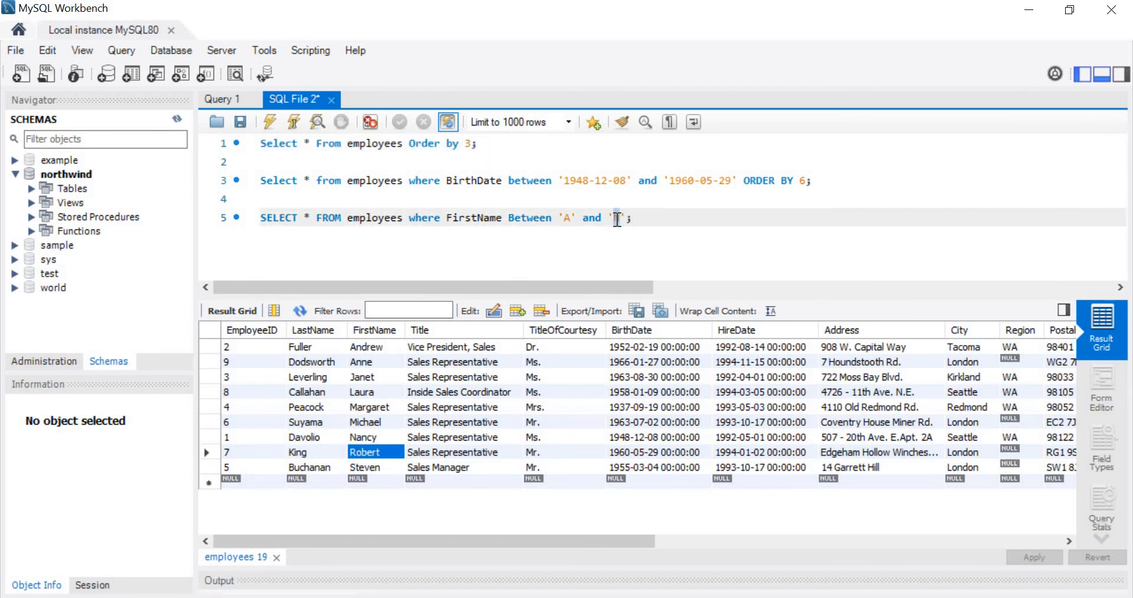
pyautogui.write('R')
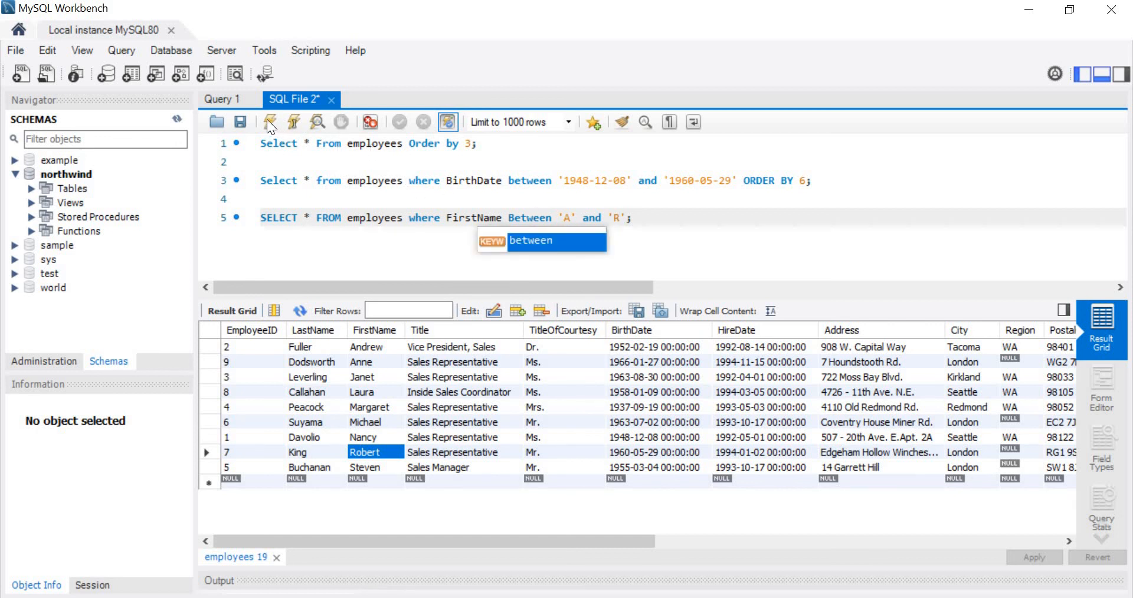
pyautogui.click(269, 121)
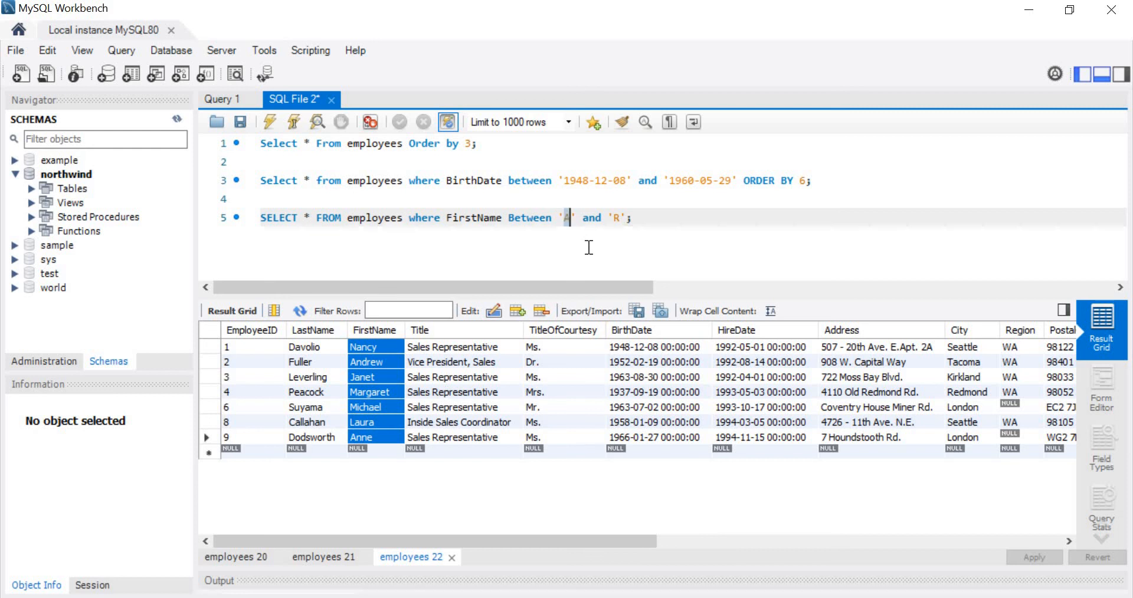
# - Reverse the range to FirstName BETWEEN 'R' AND 'A' and run it, returning no rows
pyautogui.write('r')
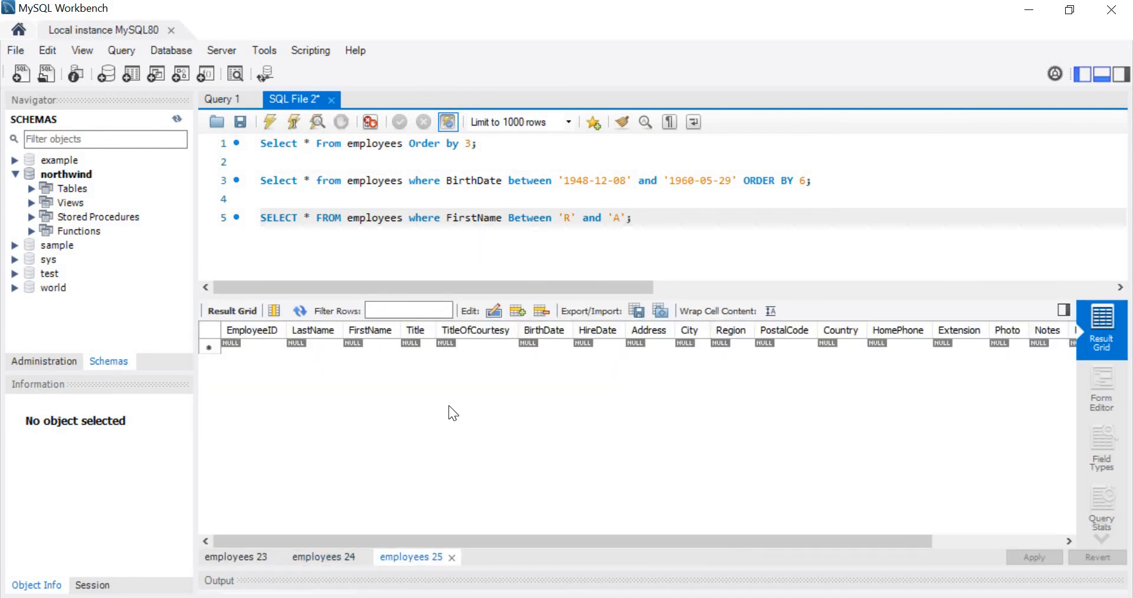
pyautogui.click(565, 218)
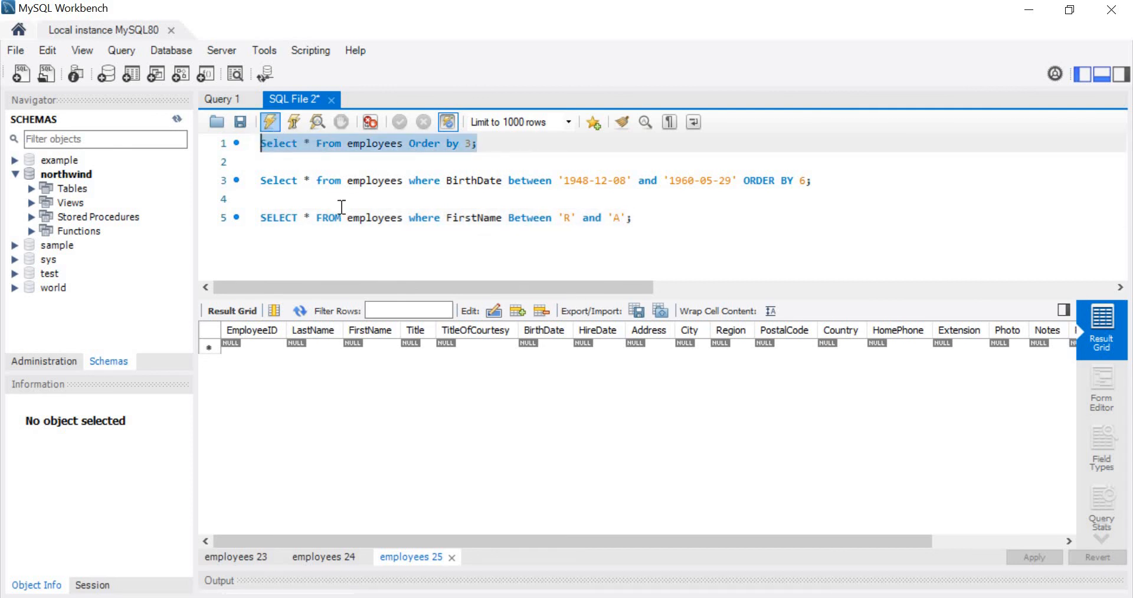
# - Restore the range to BETWEEN 'A' AND 'N' and run it, listing six employees Andrew through Anne
pyautogui.click(269, 121)
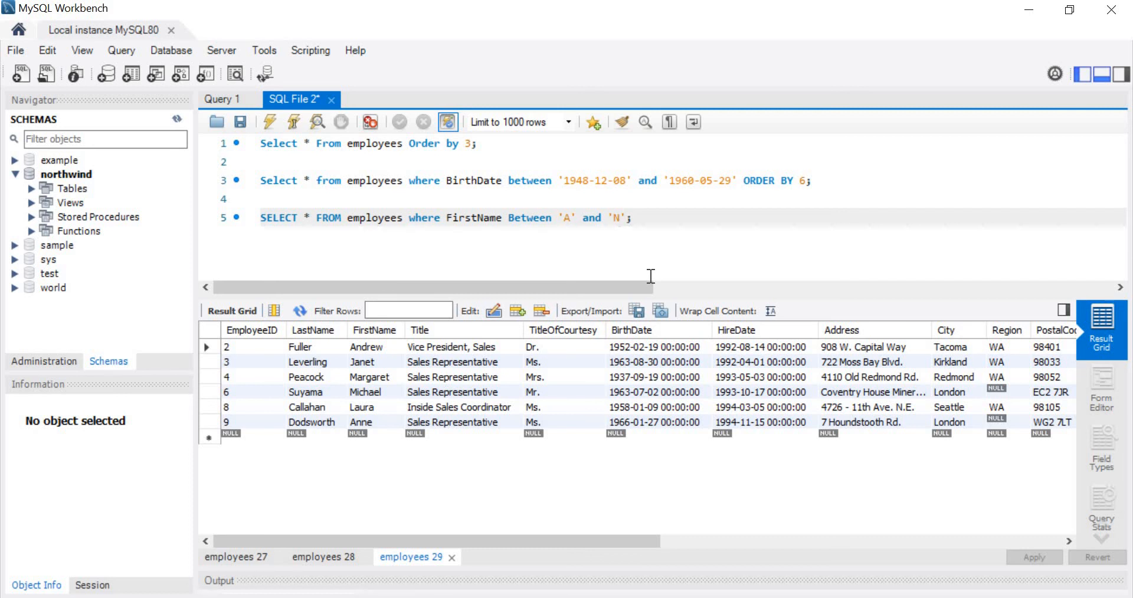
pyautogui.click(619, 217)
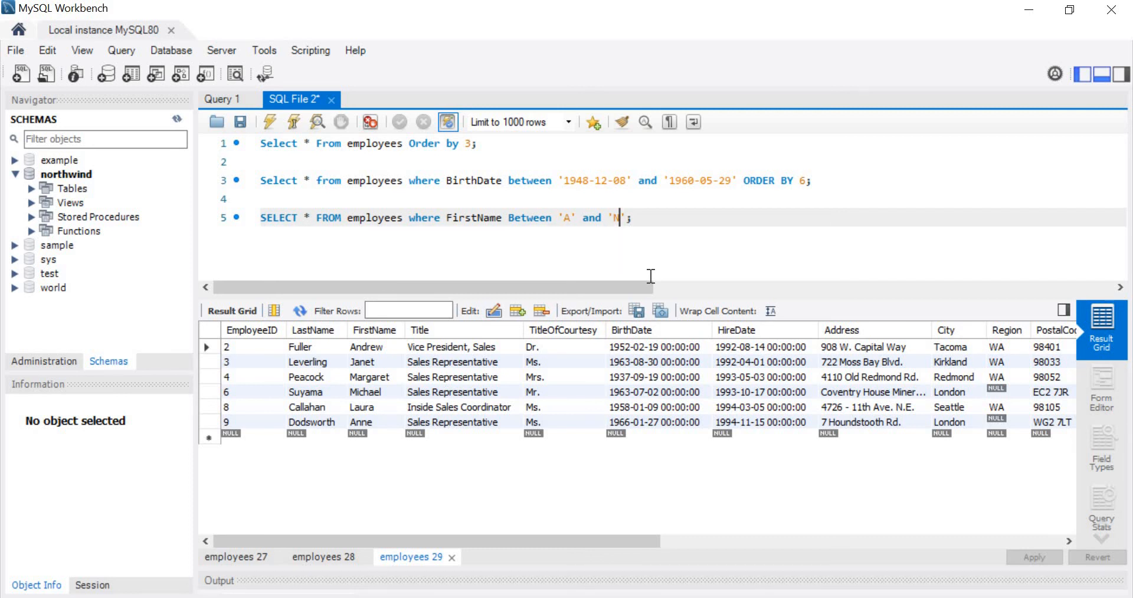